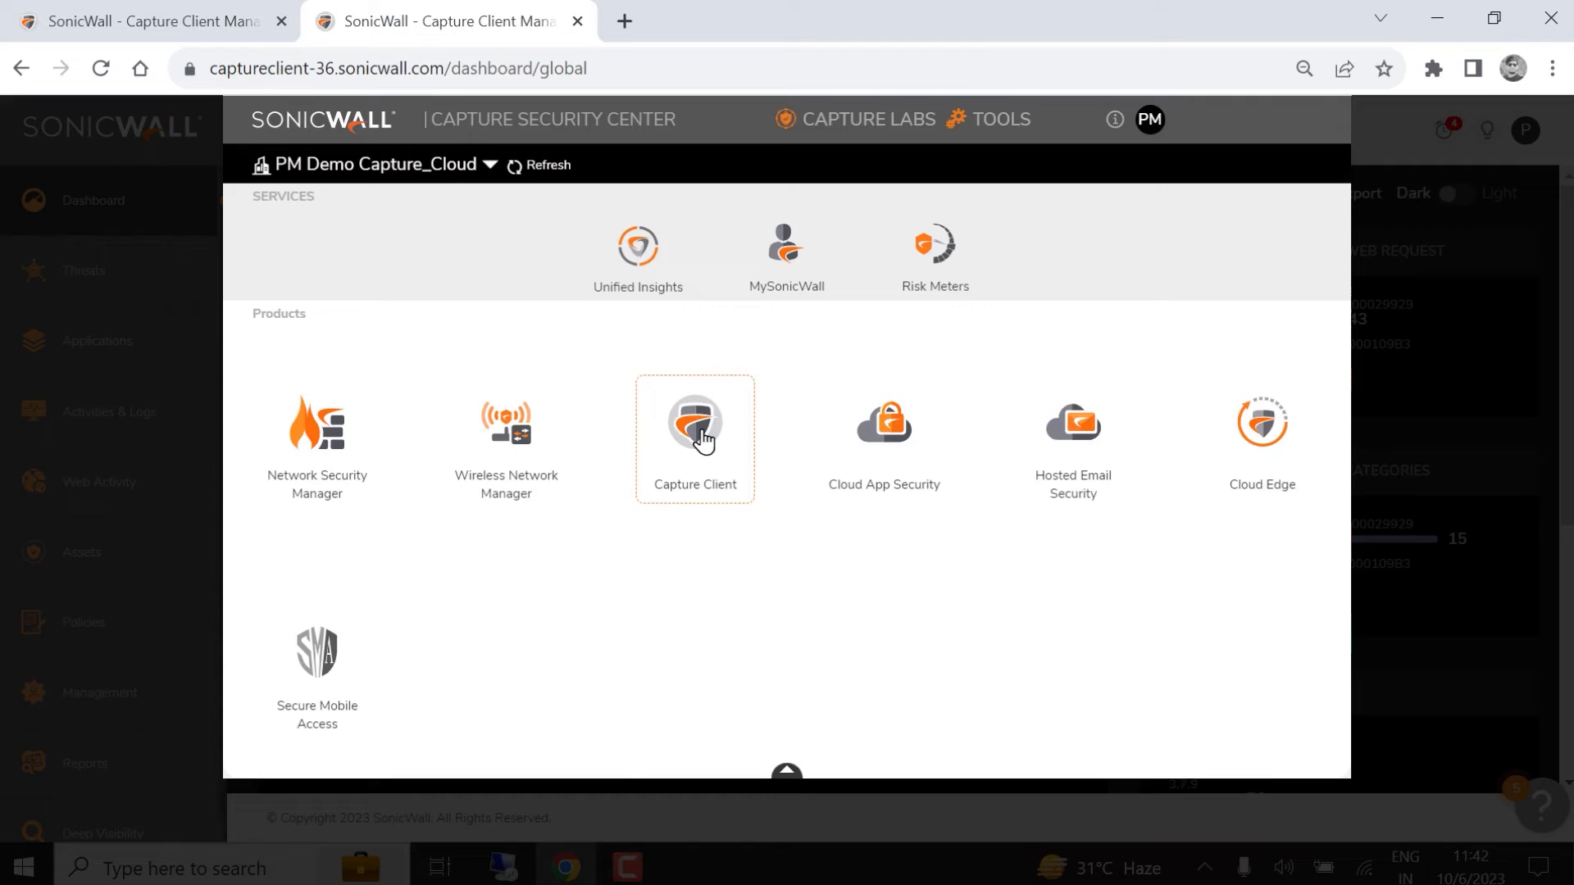
- Launch Capture Client from its tile and scroll through the three-tenant dashboard statistics
click(696, 425)
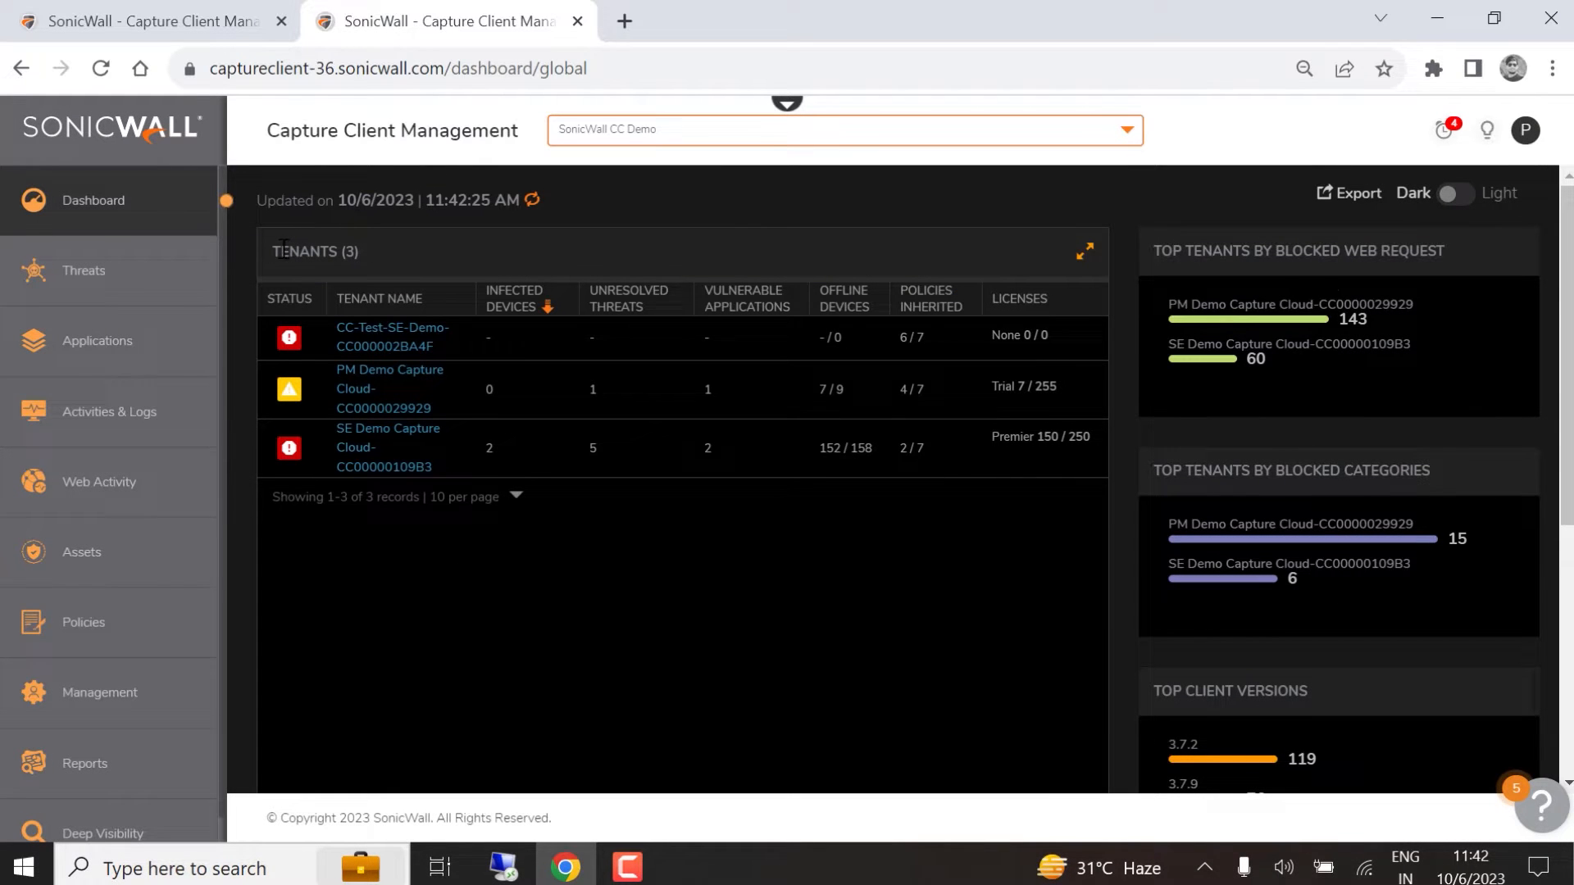
mouse_move(512, 281)
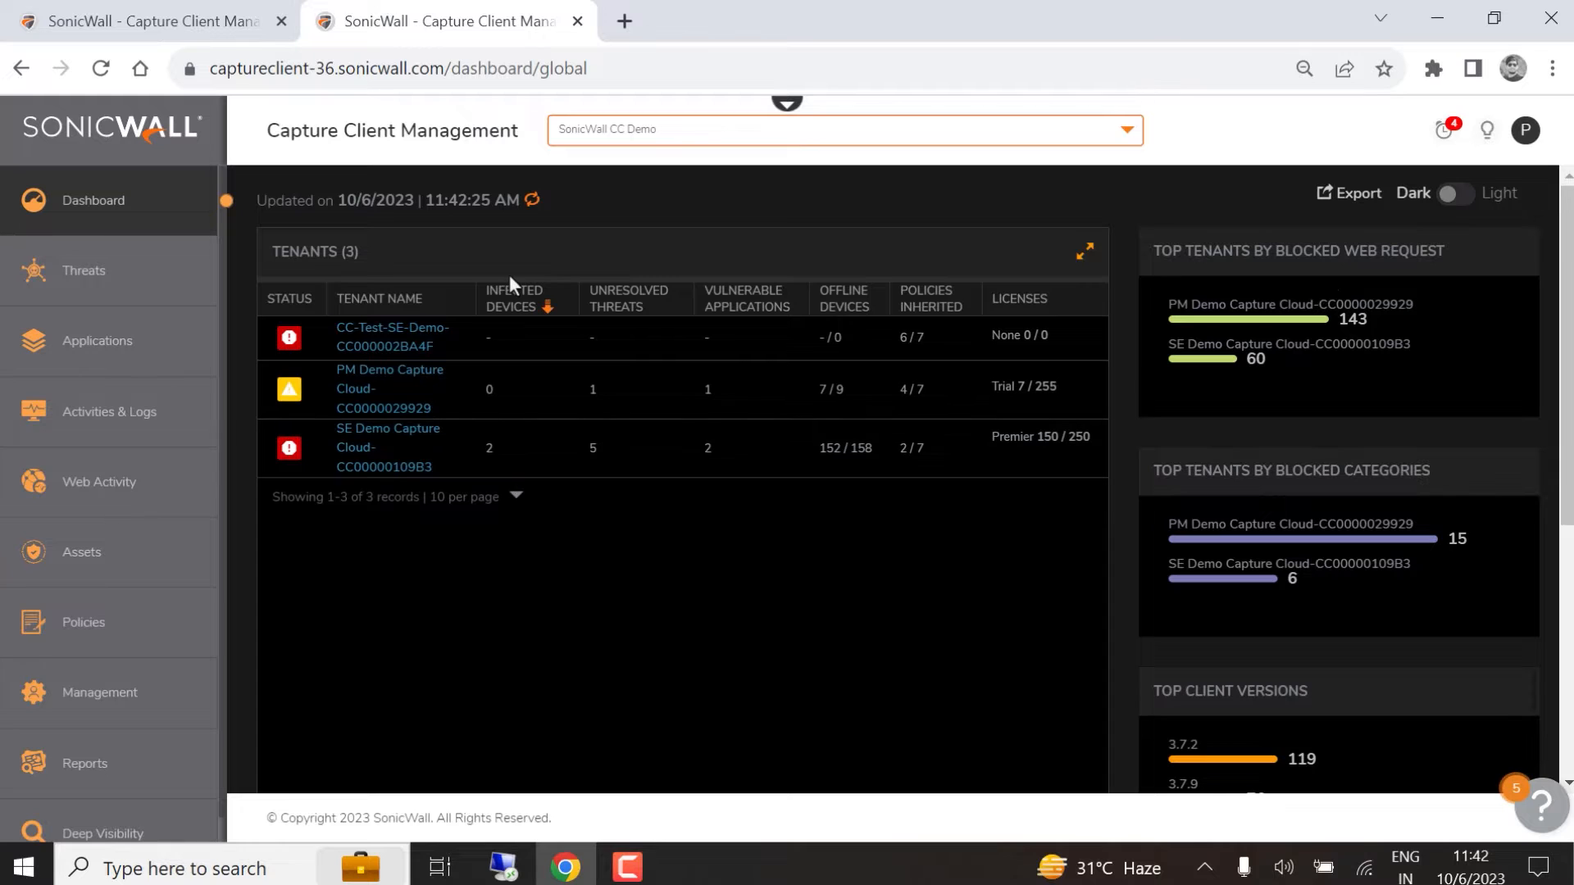
click(527, 299)
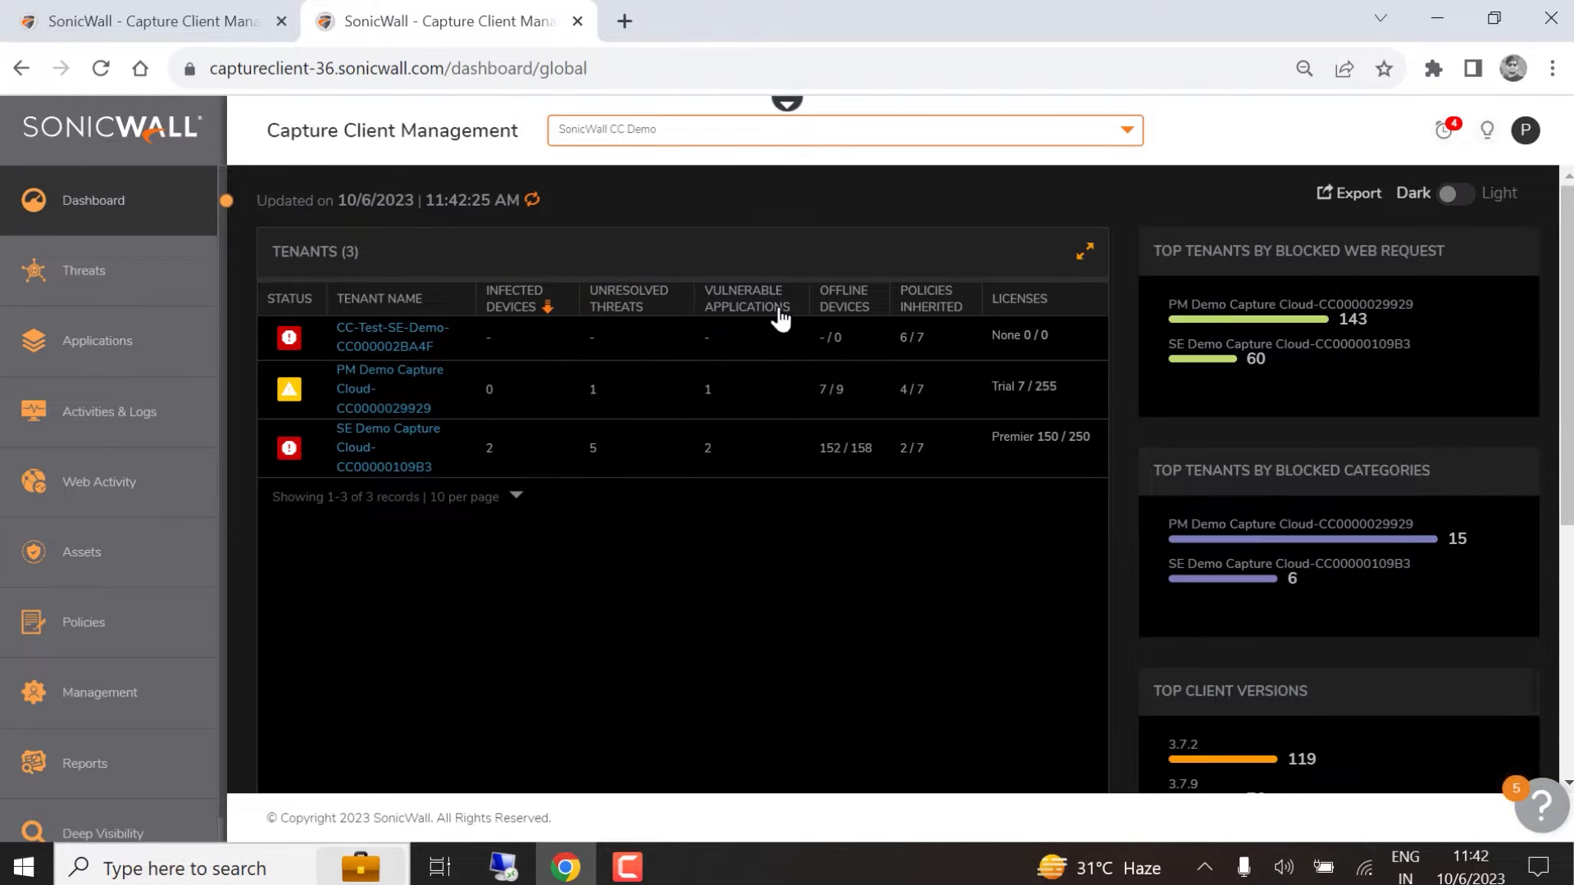
click(846, 299)
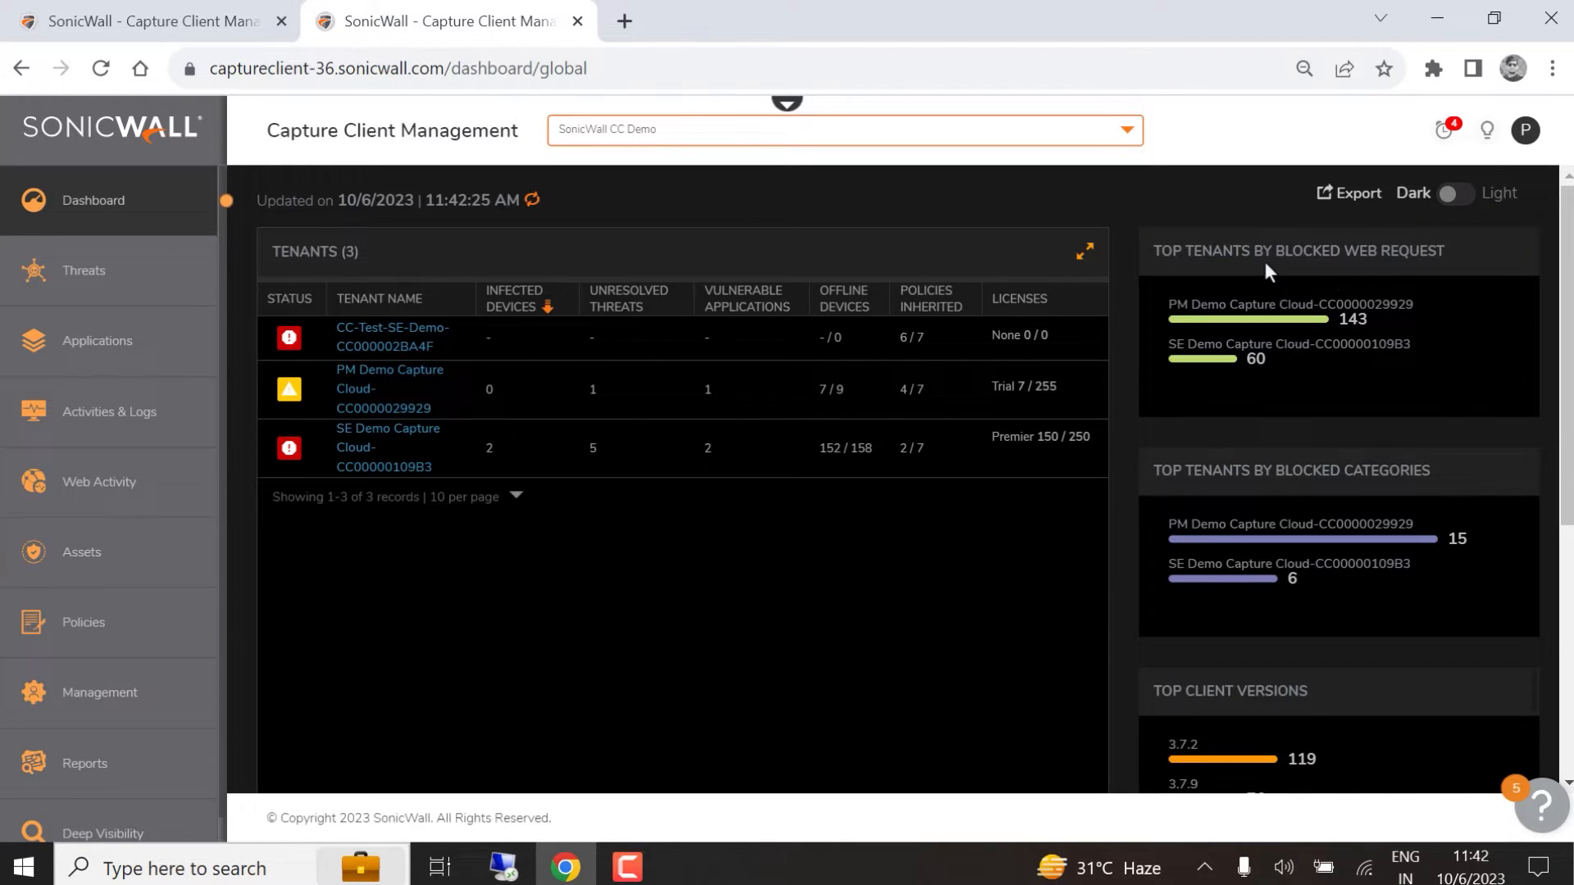
scroll(down, 3)
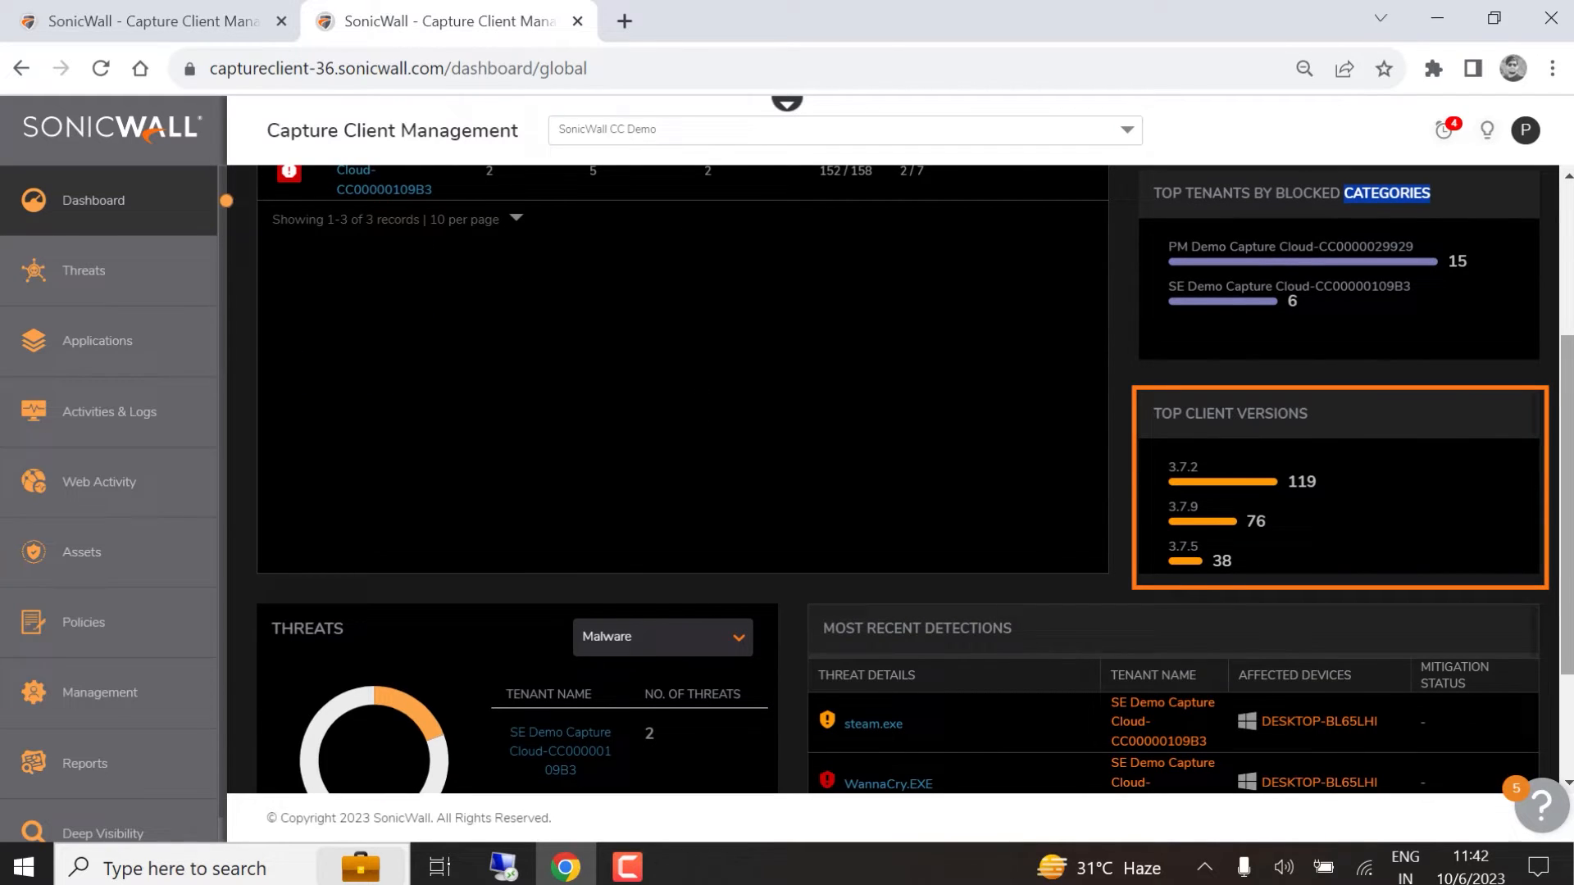
scroll(down, 3)
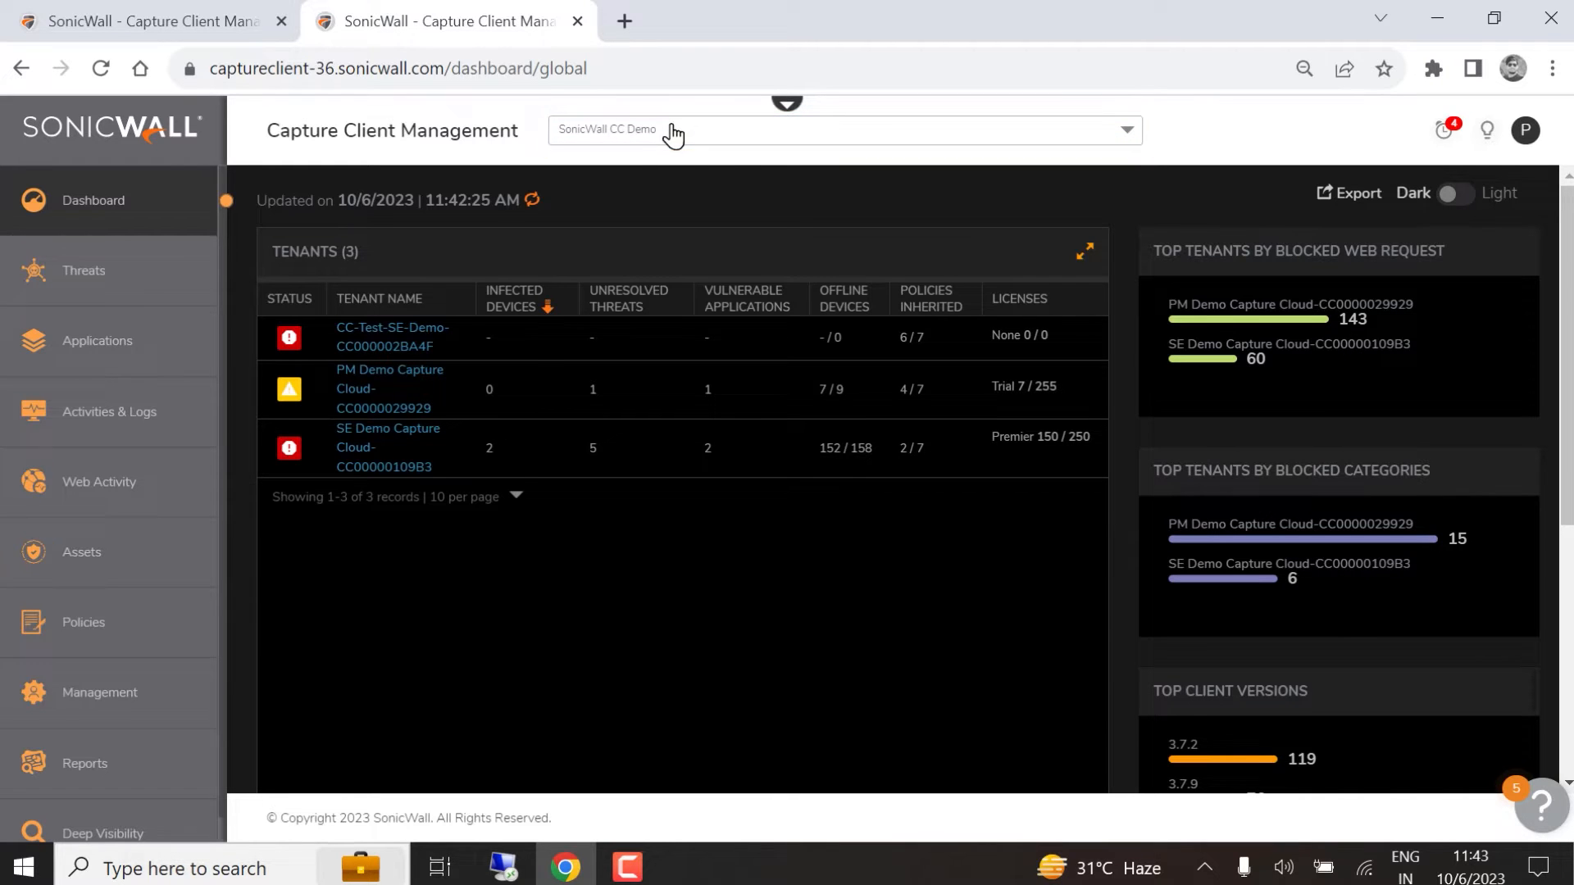
- Switch to the PM Demo Capture Cloud tenant and browse Help Center announcements and technical docs
click(389, 389)
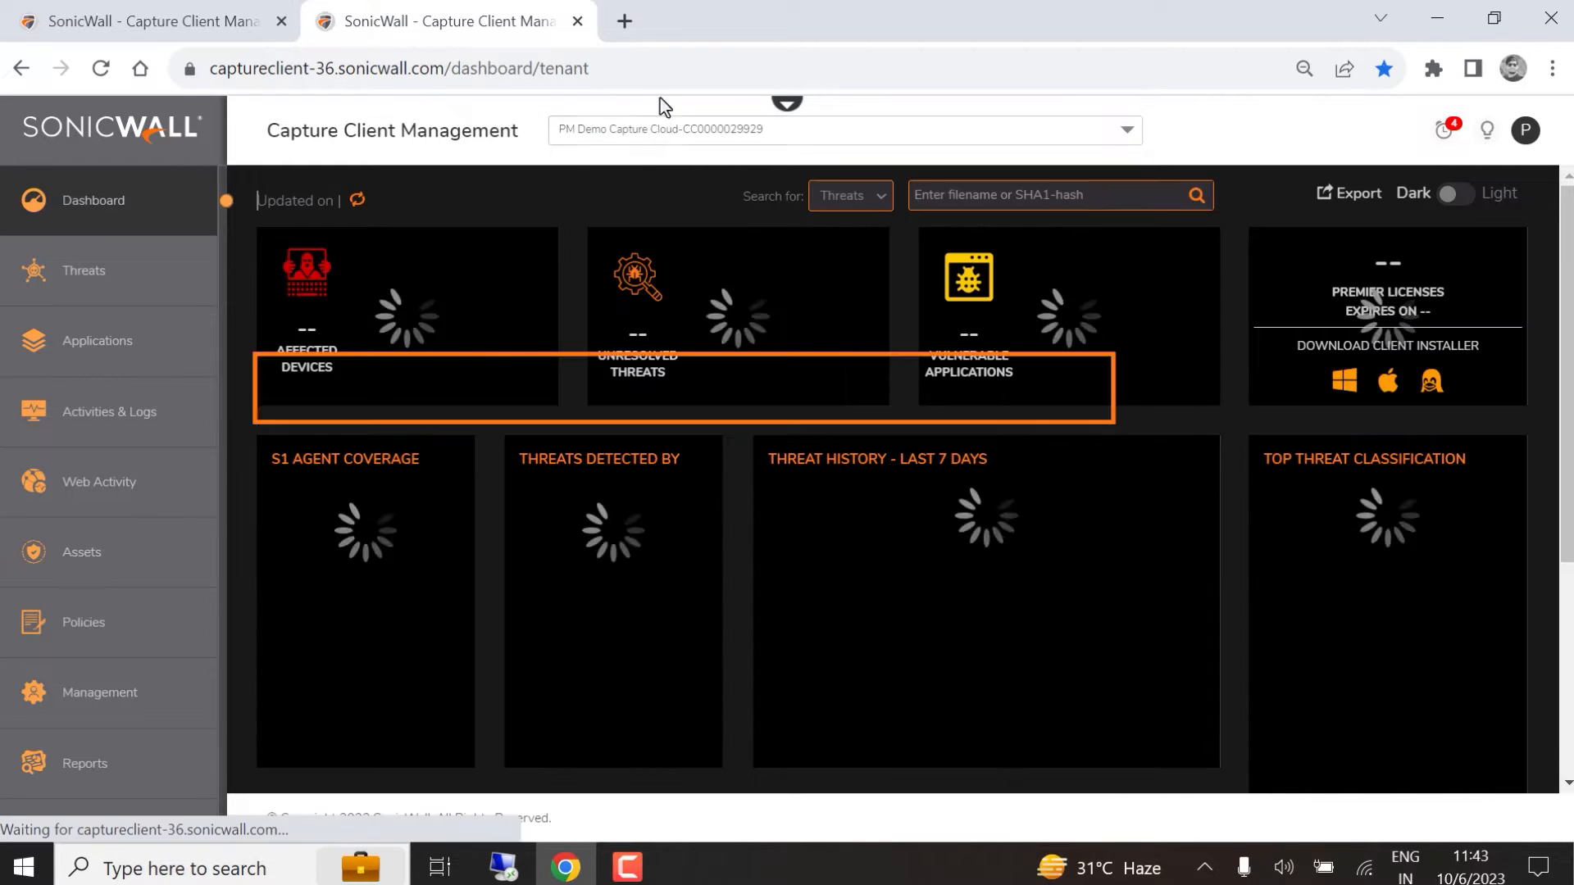
click(1537, 844)
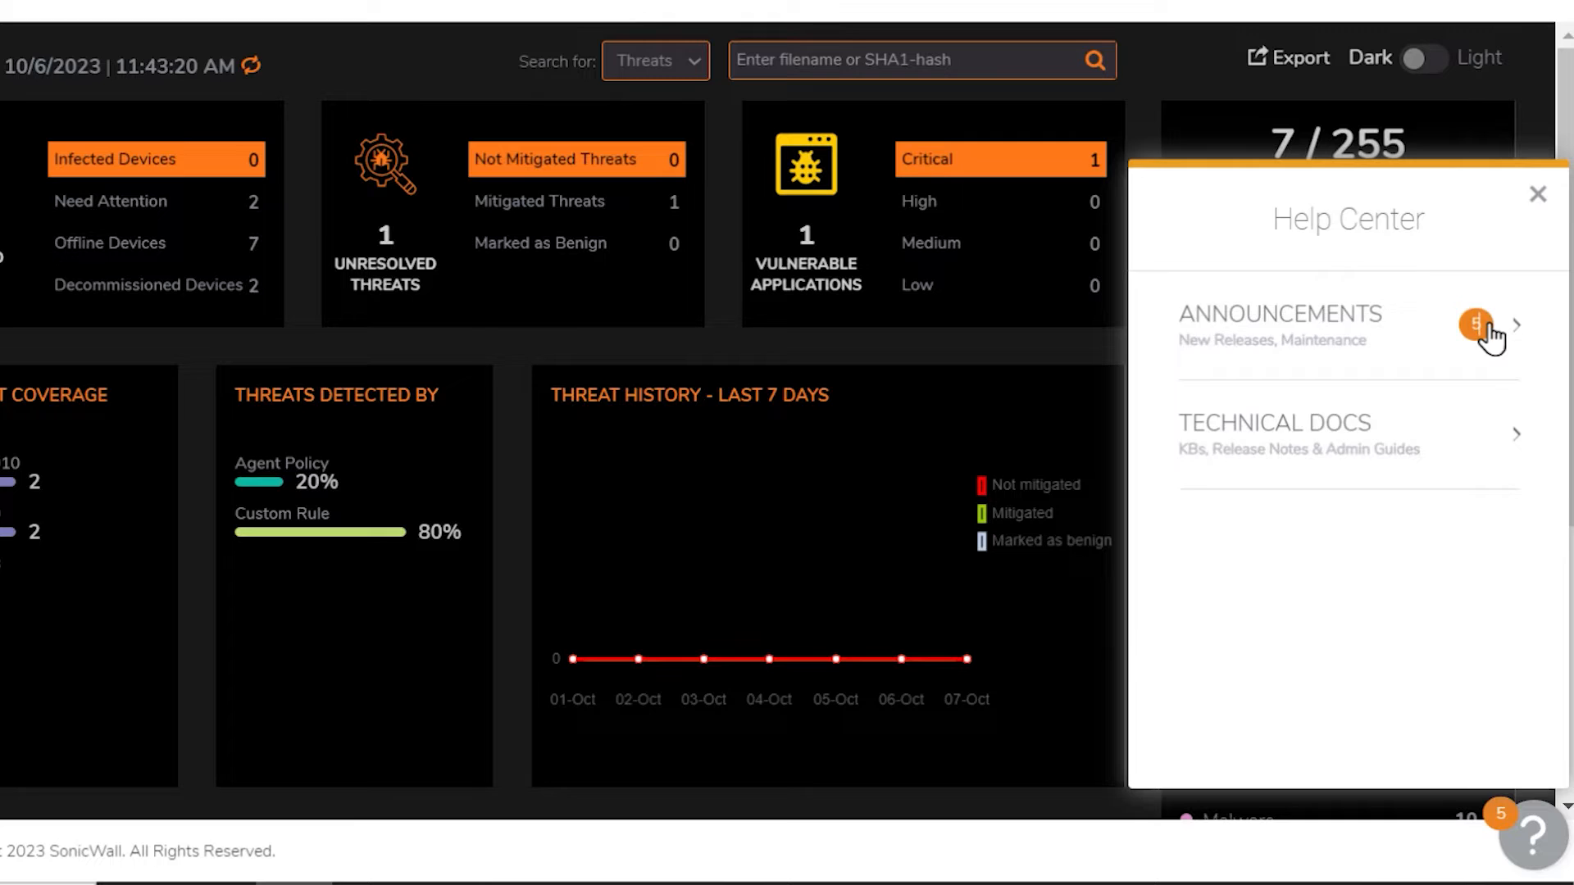
click(1281, 326)
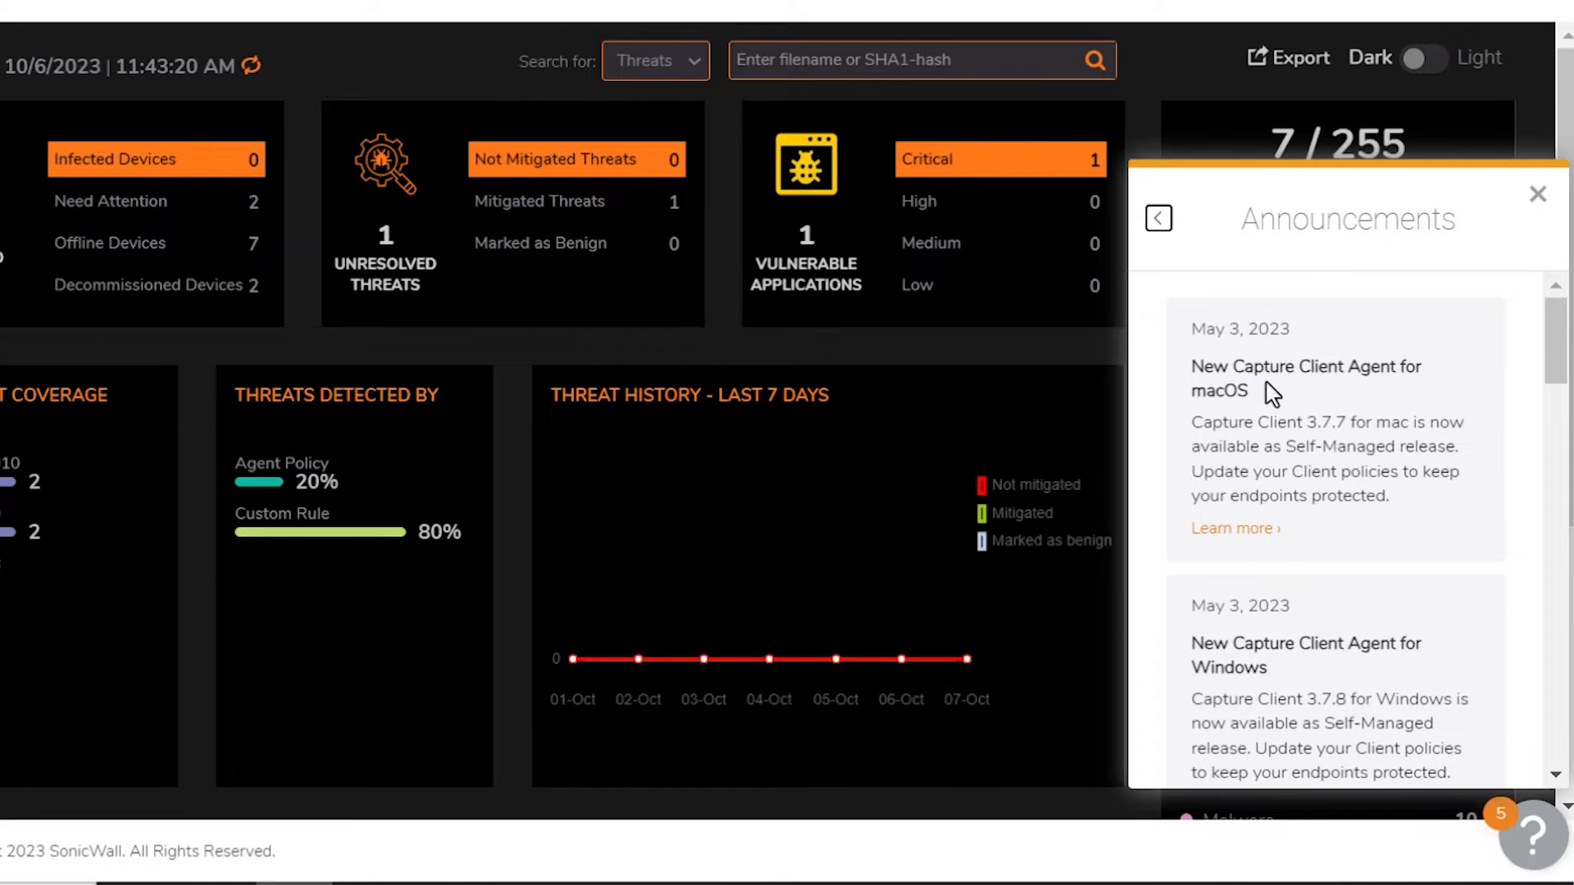
click(1160, 218)
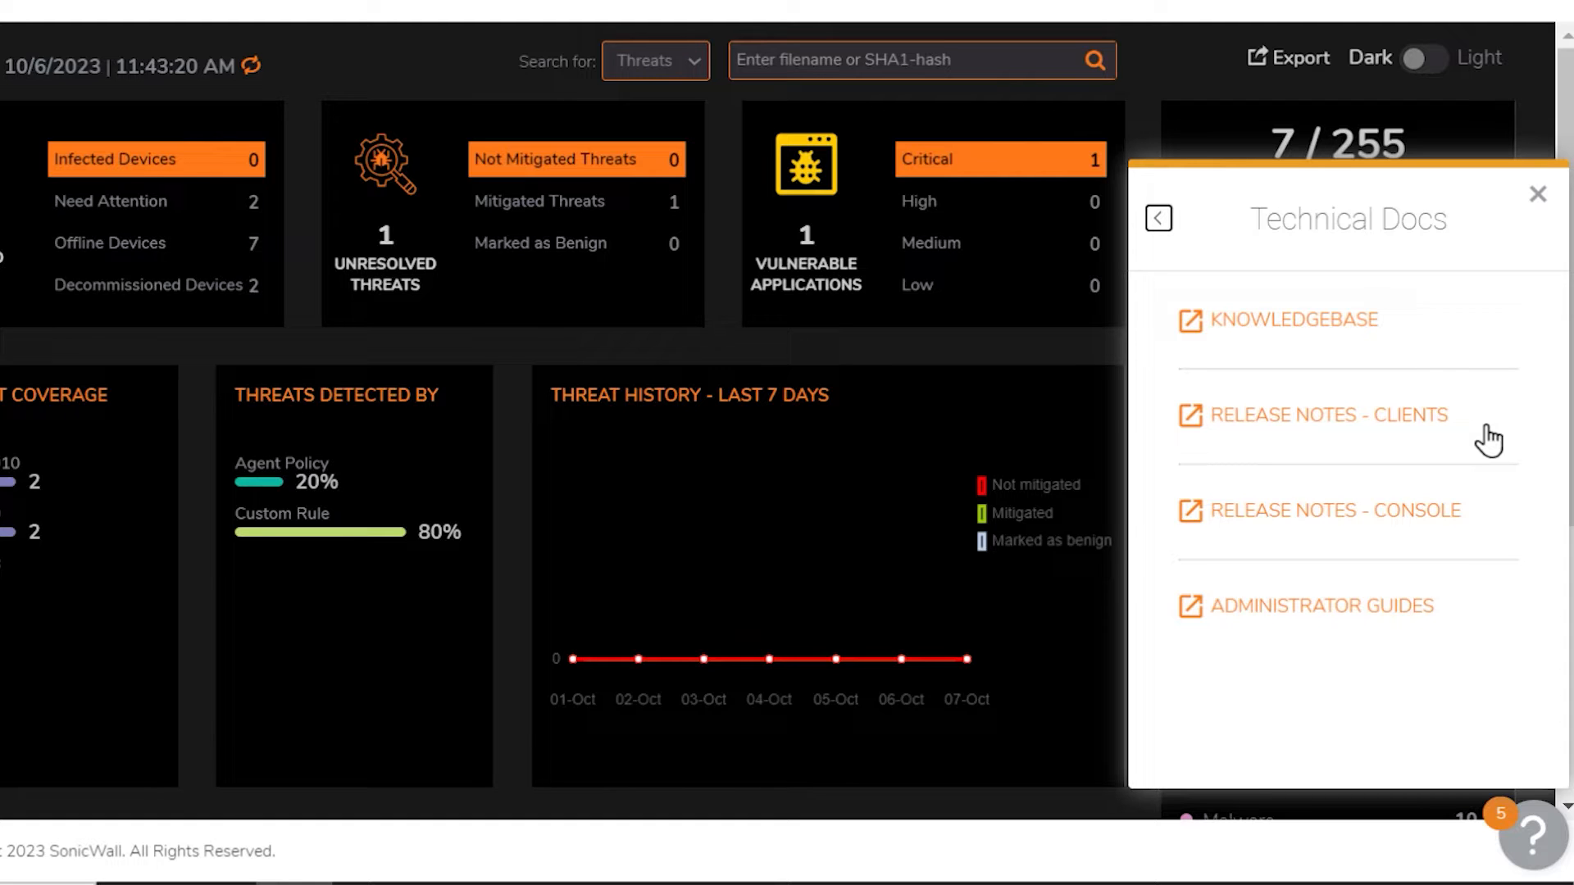
click(1159, 219)
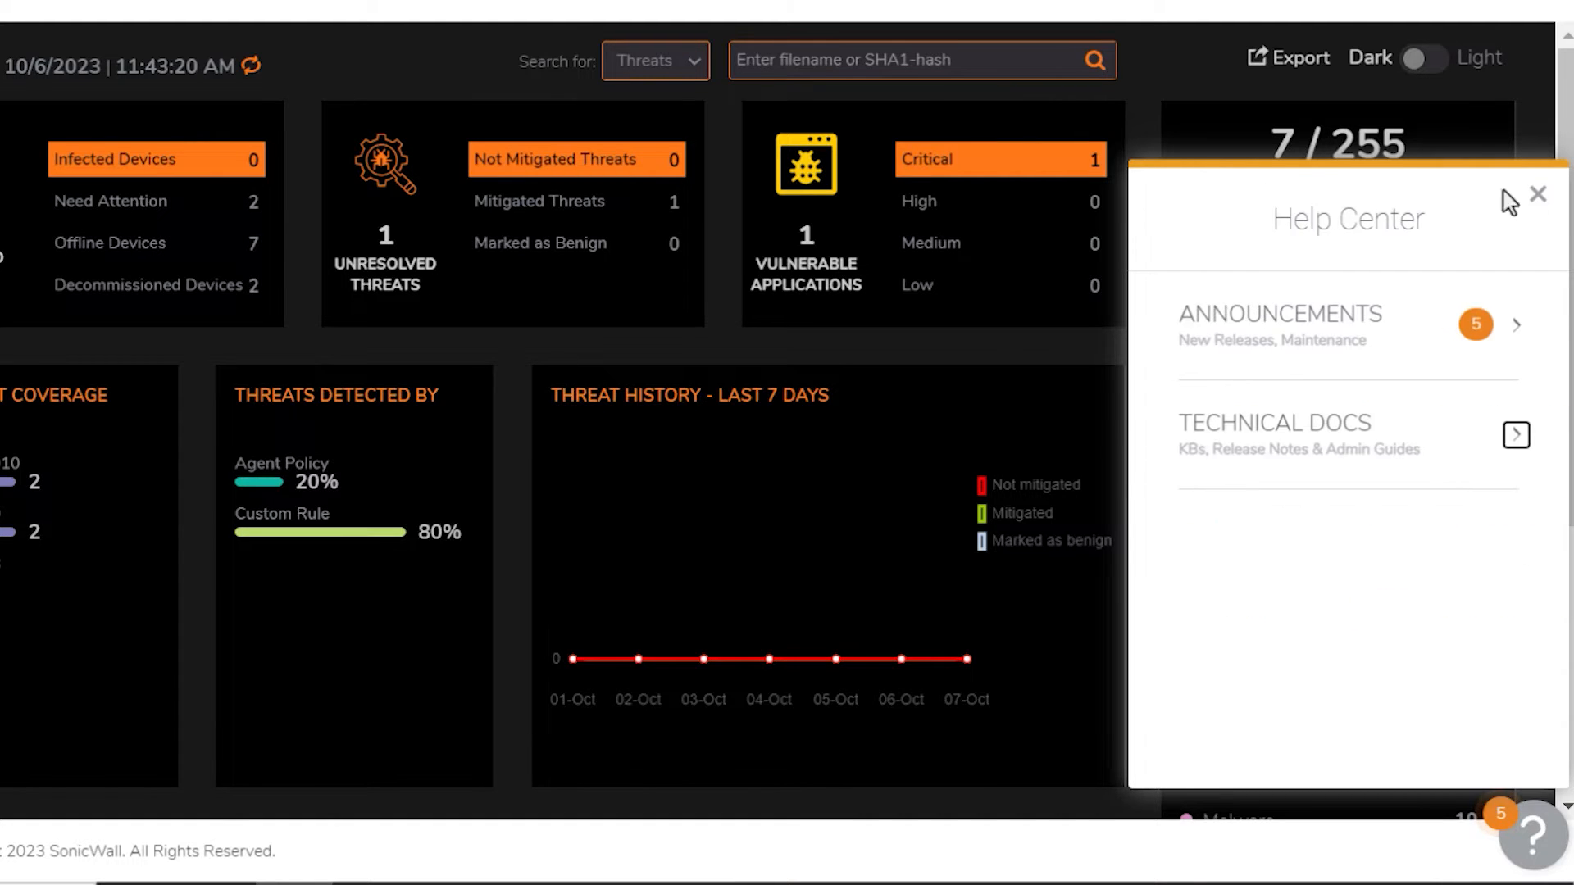
click(1538, 194)
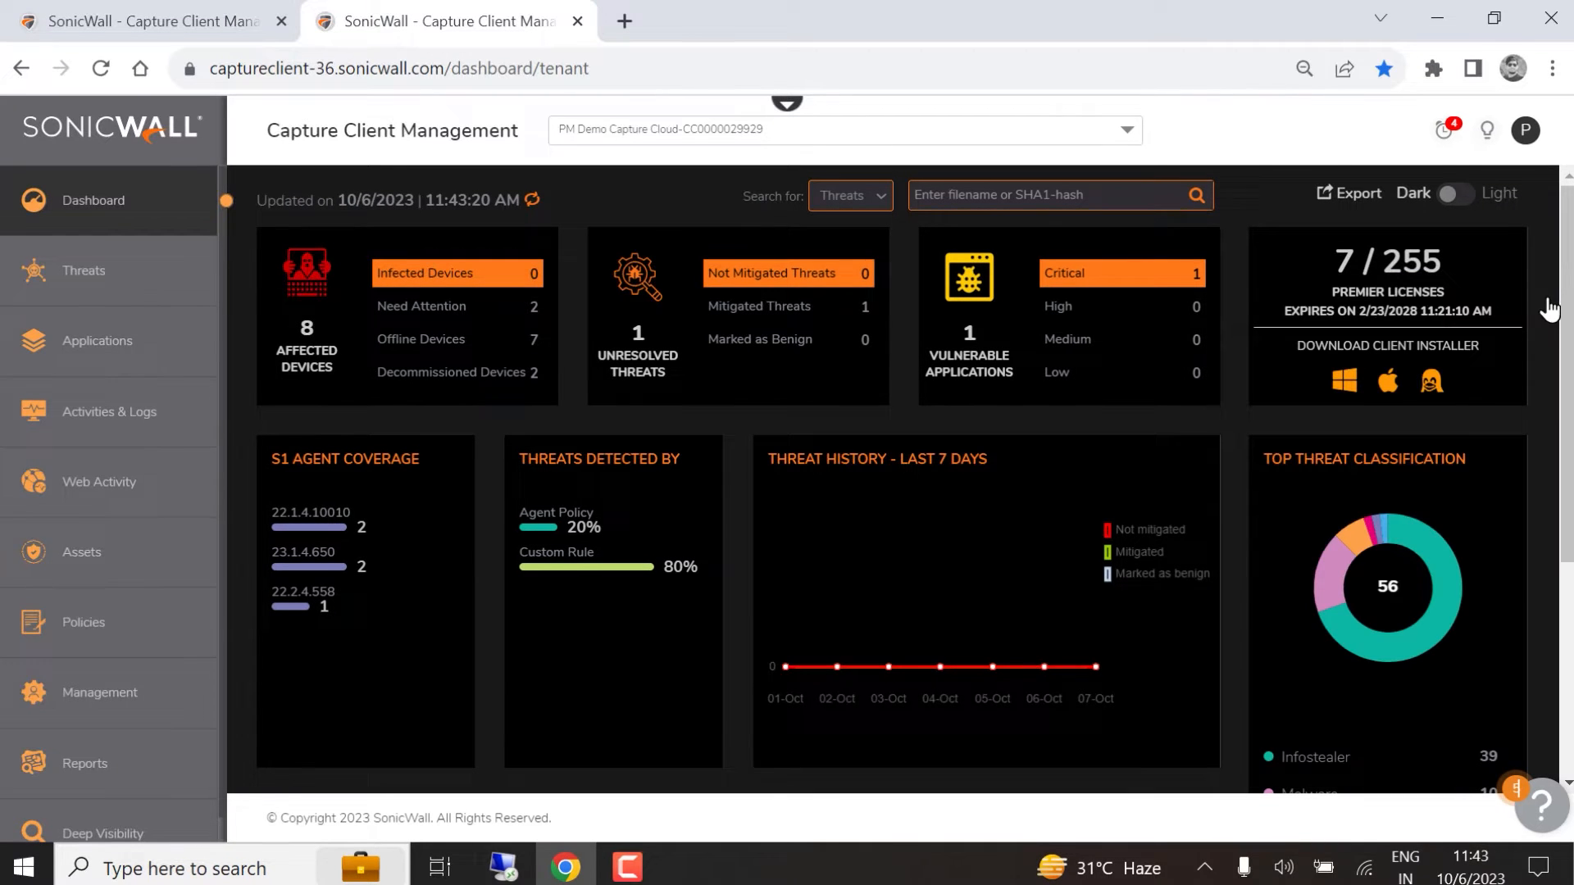
- Open Management > Tenant Settings and begin uploading a new report logo image
click(99, 693)
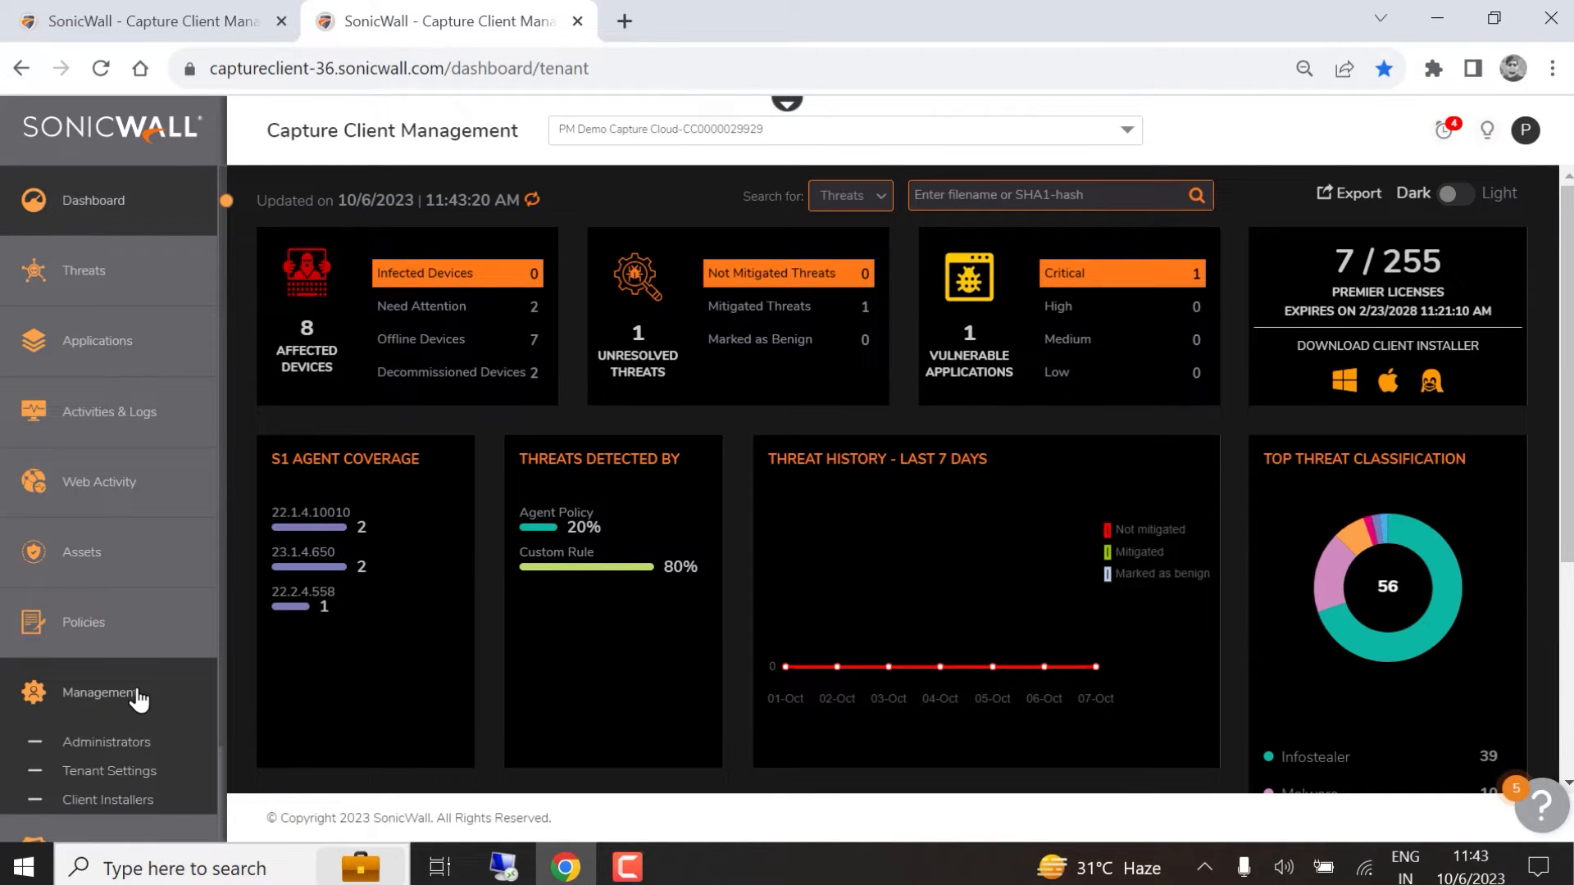
click(109, 770)
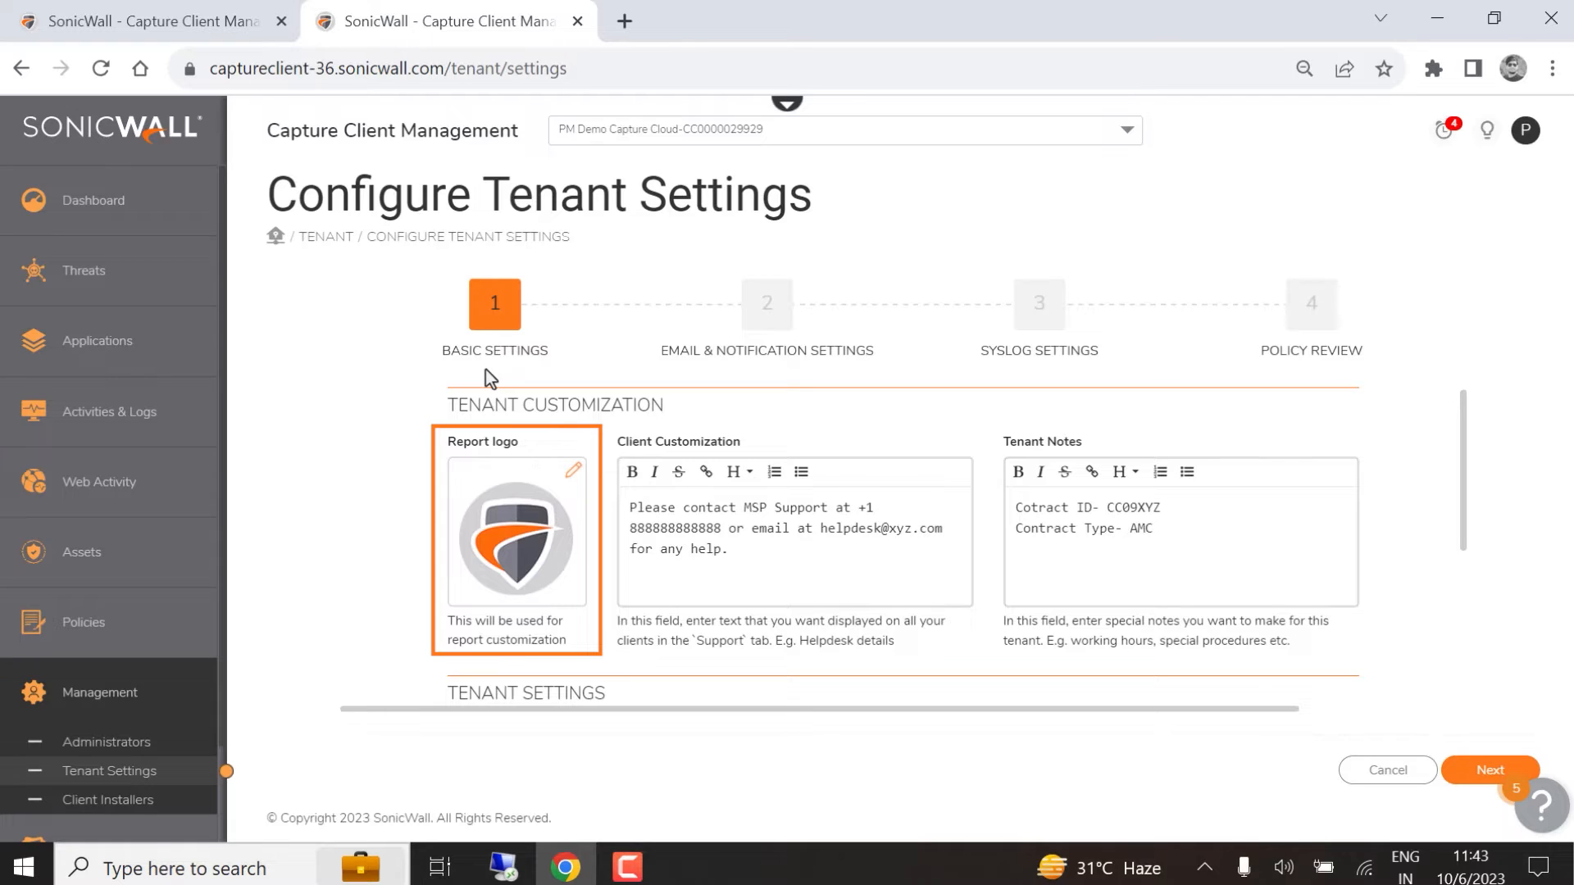
mouse_move(573, 469)
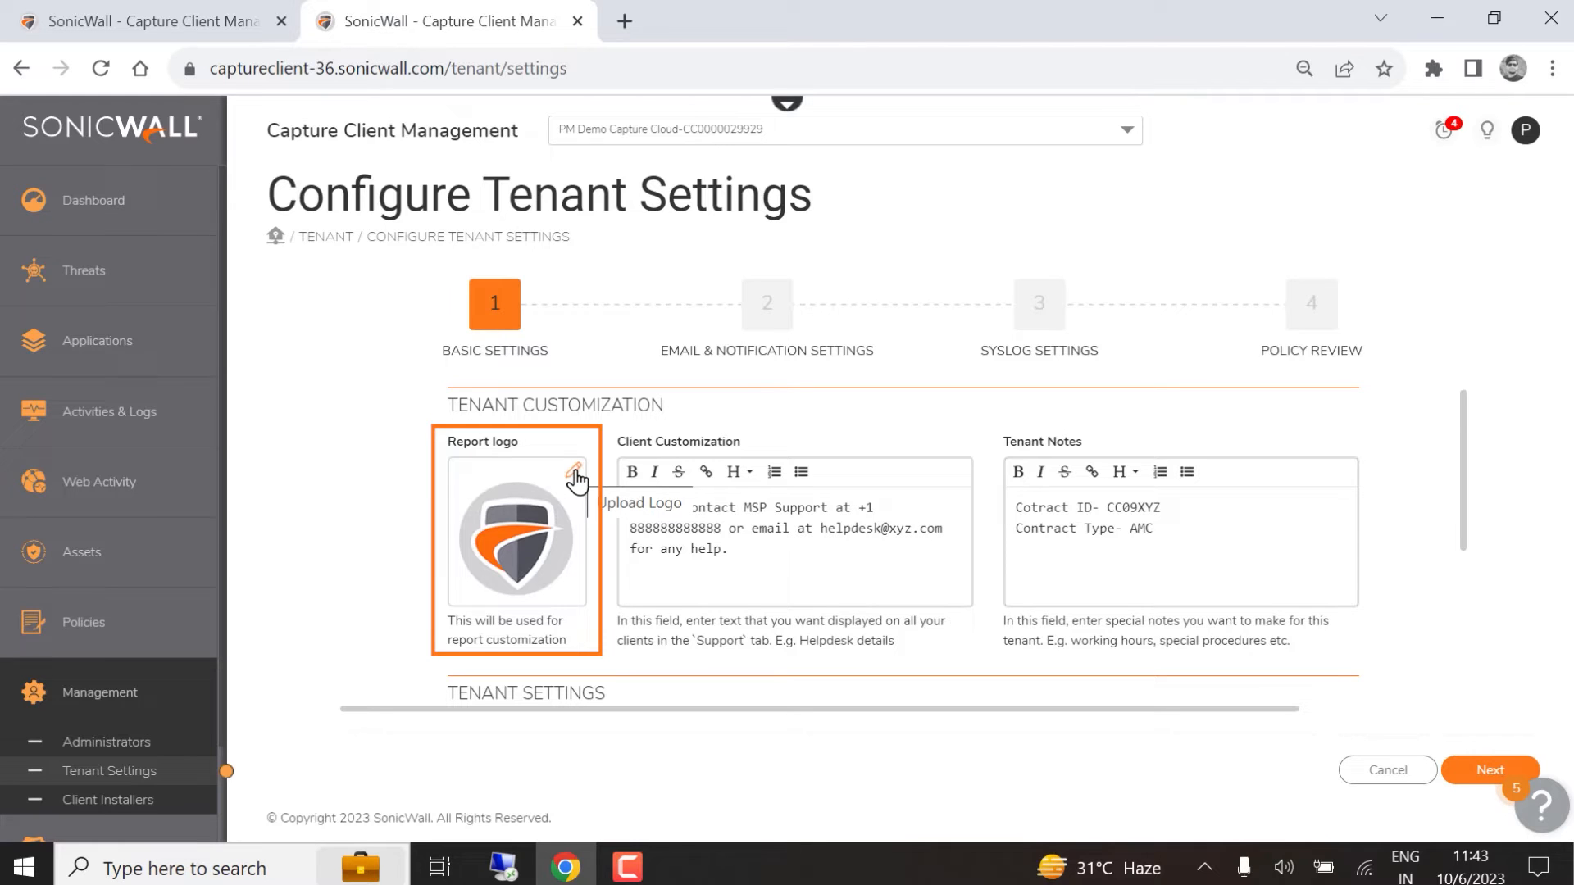
click(571, 471)
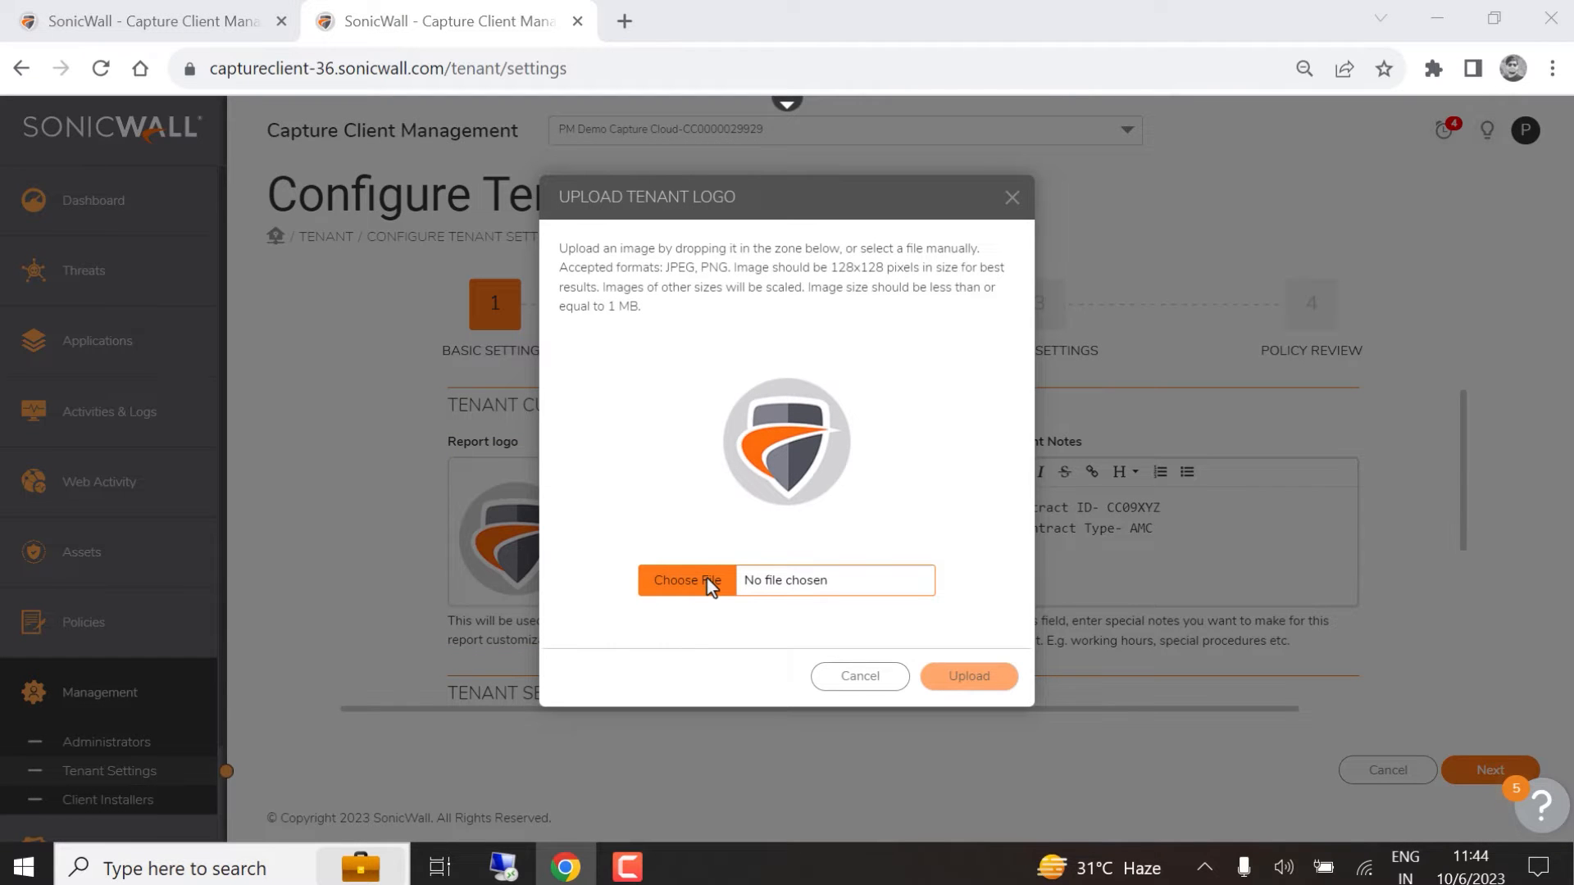
click(686, 581)
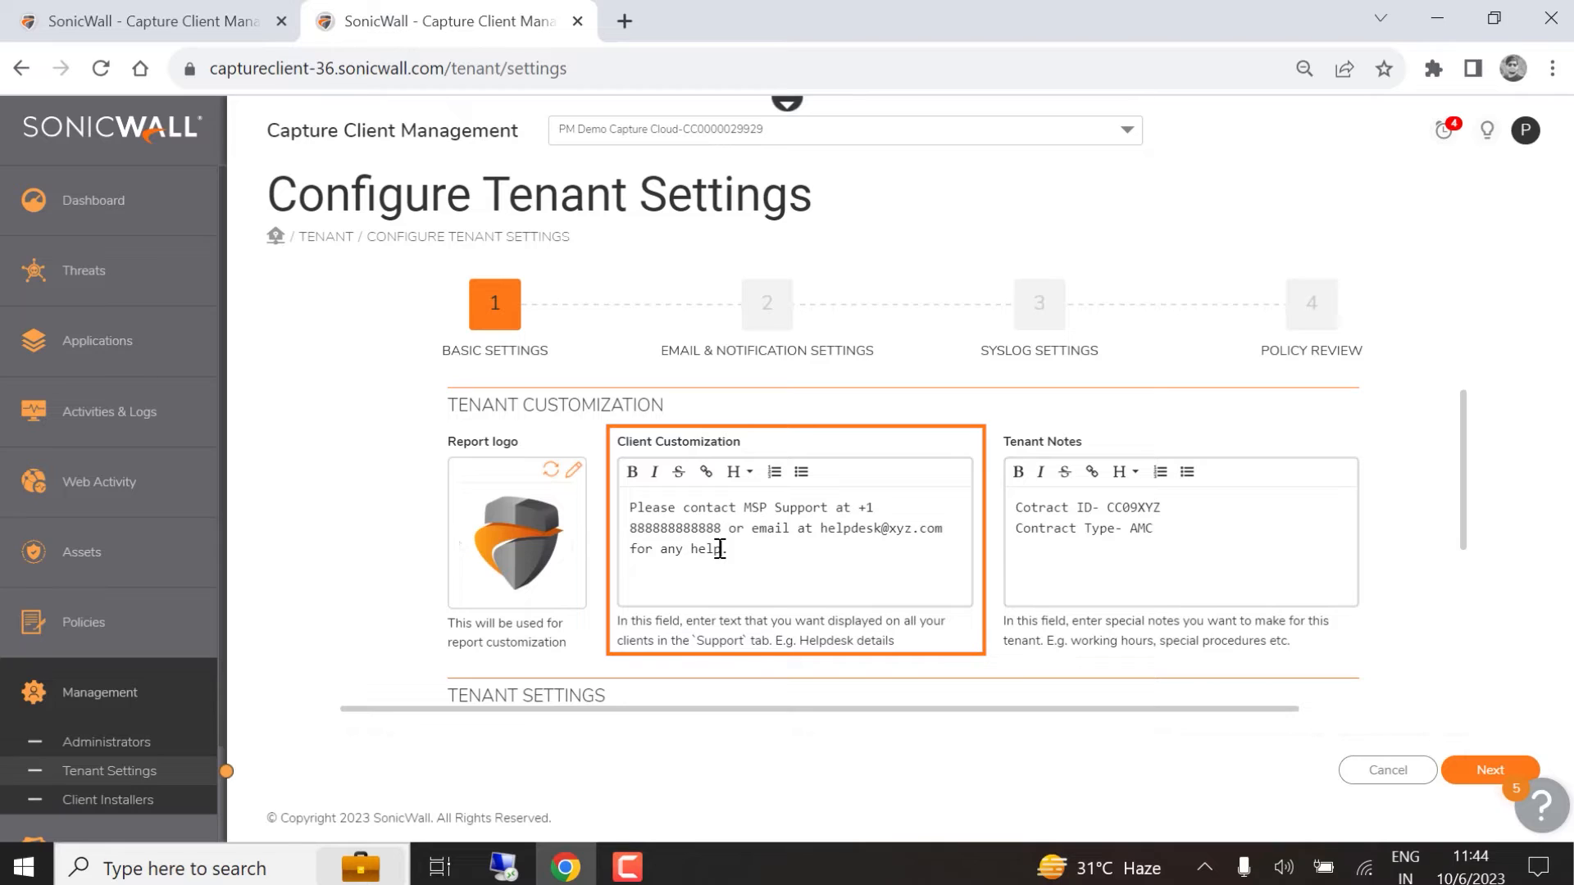
- Append 'or issues.' to the Client Customization support message text
text(or issues.)
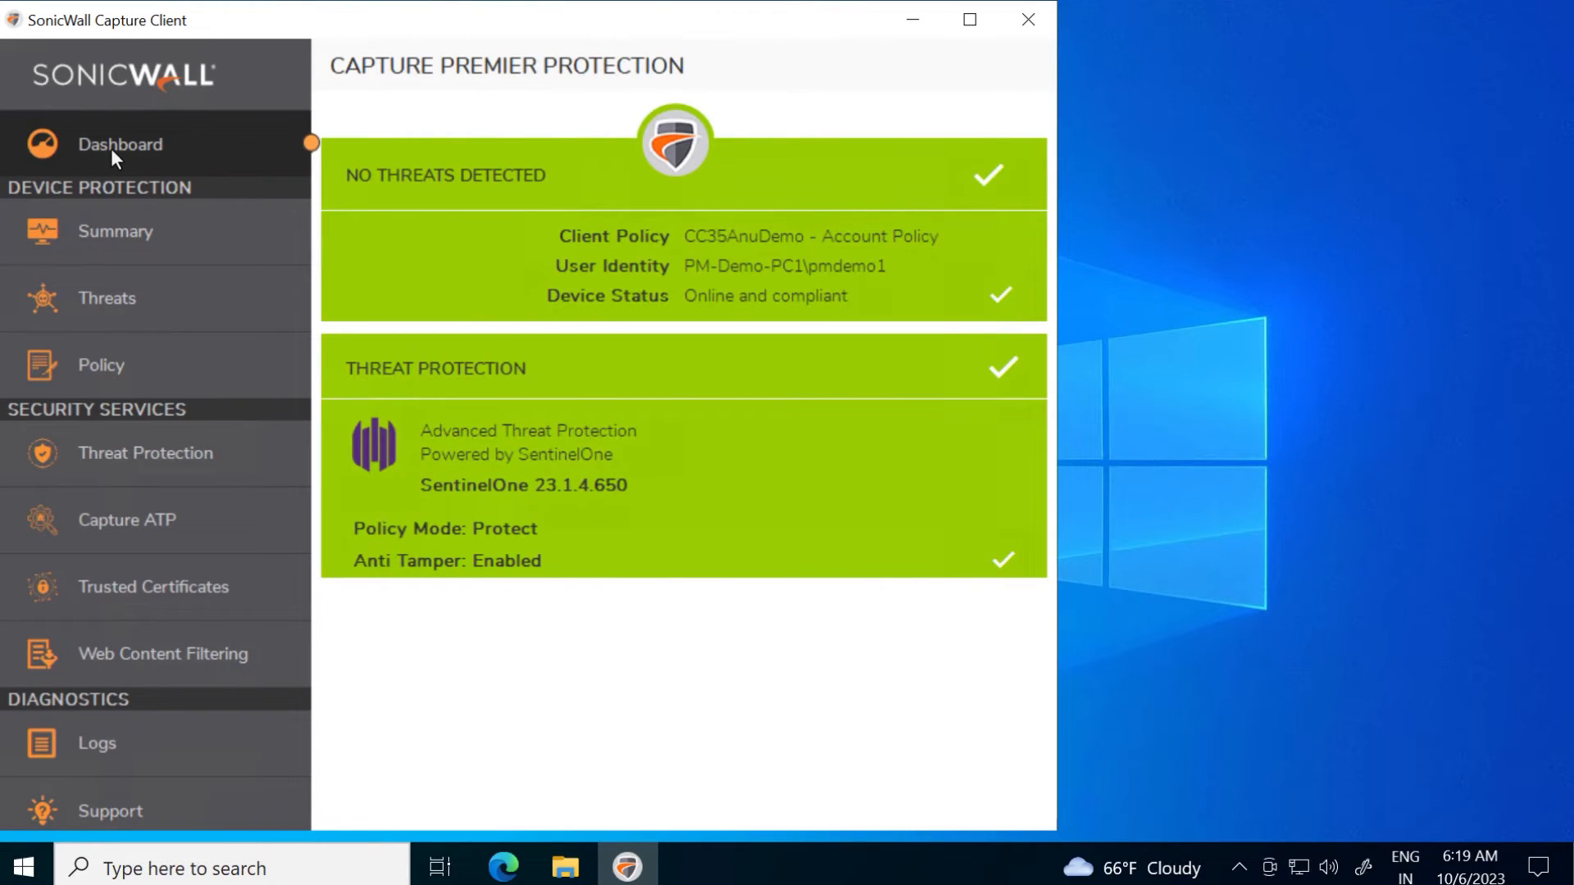
click(109, 811)
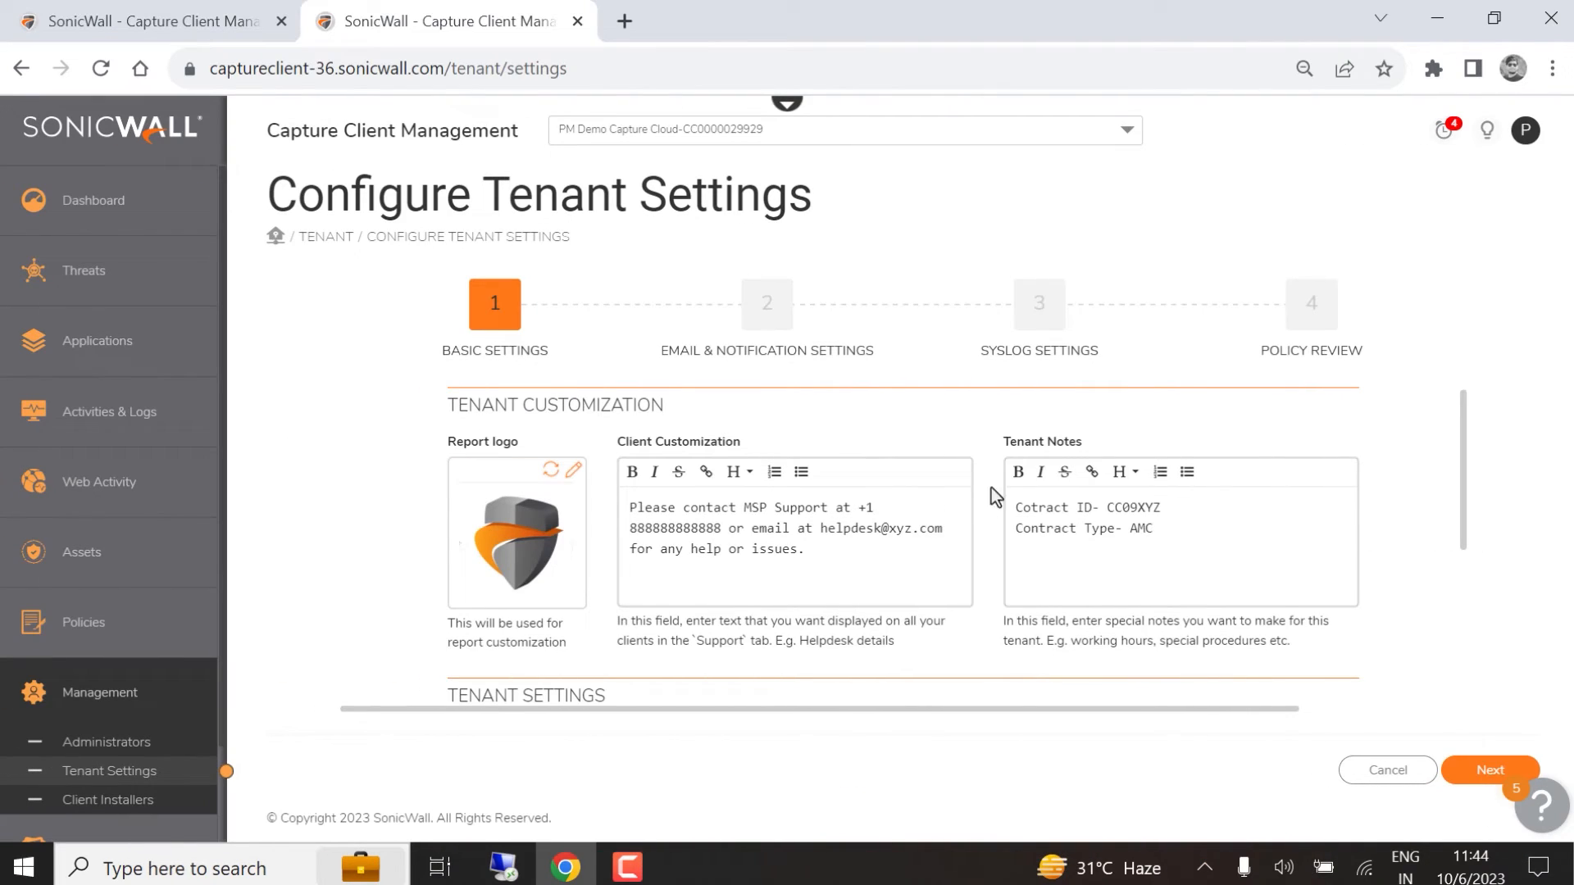
- Review Tenant Notes and Tenant Settings, then advance to Email & Notification Settings
click(1179, 556)
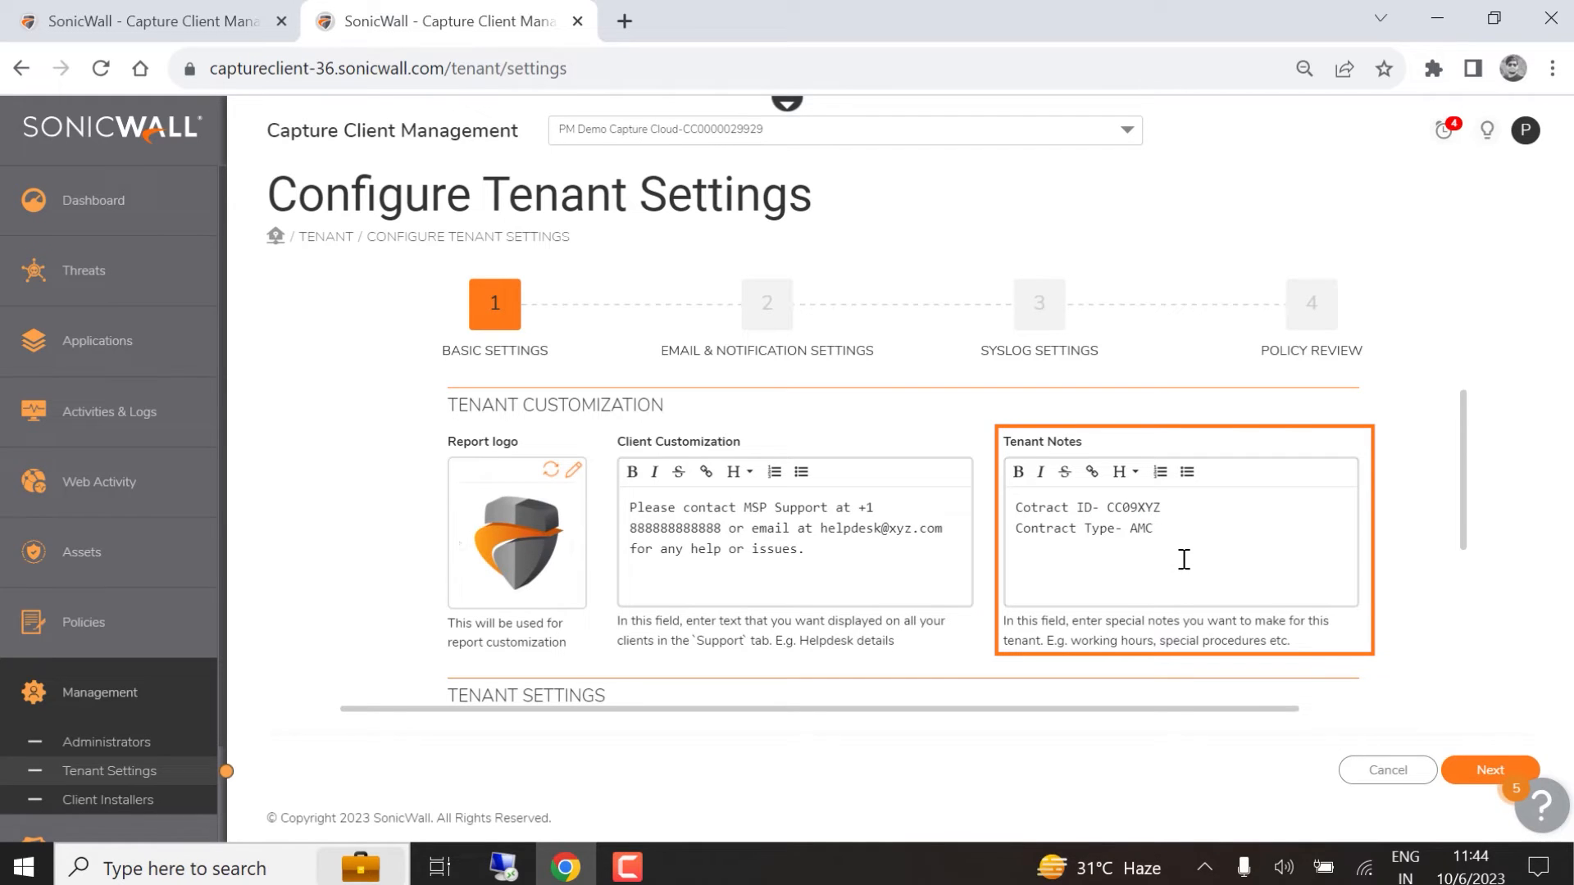
mouse_move(1172, 528)
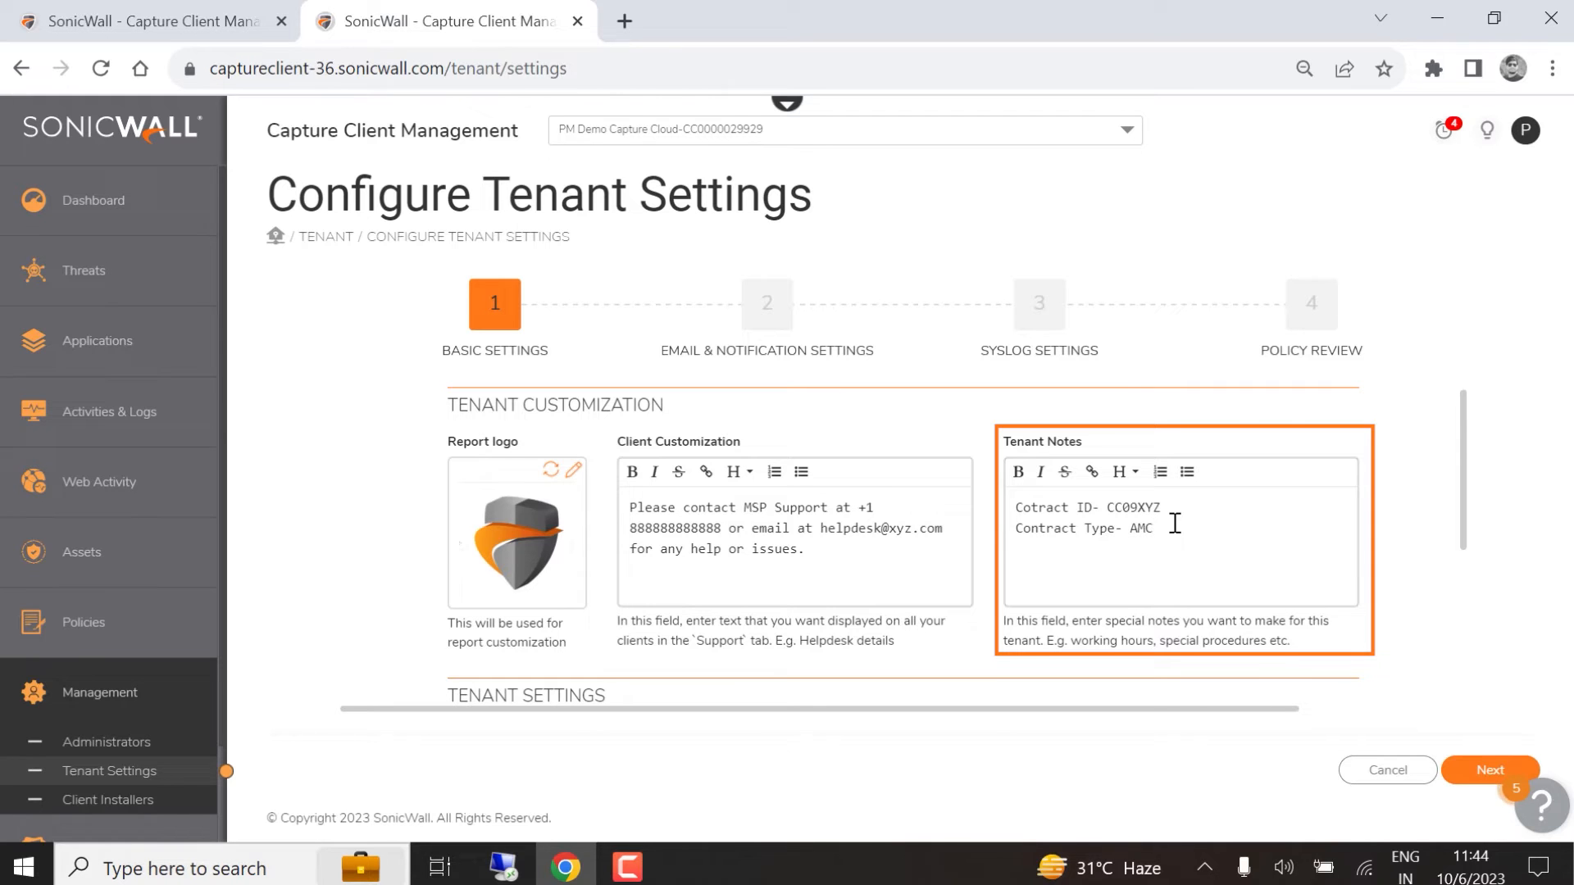
scroll(down, 3)
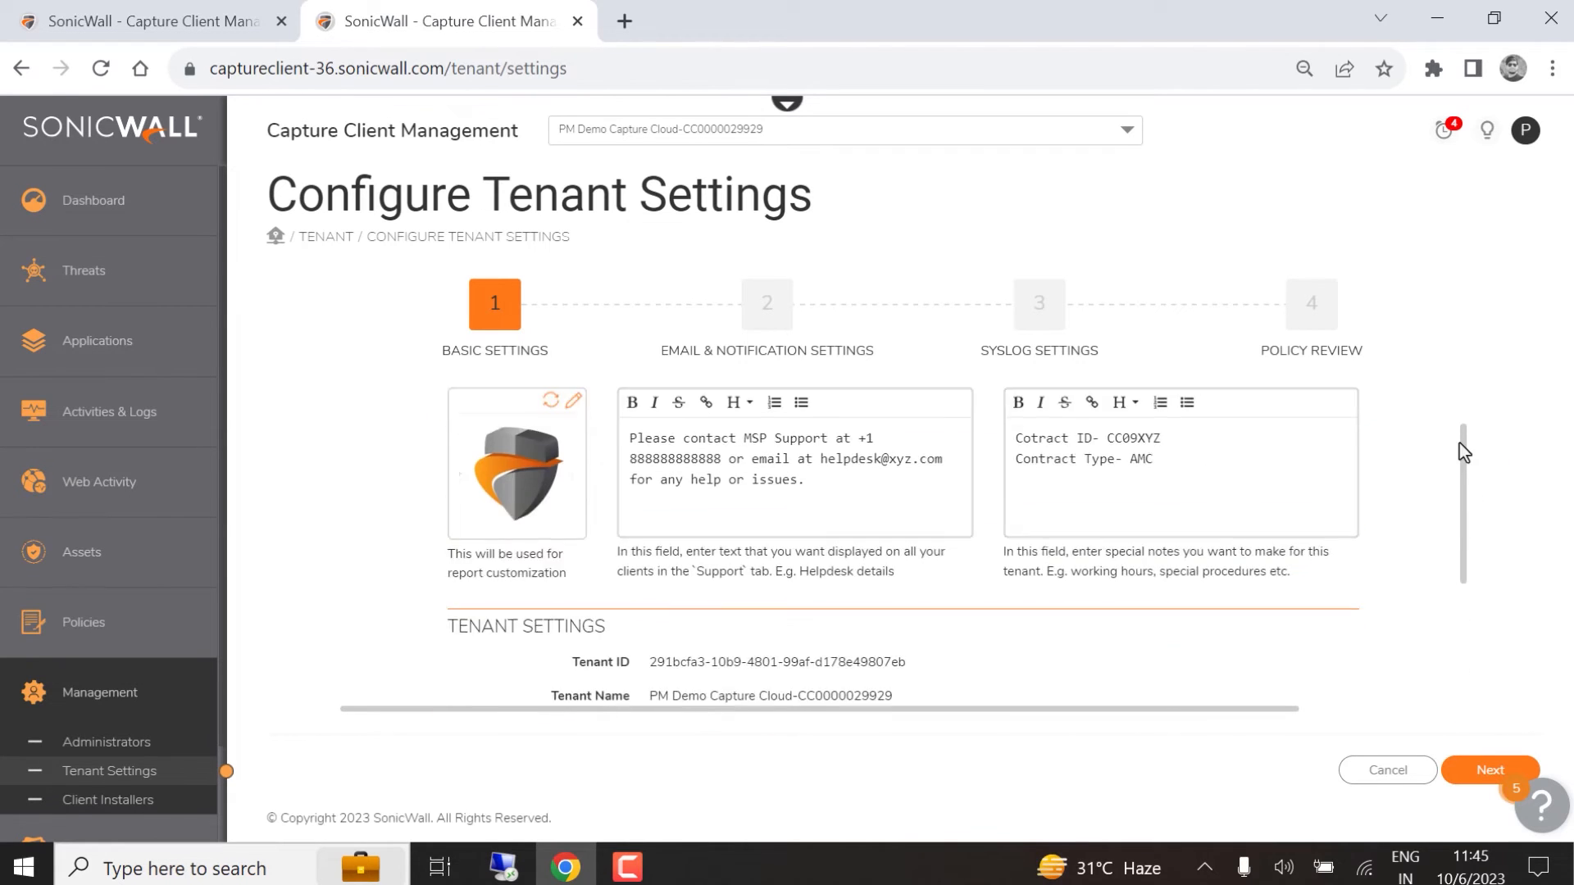
click(1493, 770)
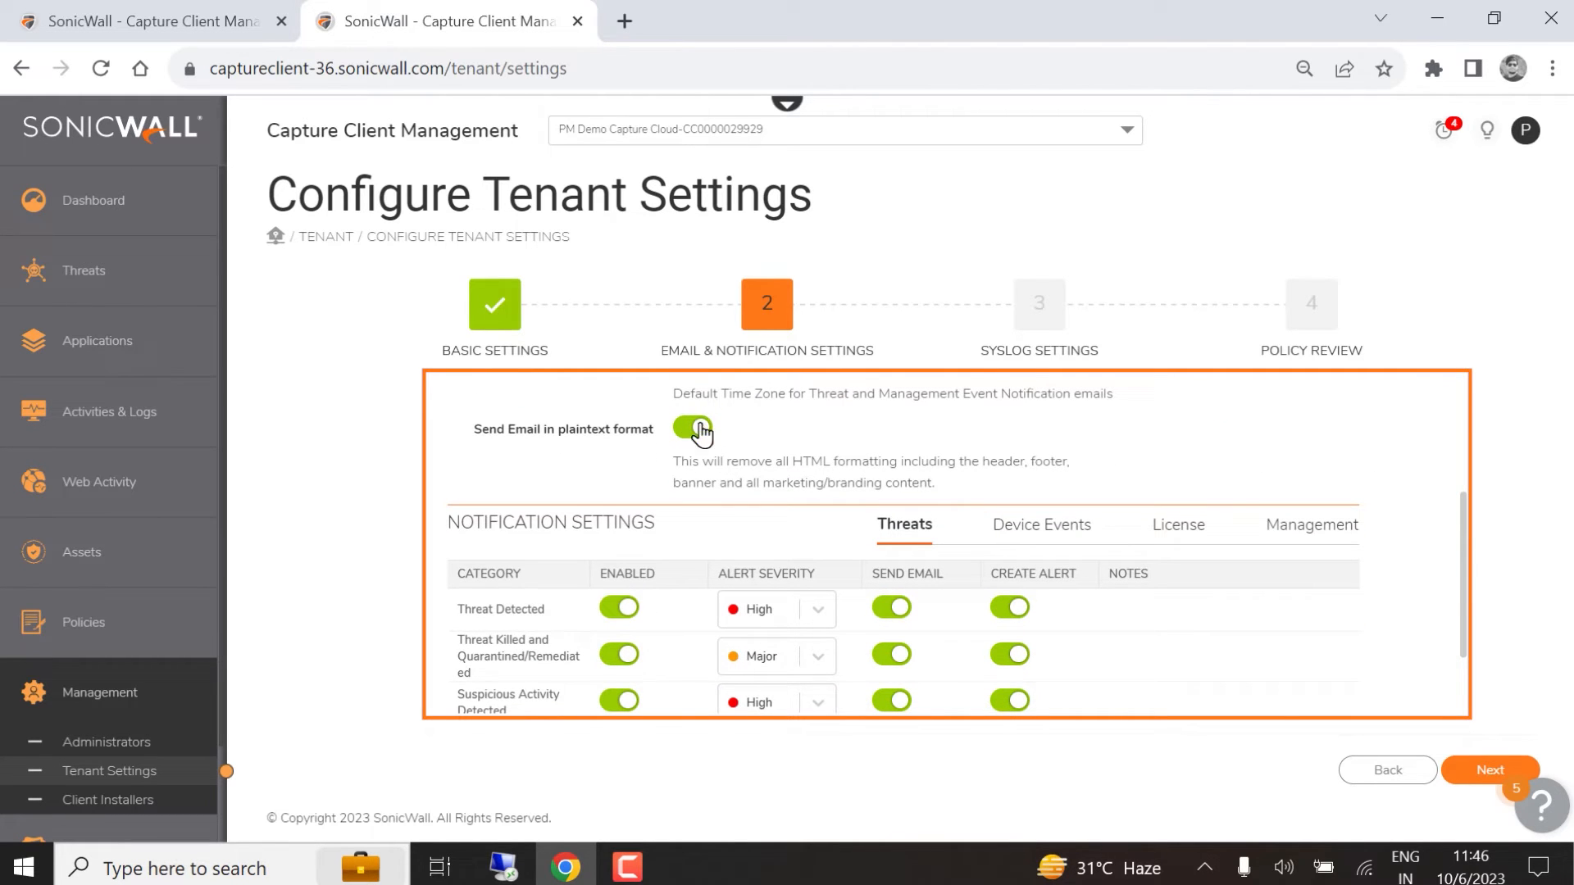
- Browse device event, license and management notifications, enabling email for report-ready alerts, then continue
scroll(down, 3)
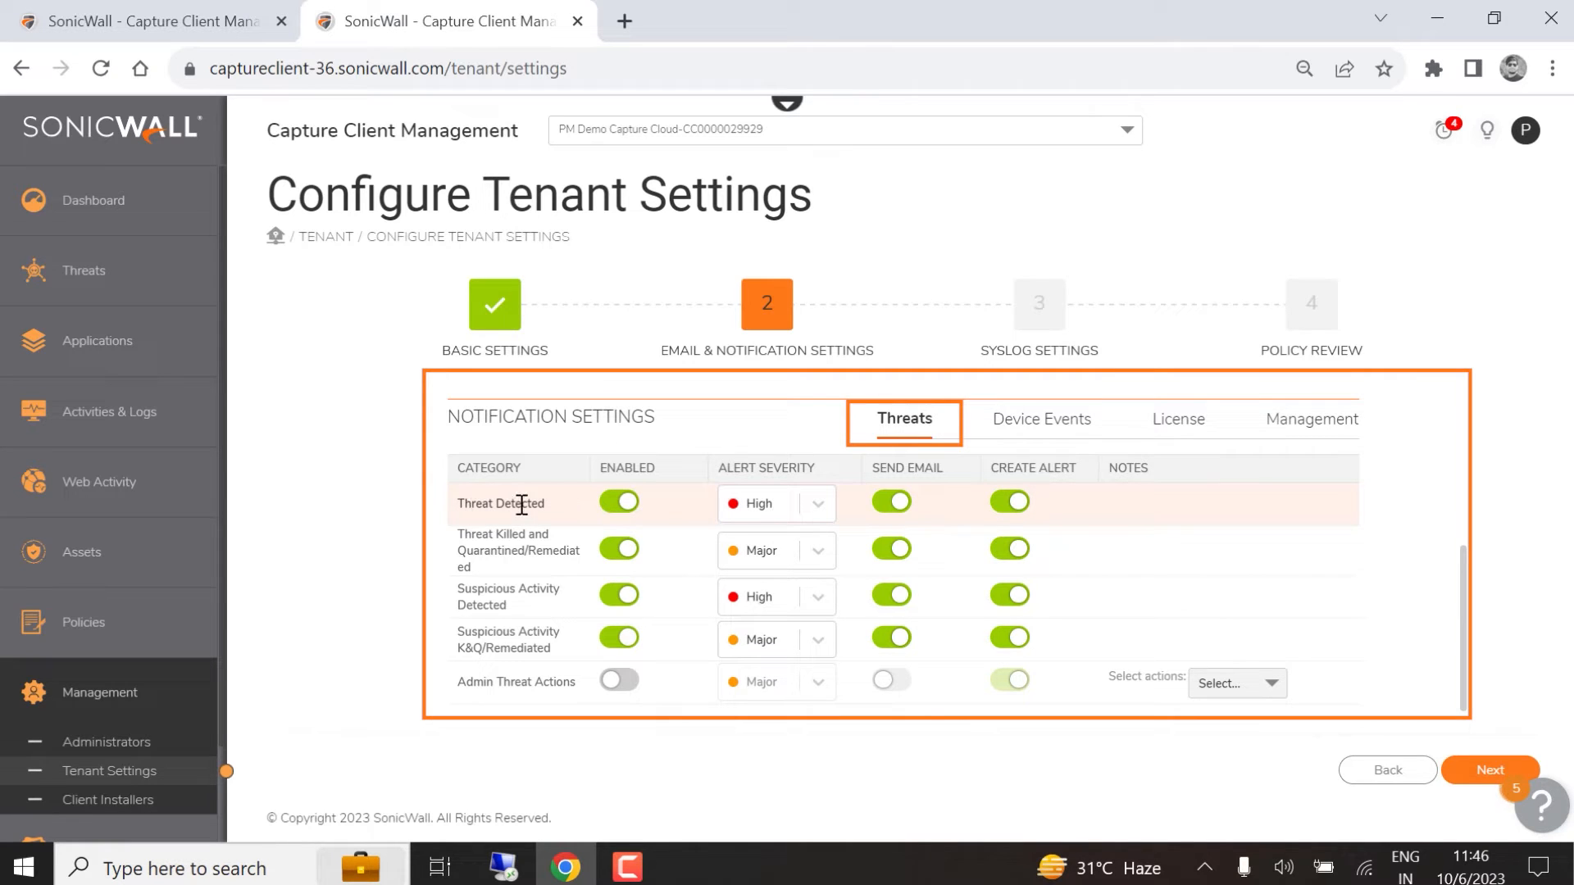
click(818, 503)
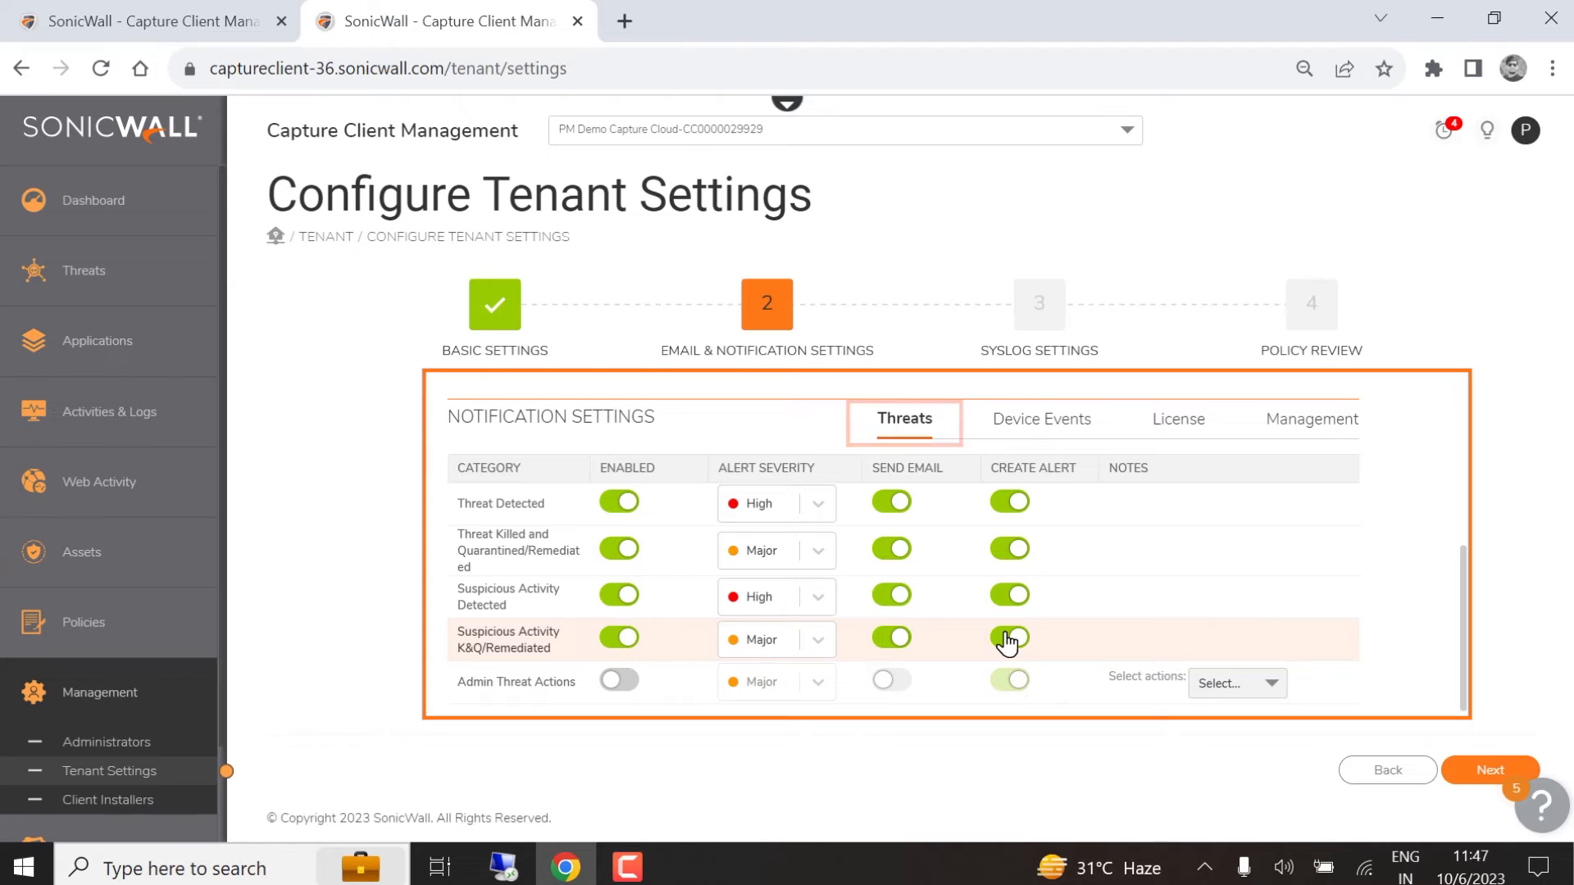
click(1042, 419)
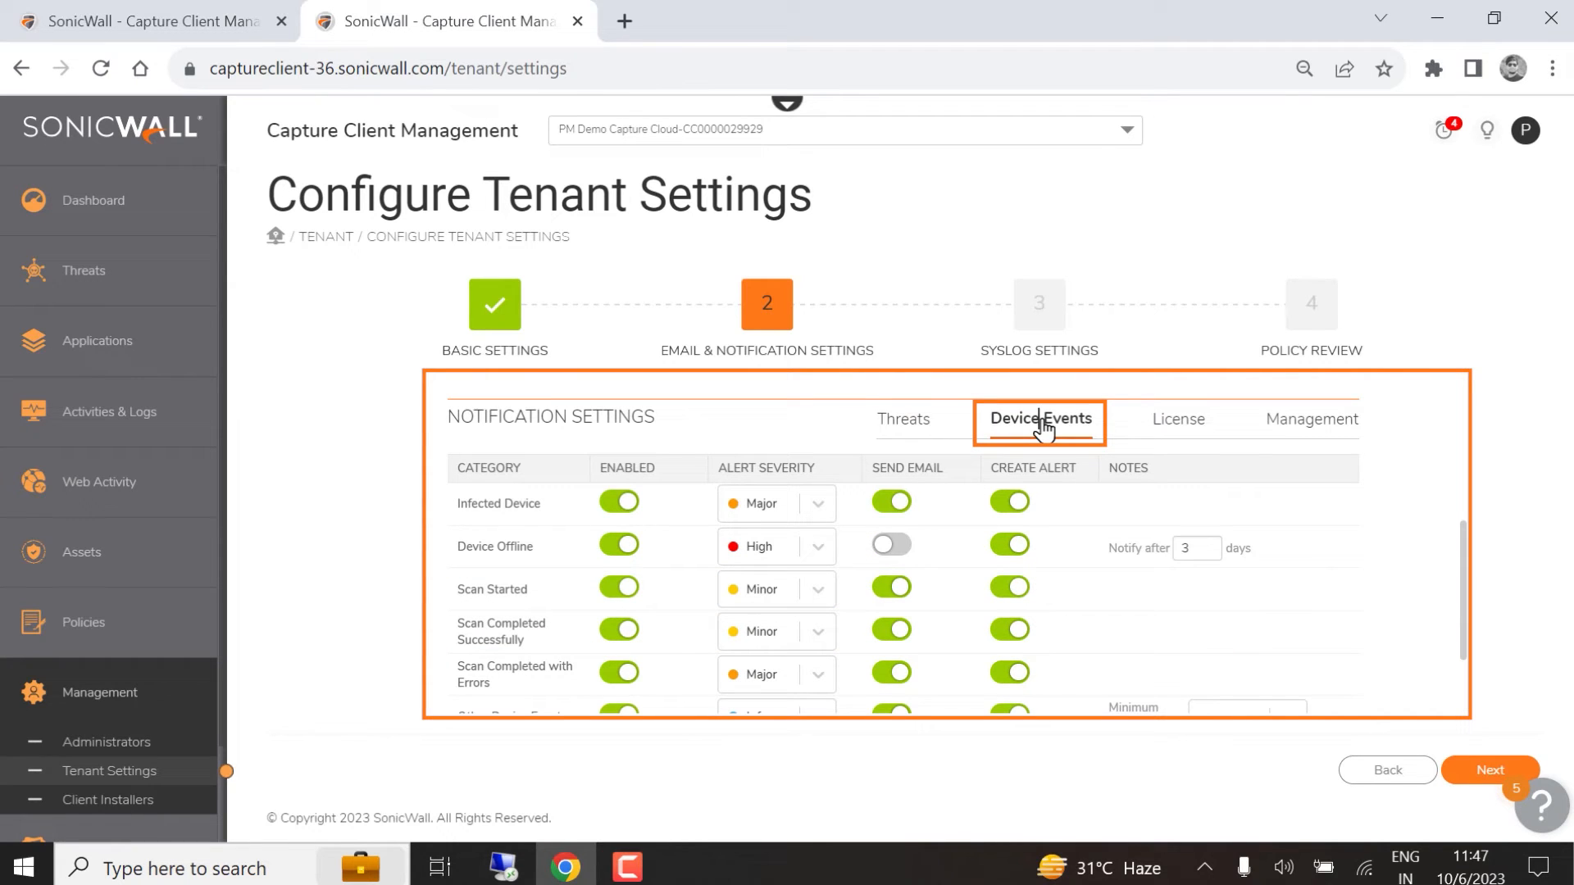
mouse_move(495, 570)
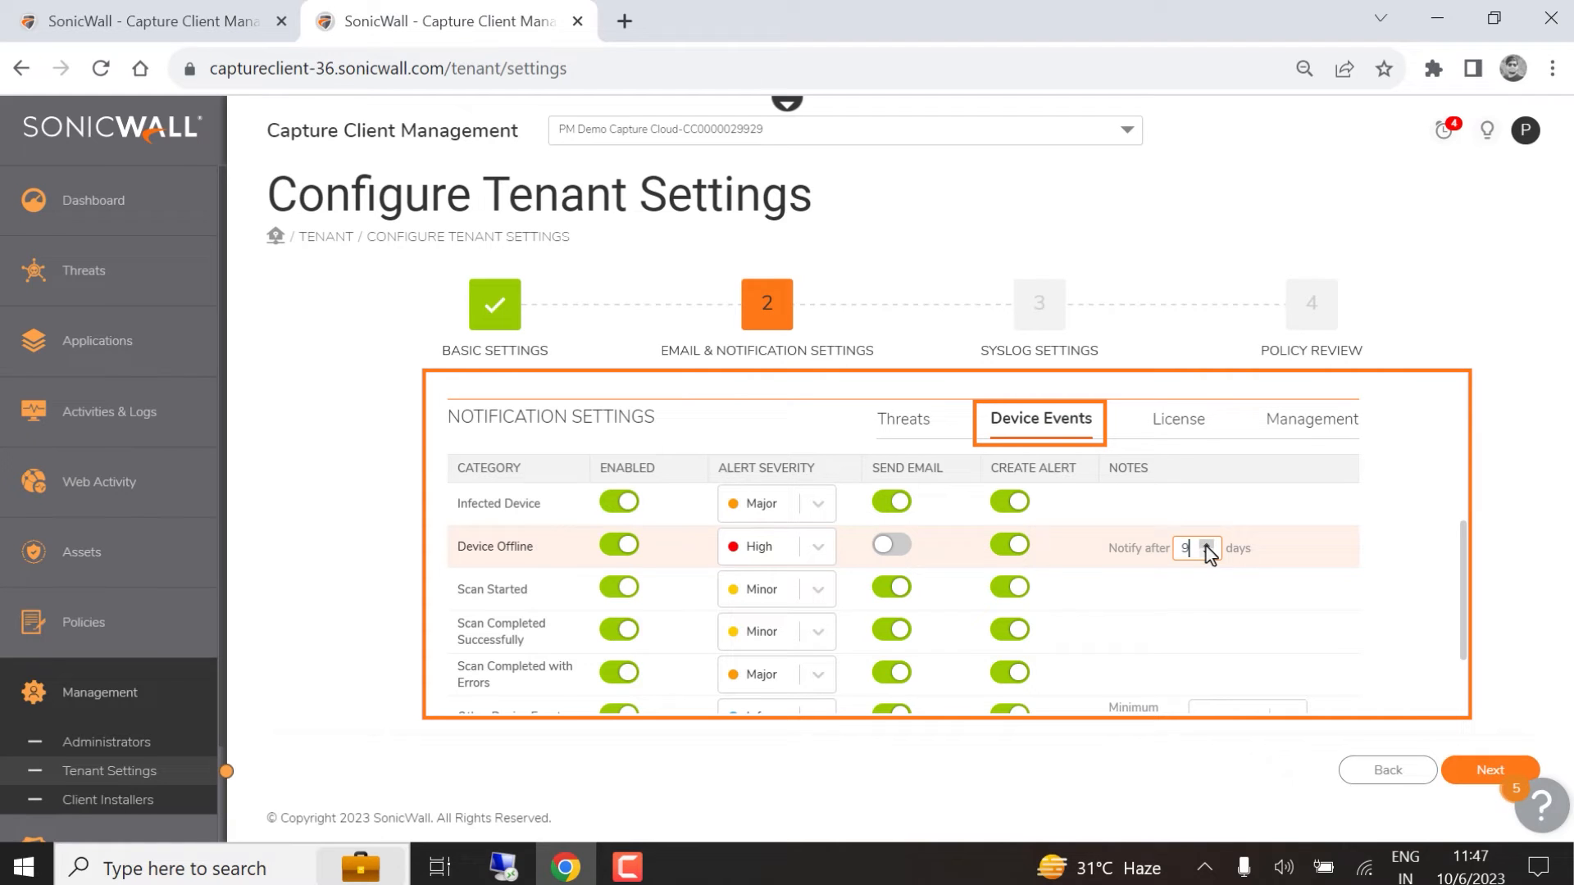
click(1210, 544)
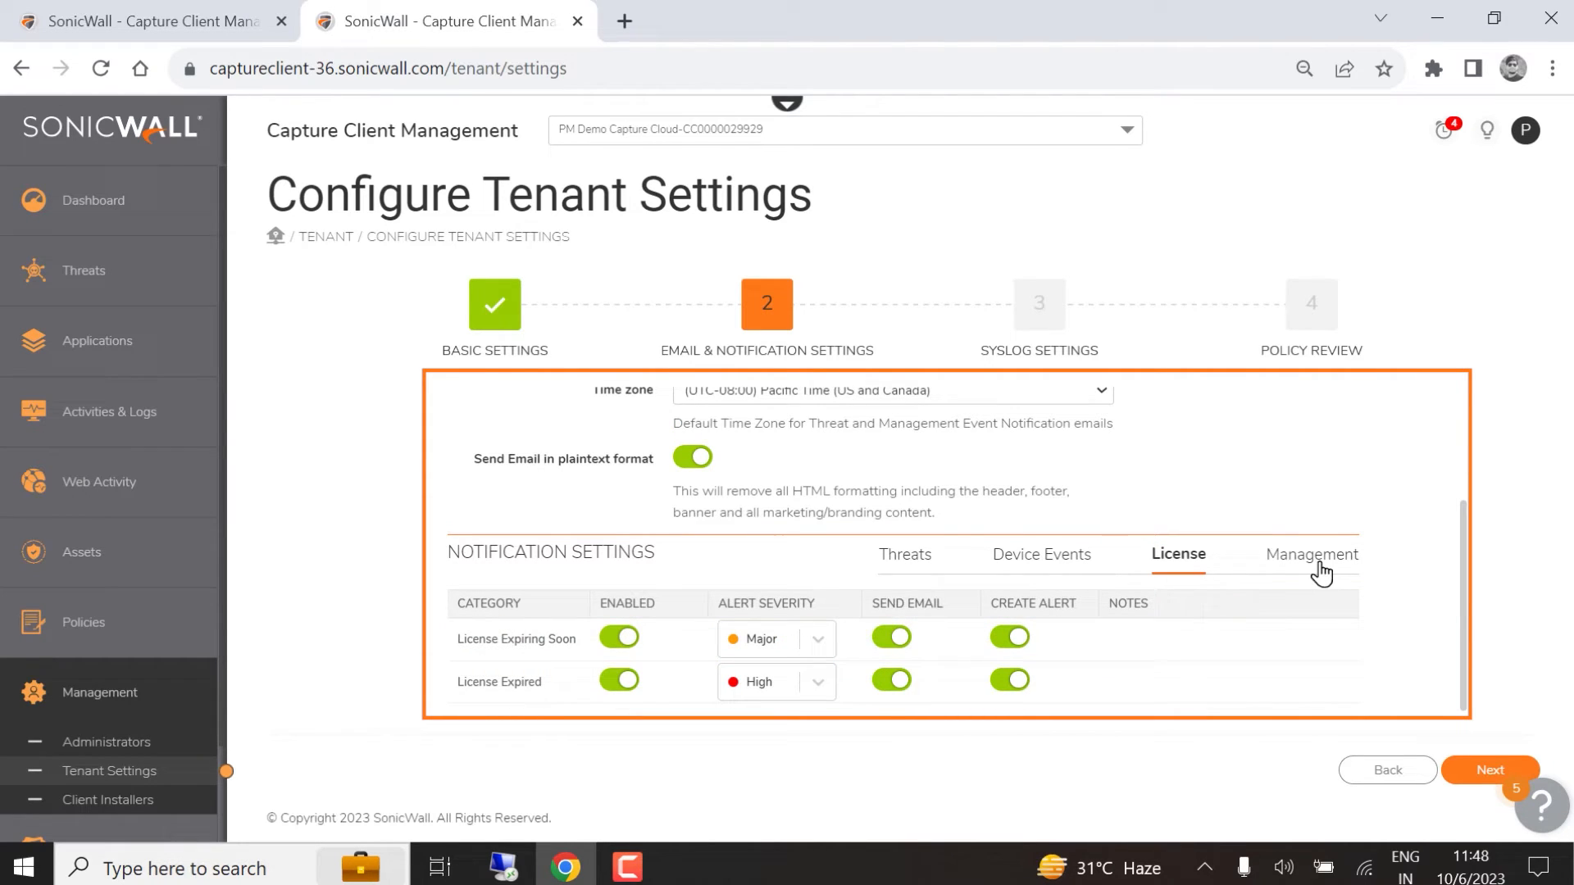
click(1311, 555)
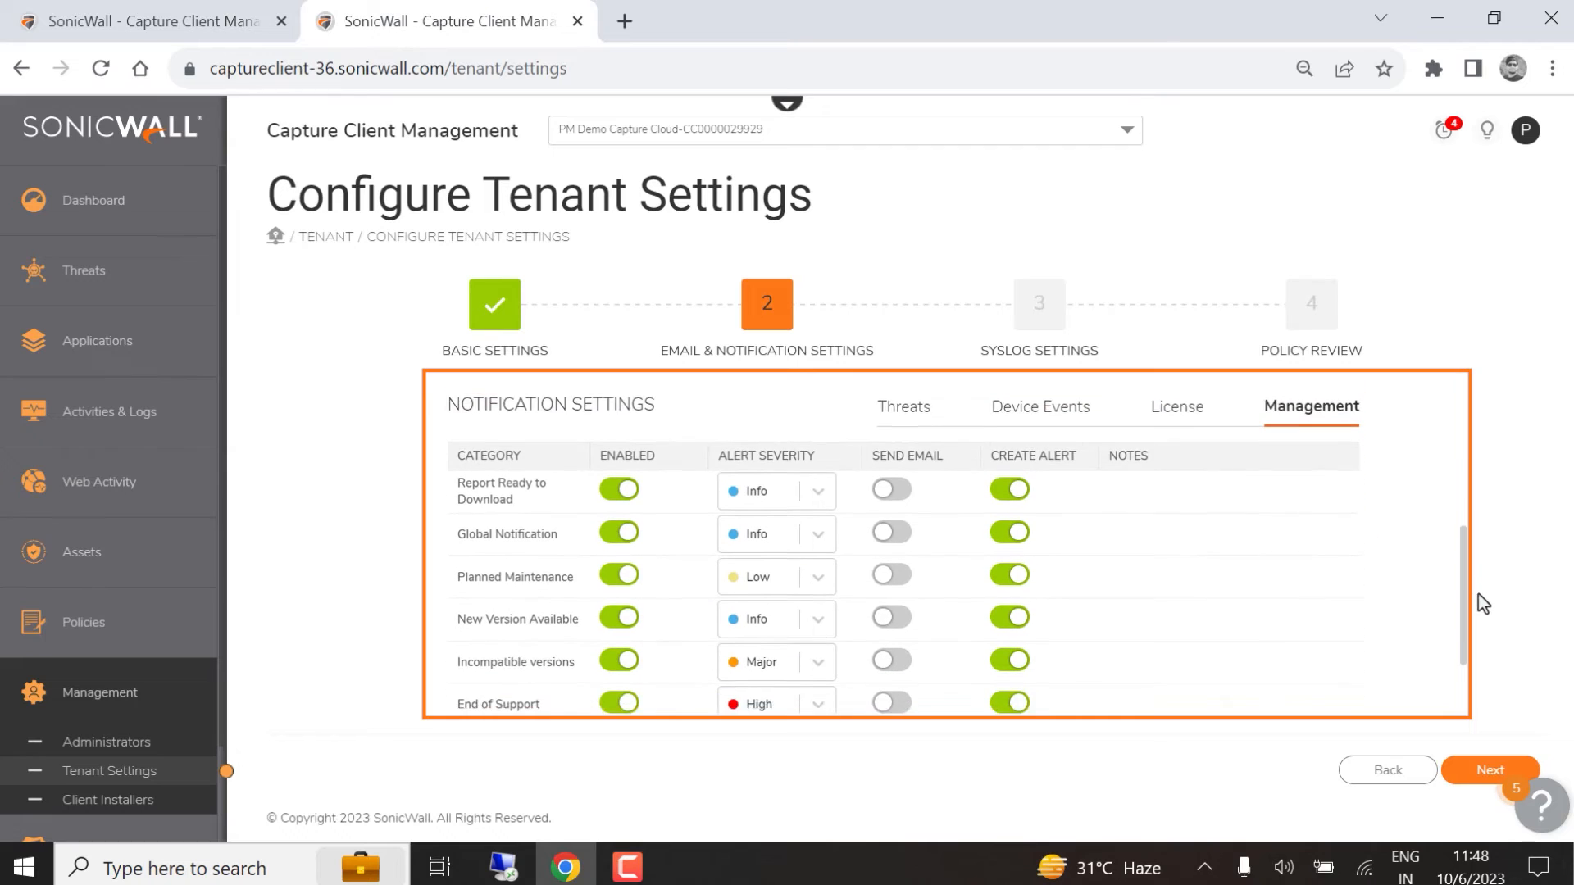
scroll(down, 3)
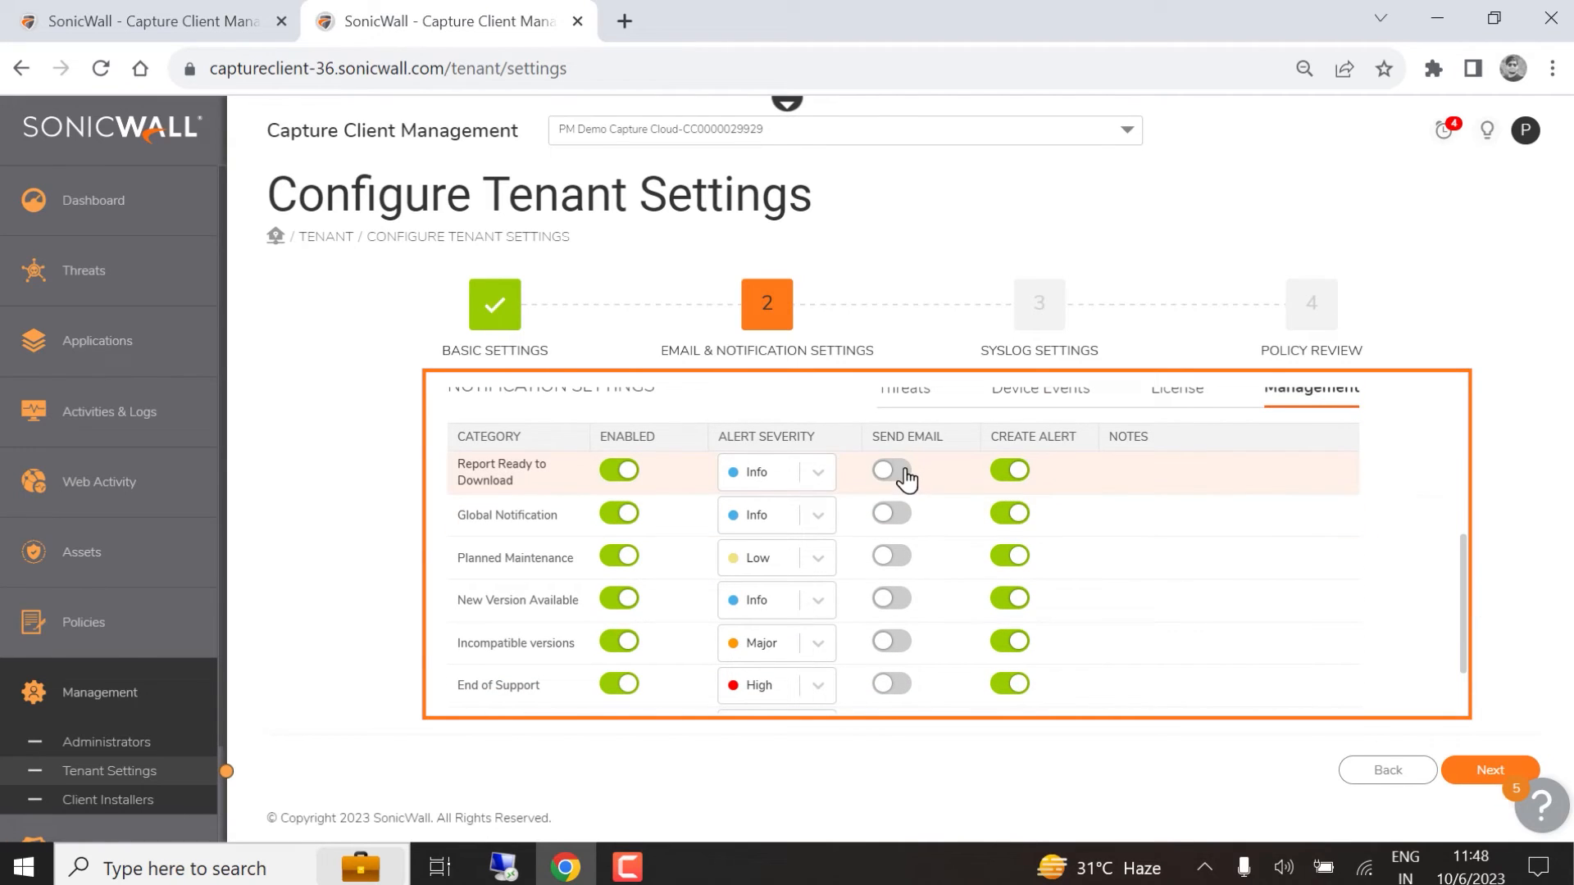
click(890, 470)
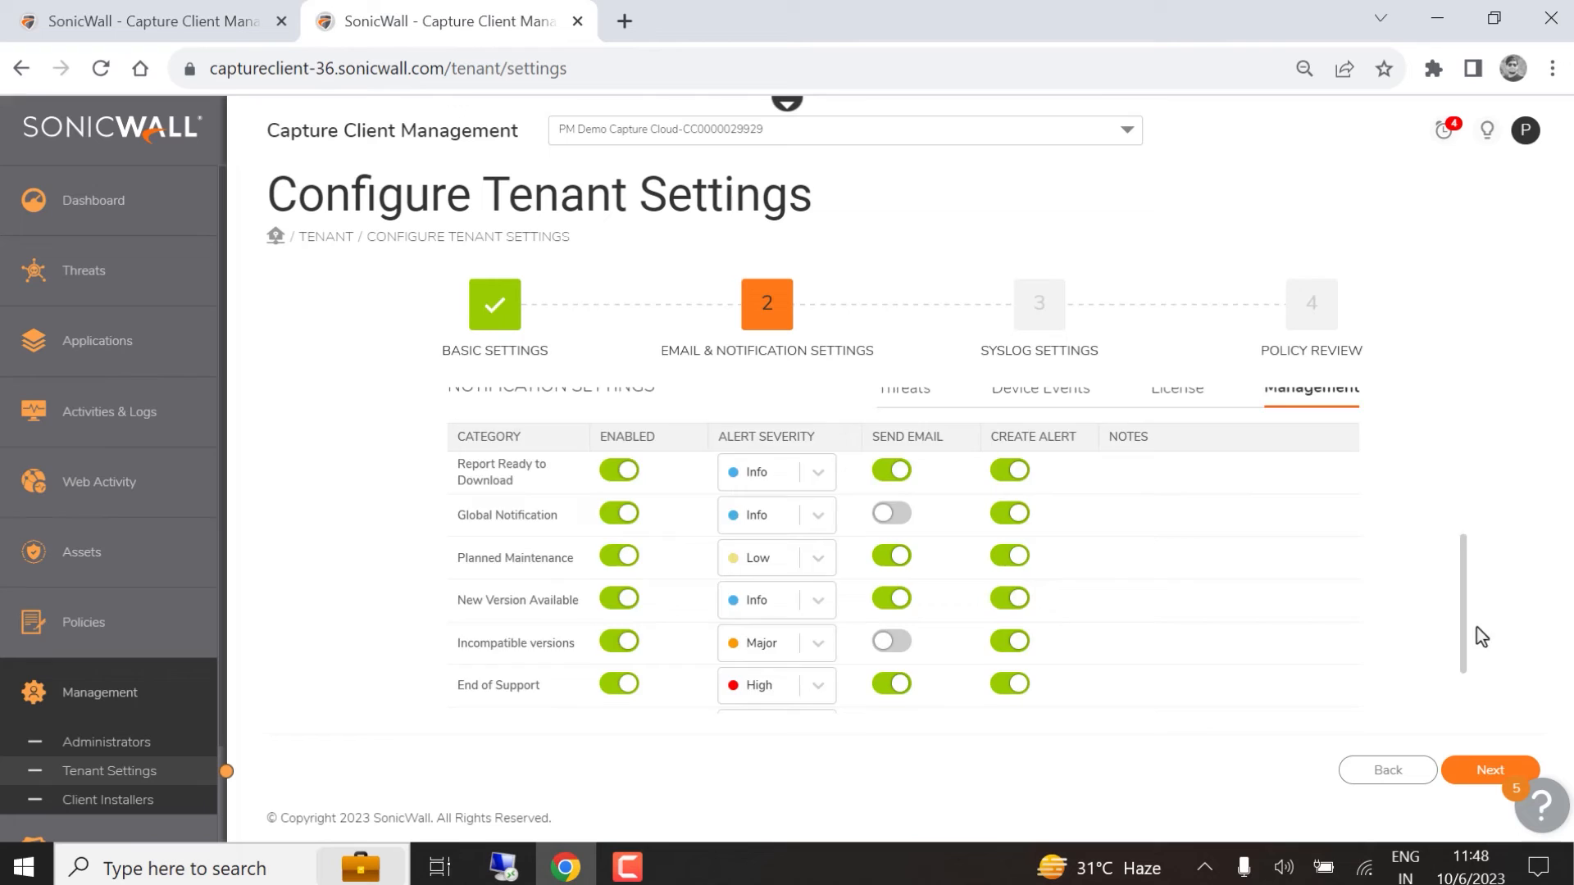
click(1490, 770)
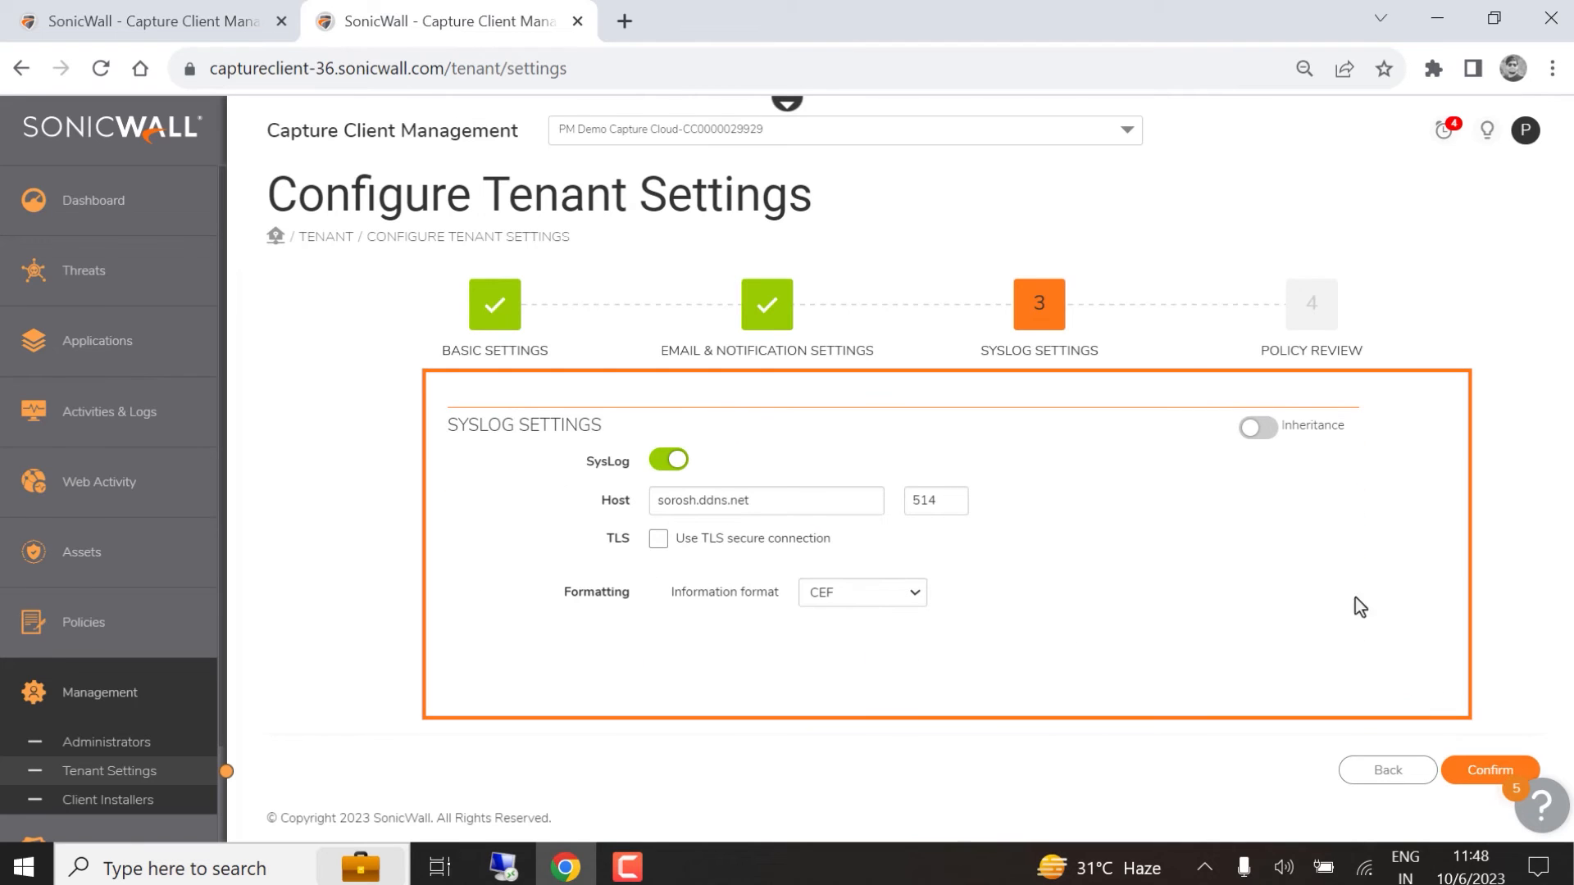
mouse_move(705, 705)
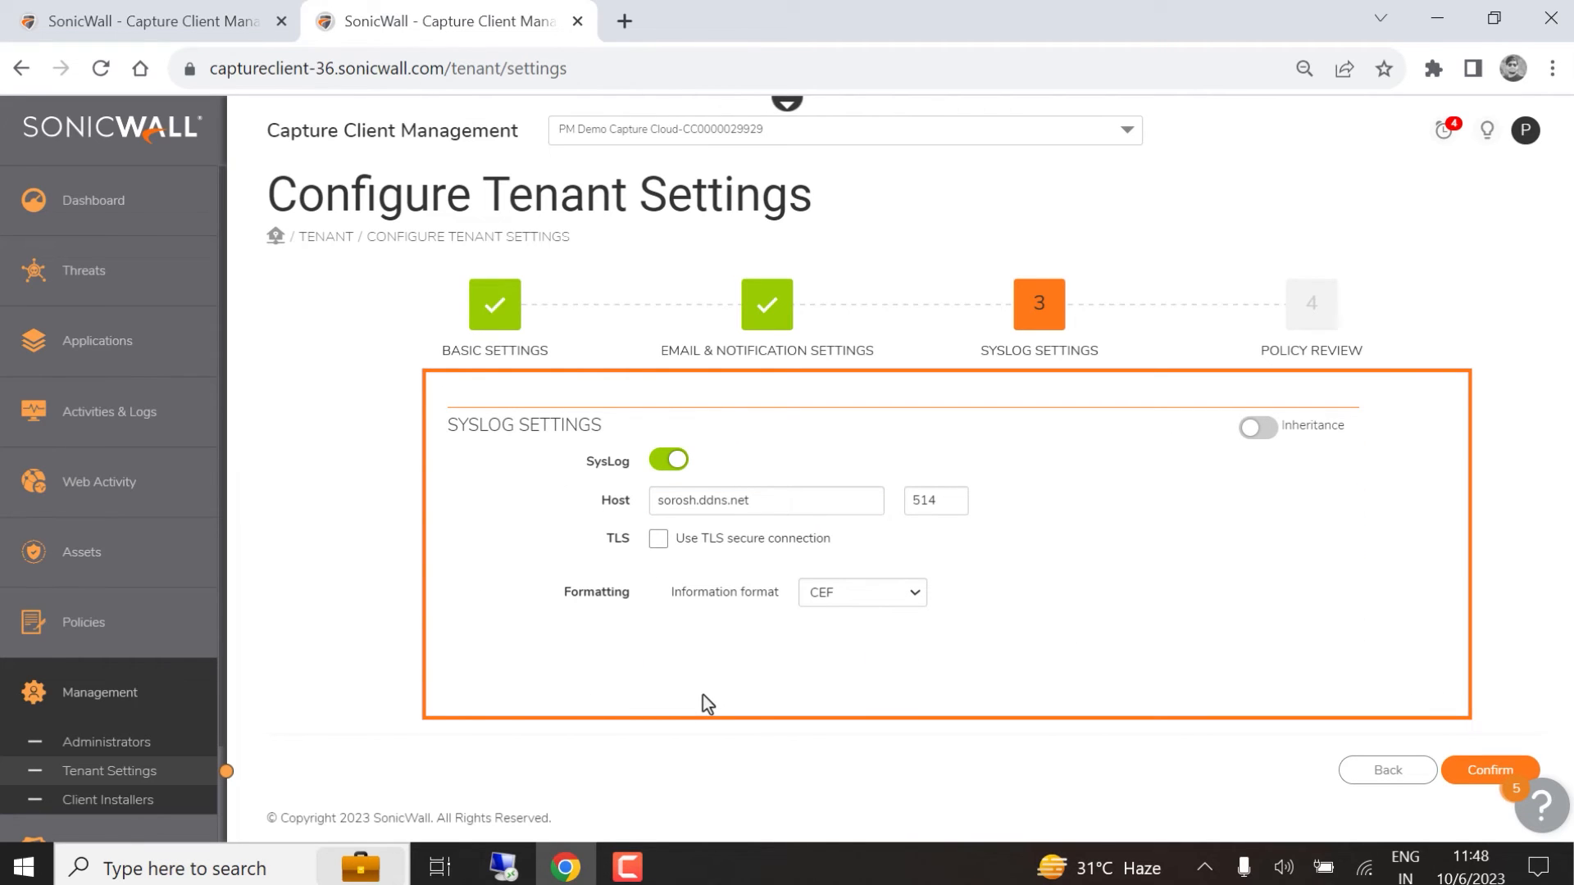
- Set the syslog host to 192.168.1.1 on port 514 with TLS off, and save
click(778, 501)
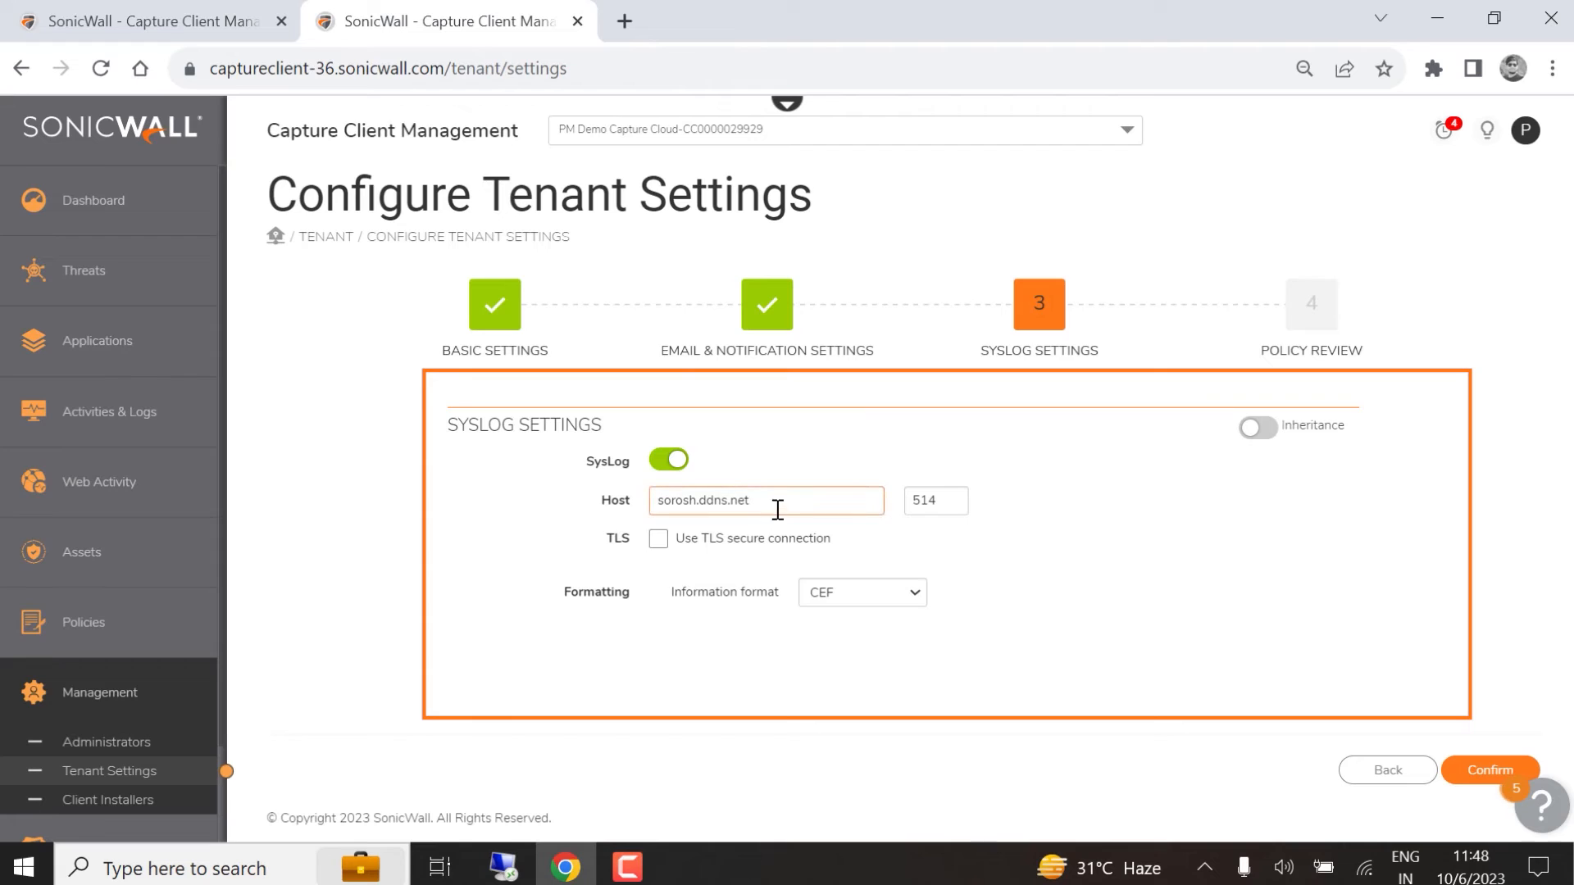
text(192.168.1.1)
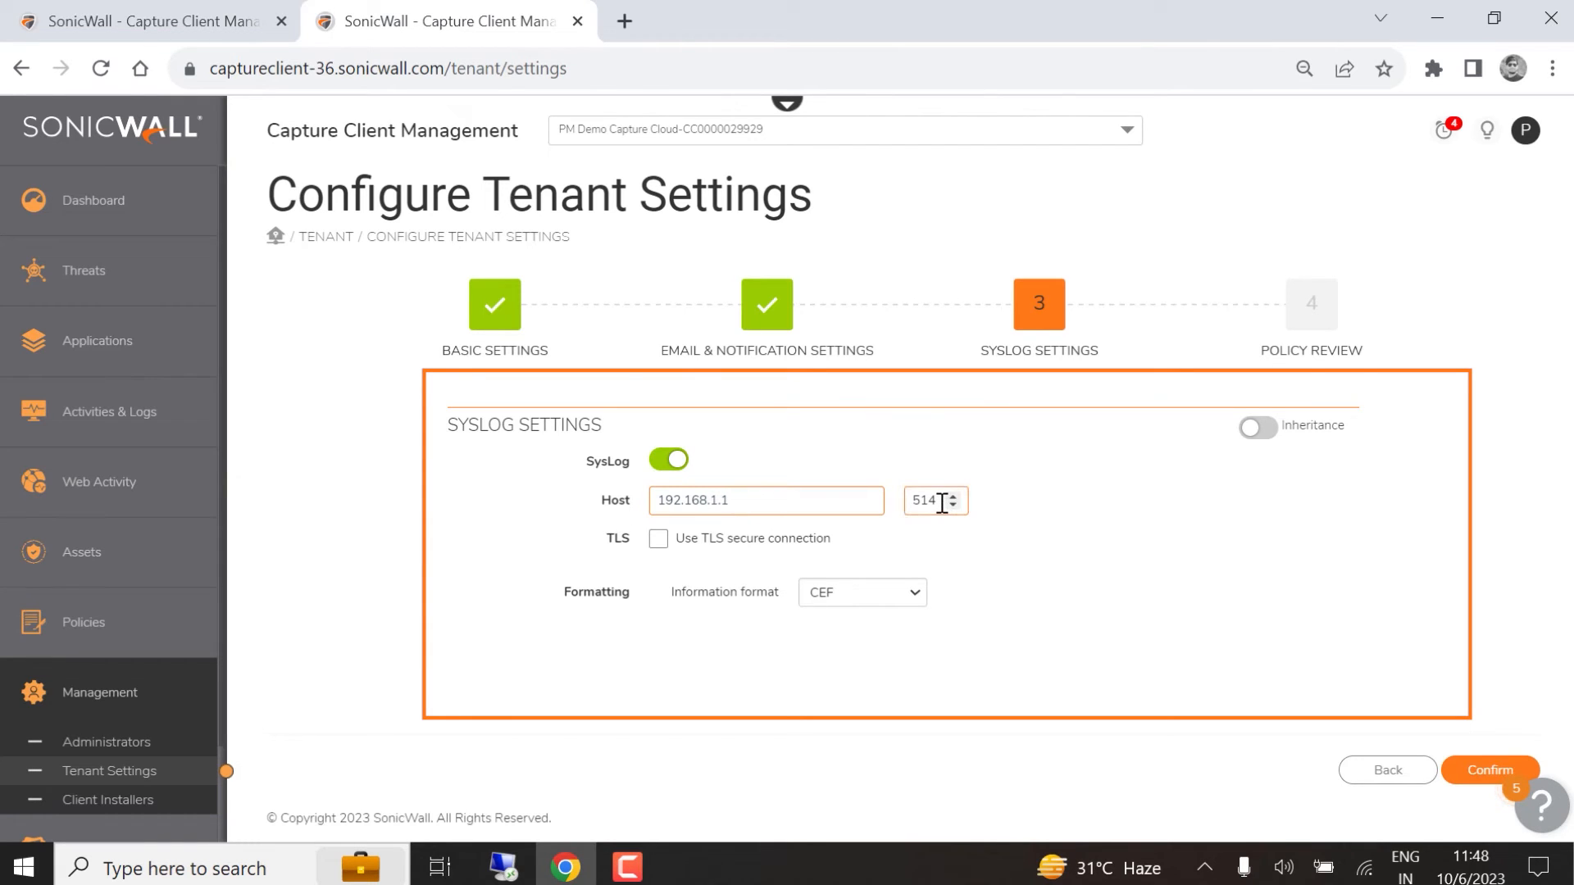
click(660, 539)
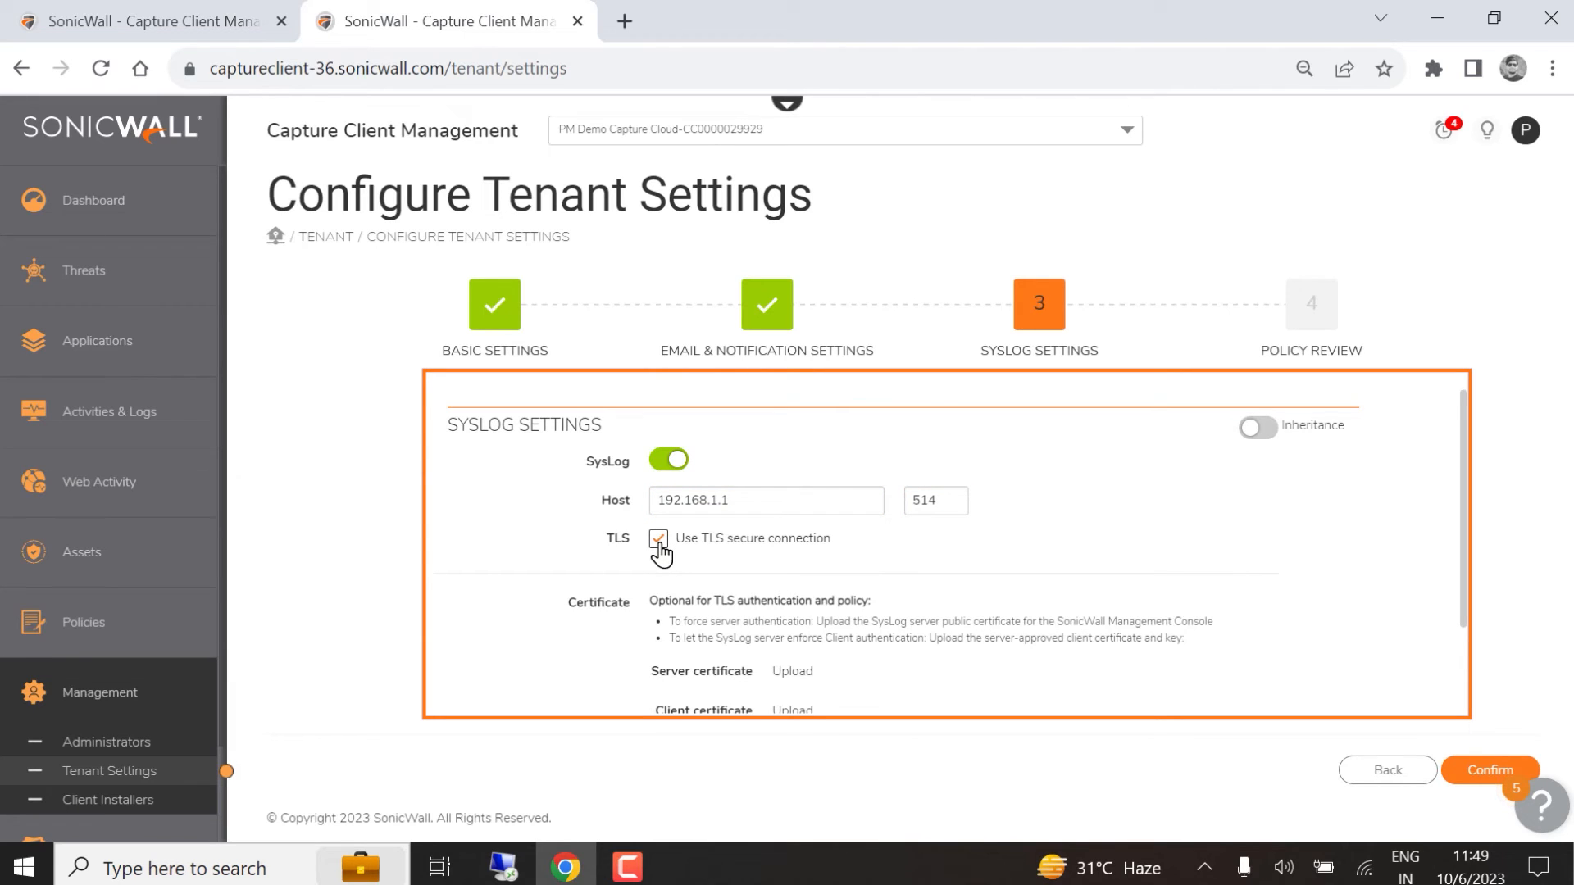
click(658, 539)
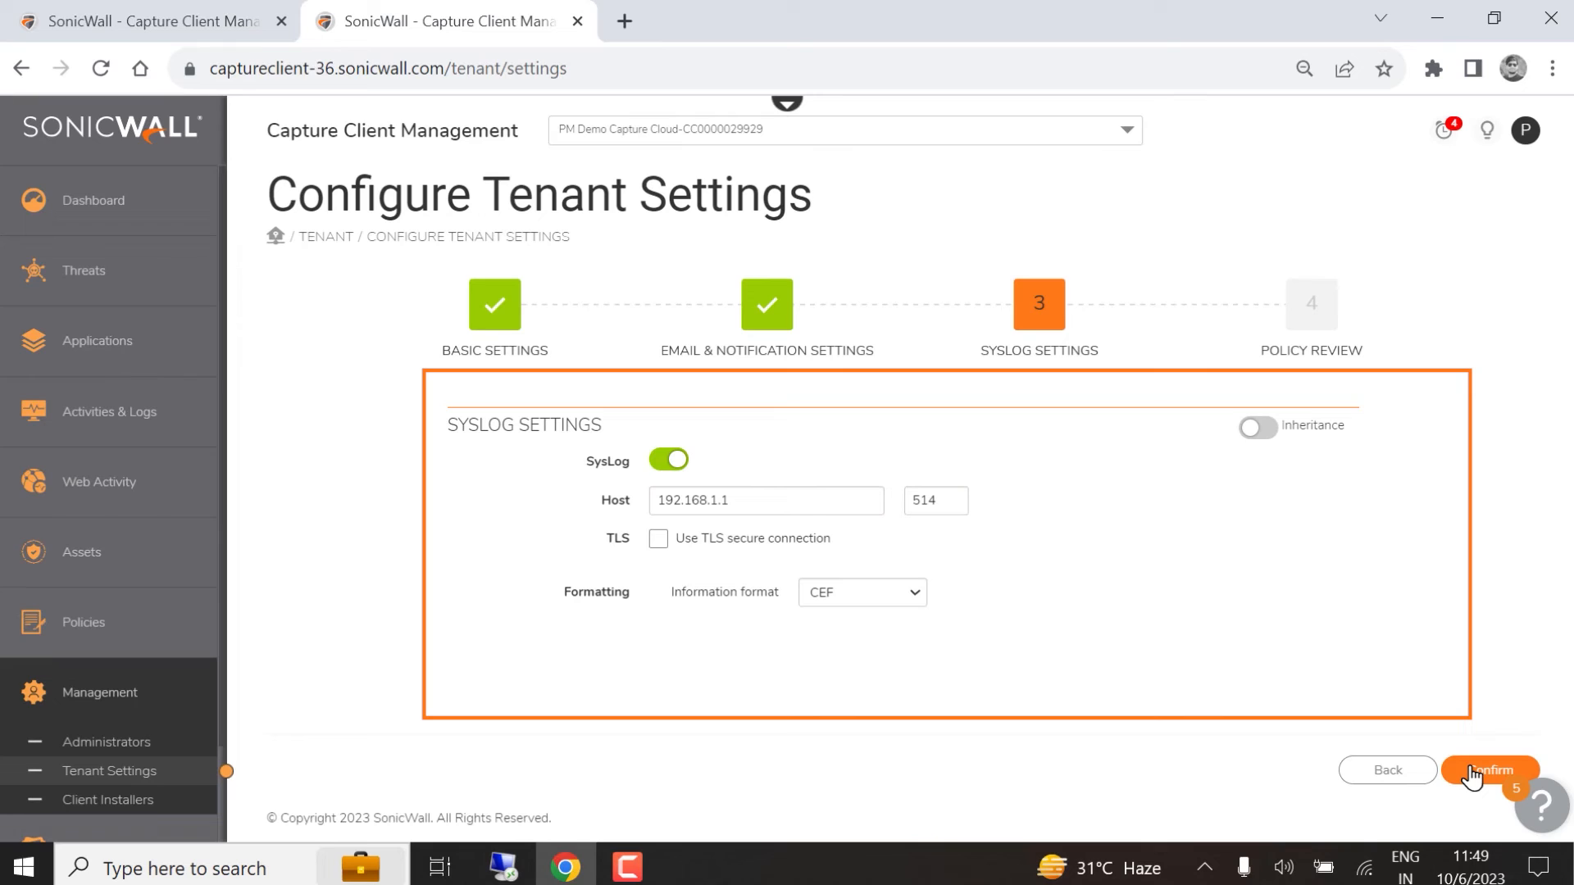
click(1490, 770)
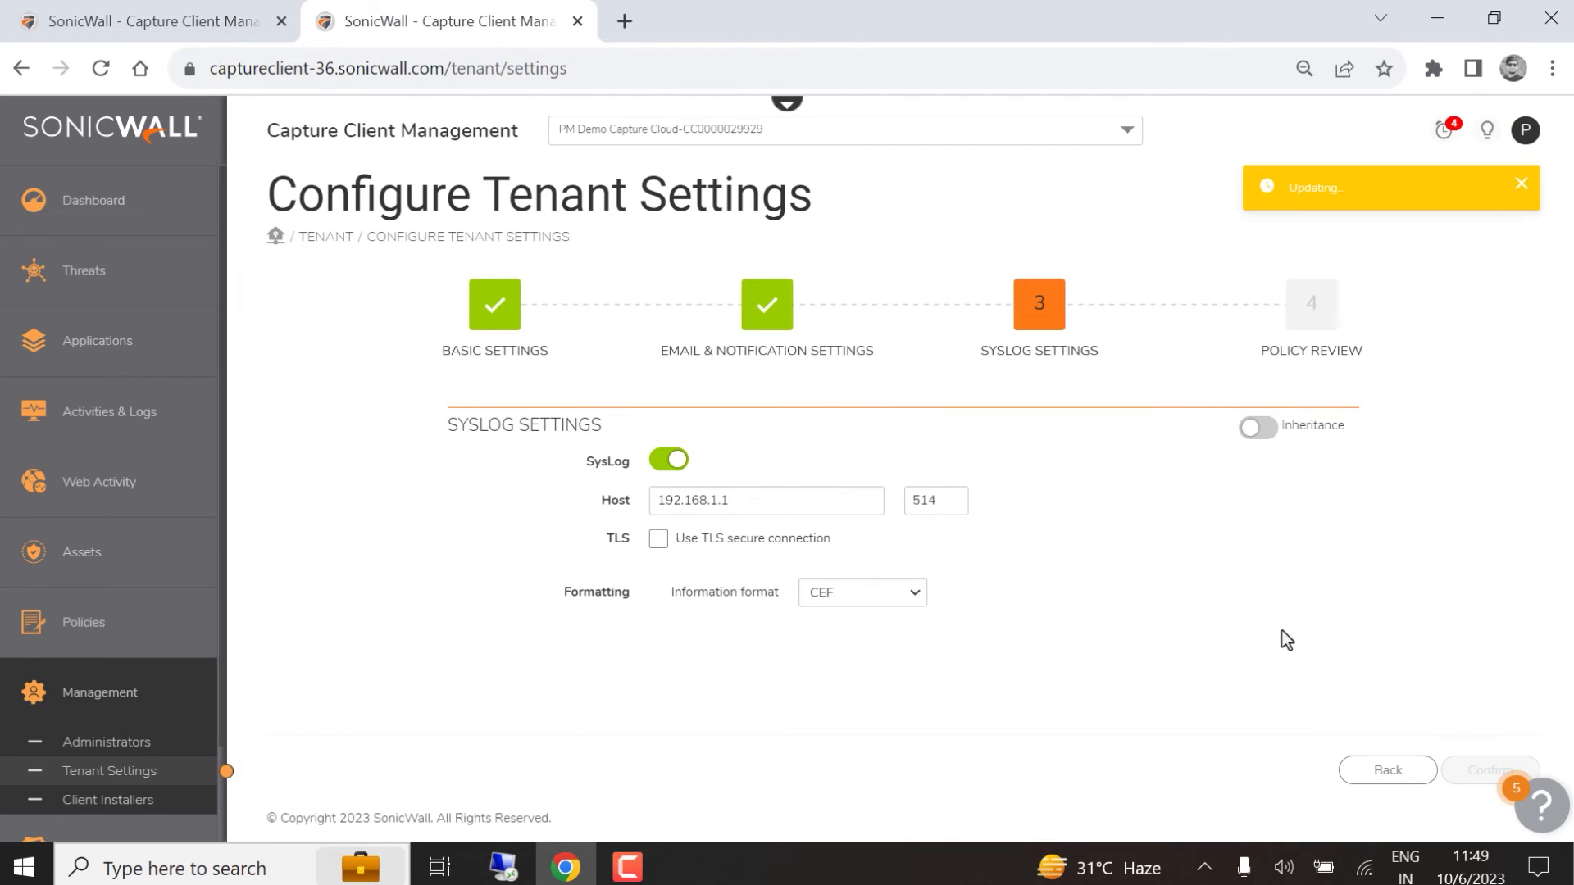
click(1491, 769)
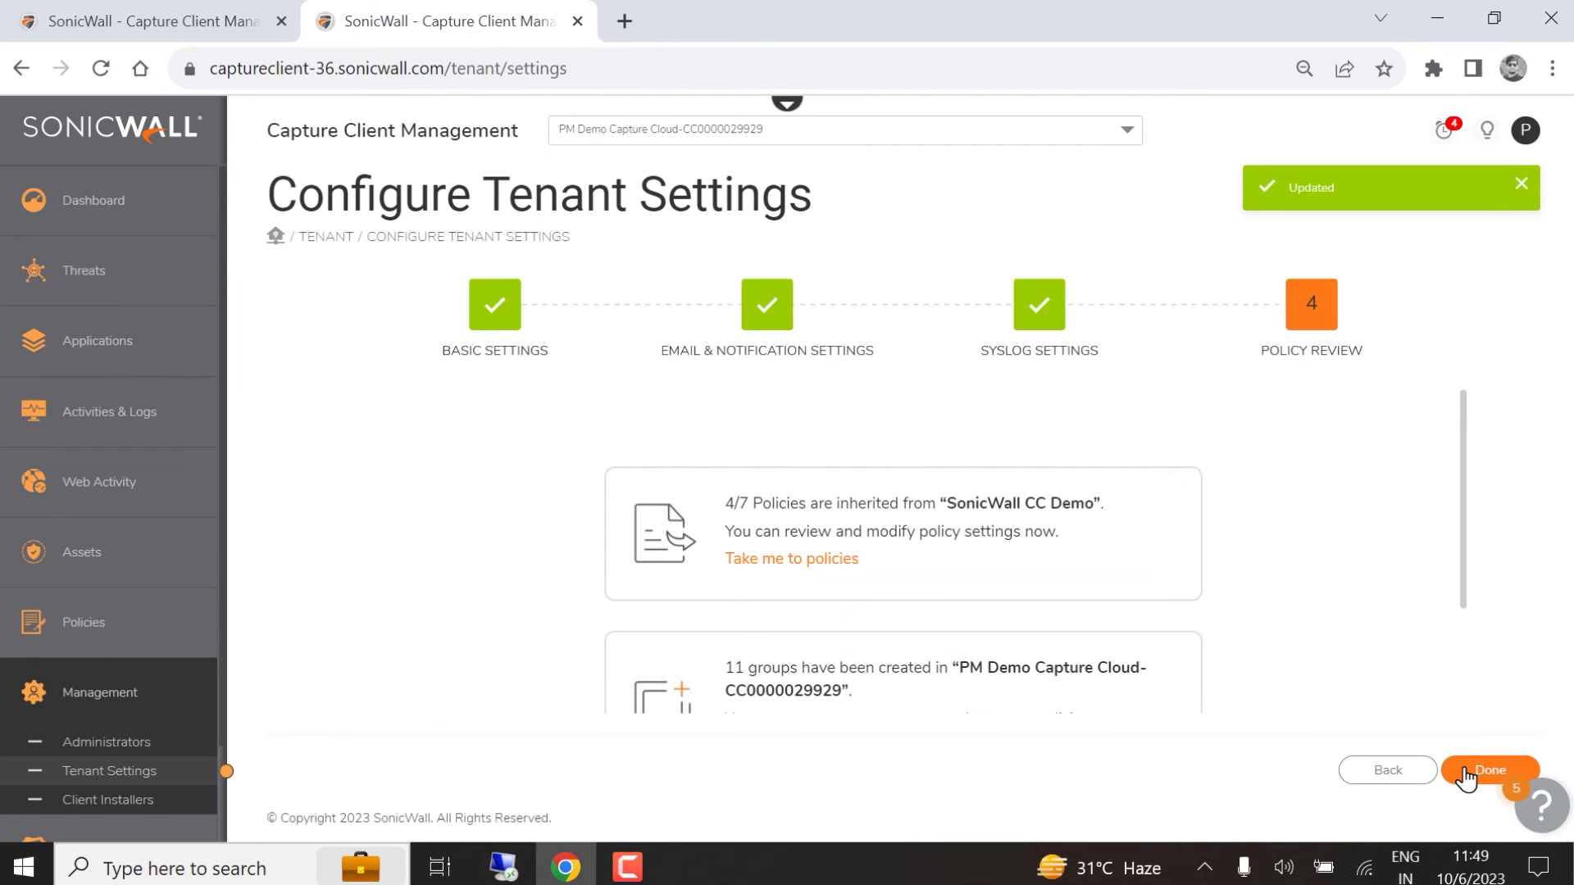
- Confirm Policy Review with Done, landing back on the PM Demo Capture Cloud dashboard
click(1489, 769)
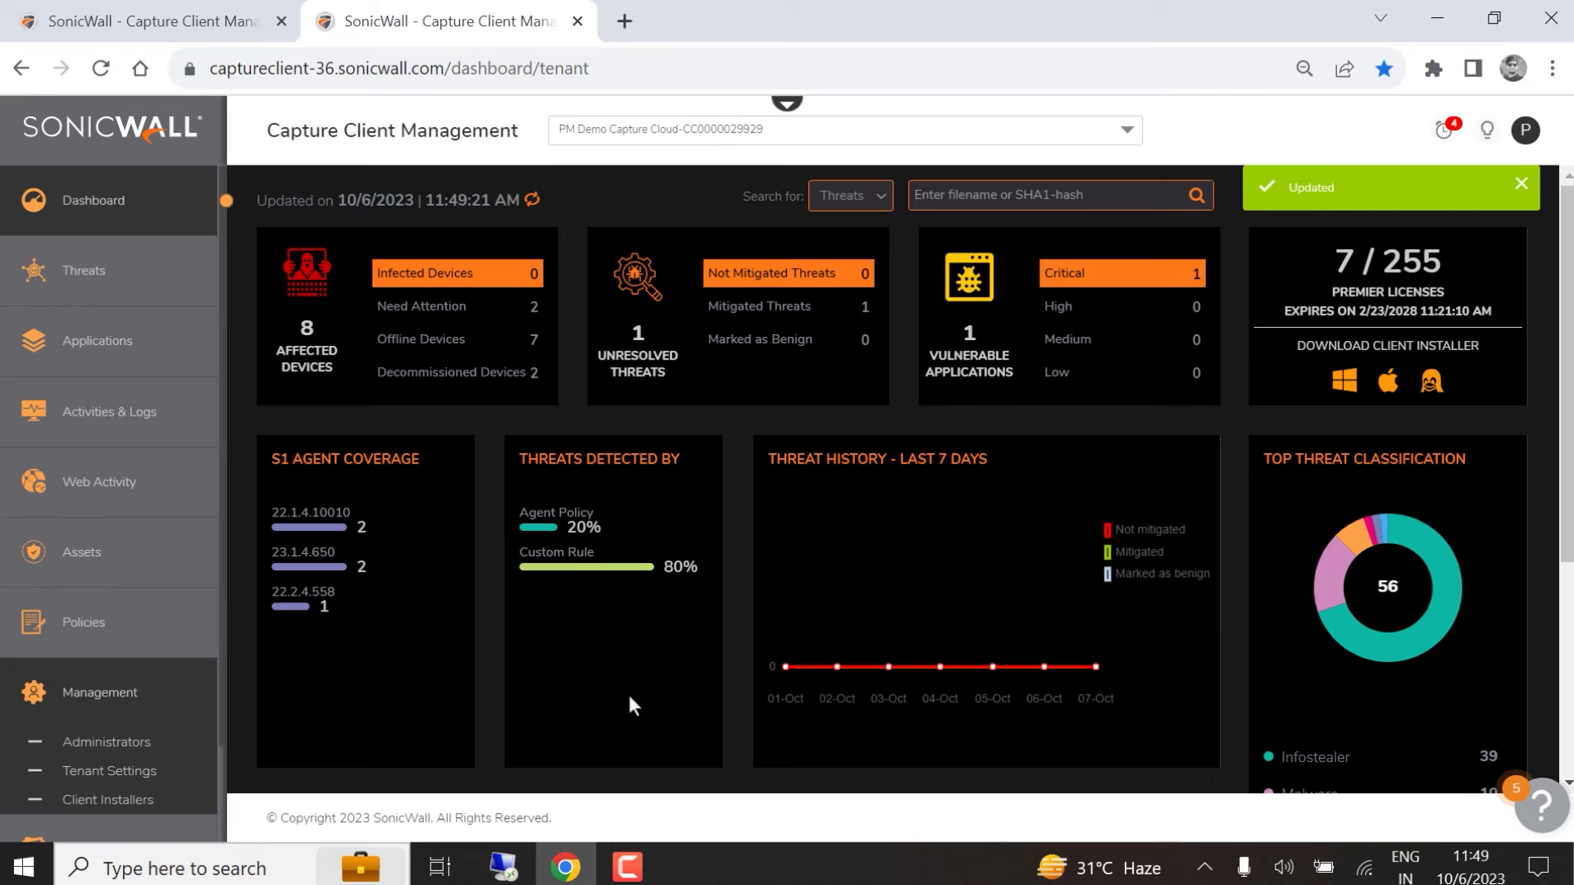
click(85, 737)
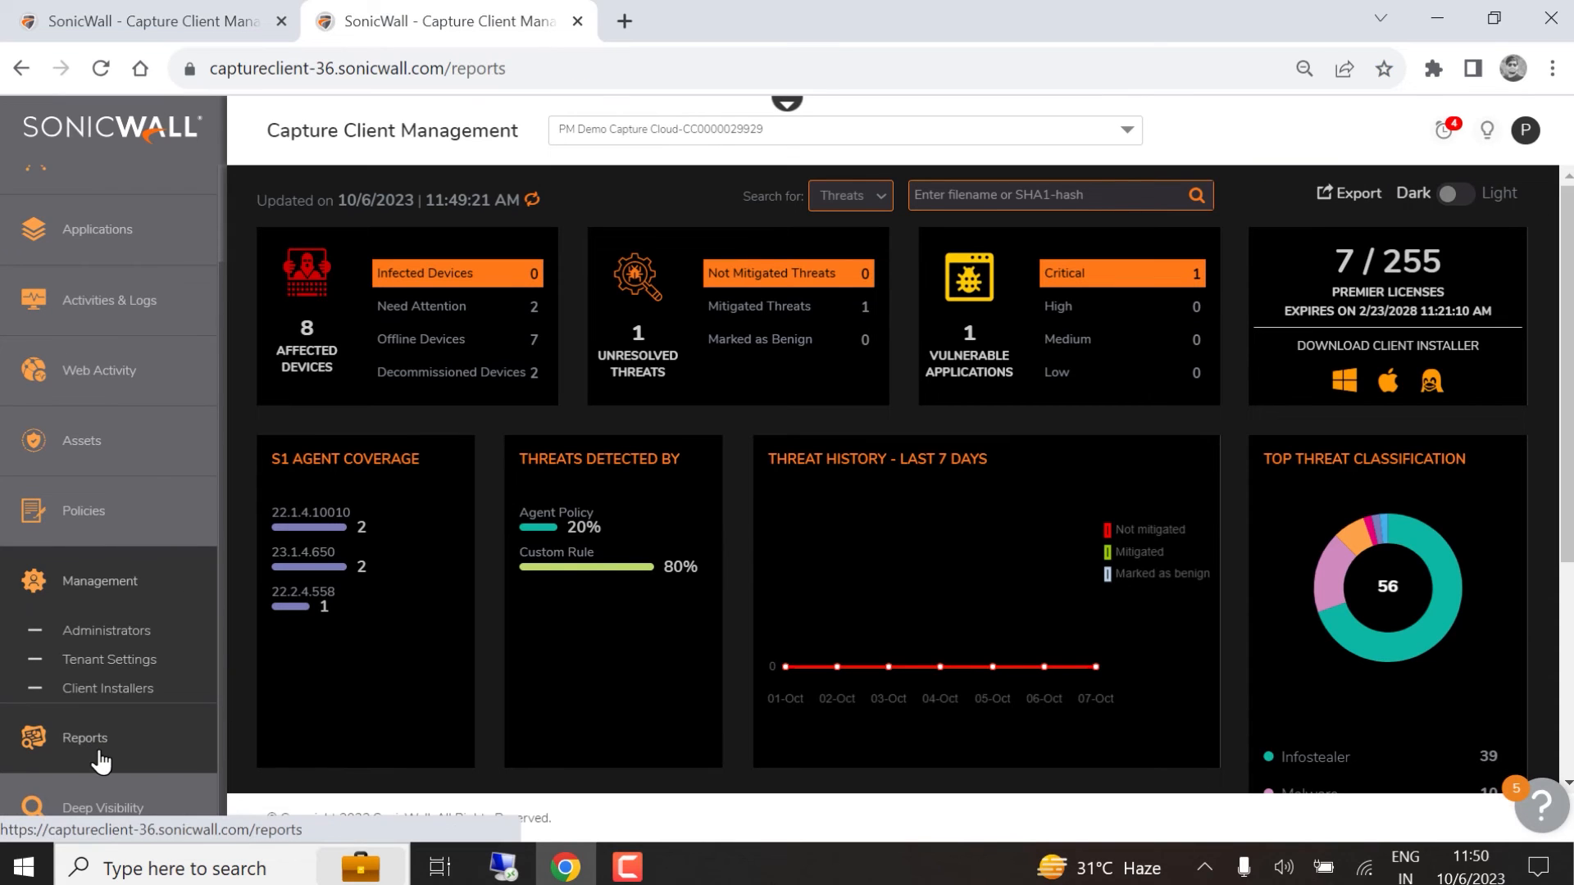
- Start a new report request named 'MSP Threat Report' with General Overview information
click(84, 737)
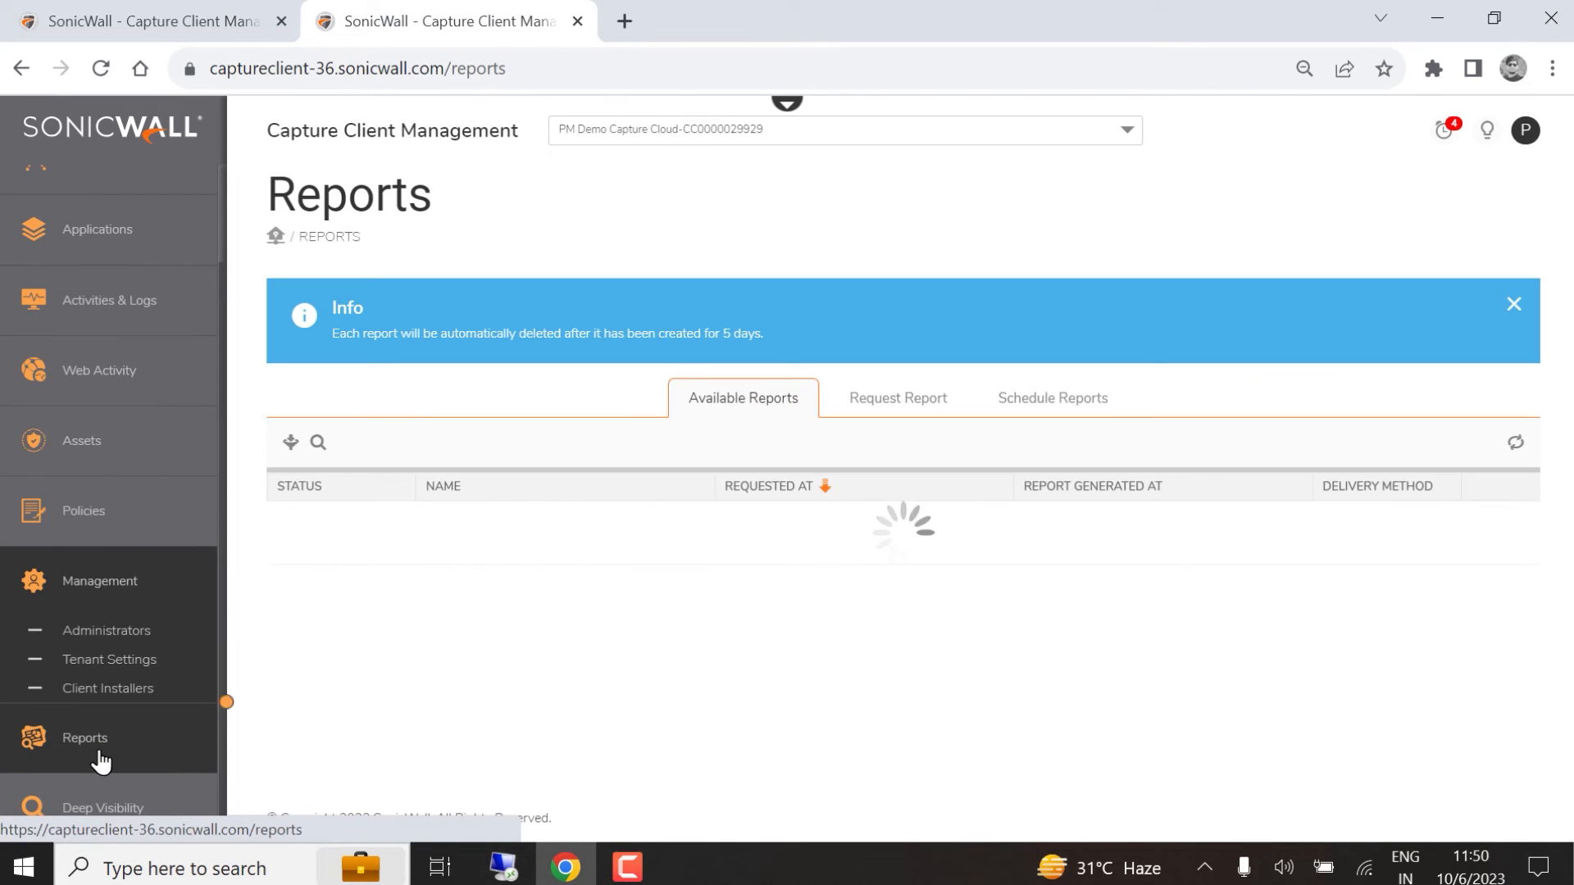
click(898, 398)
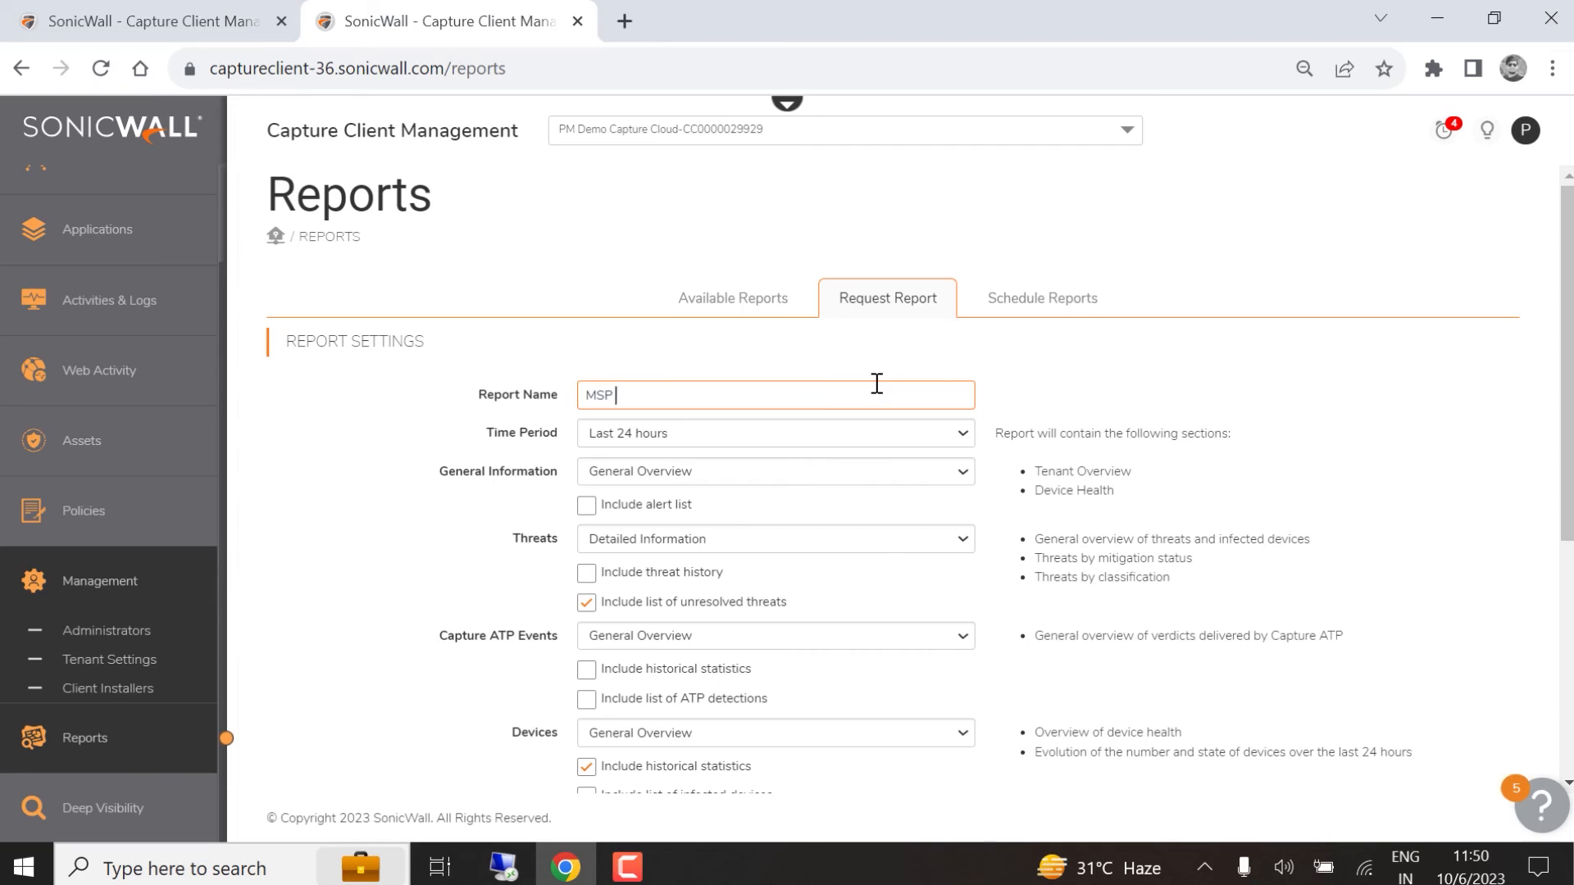
text(Threat Report)
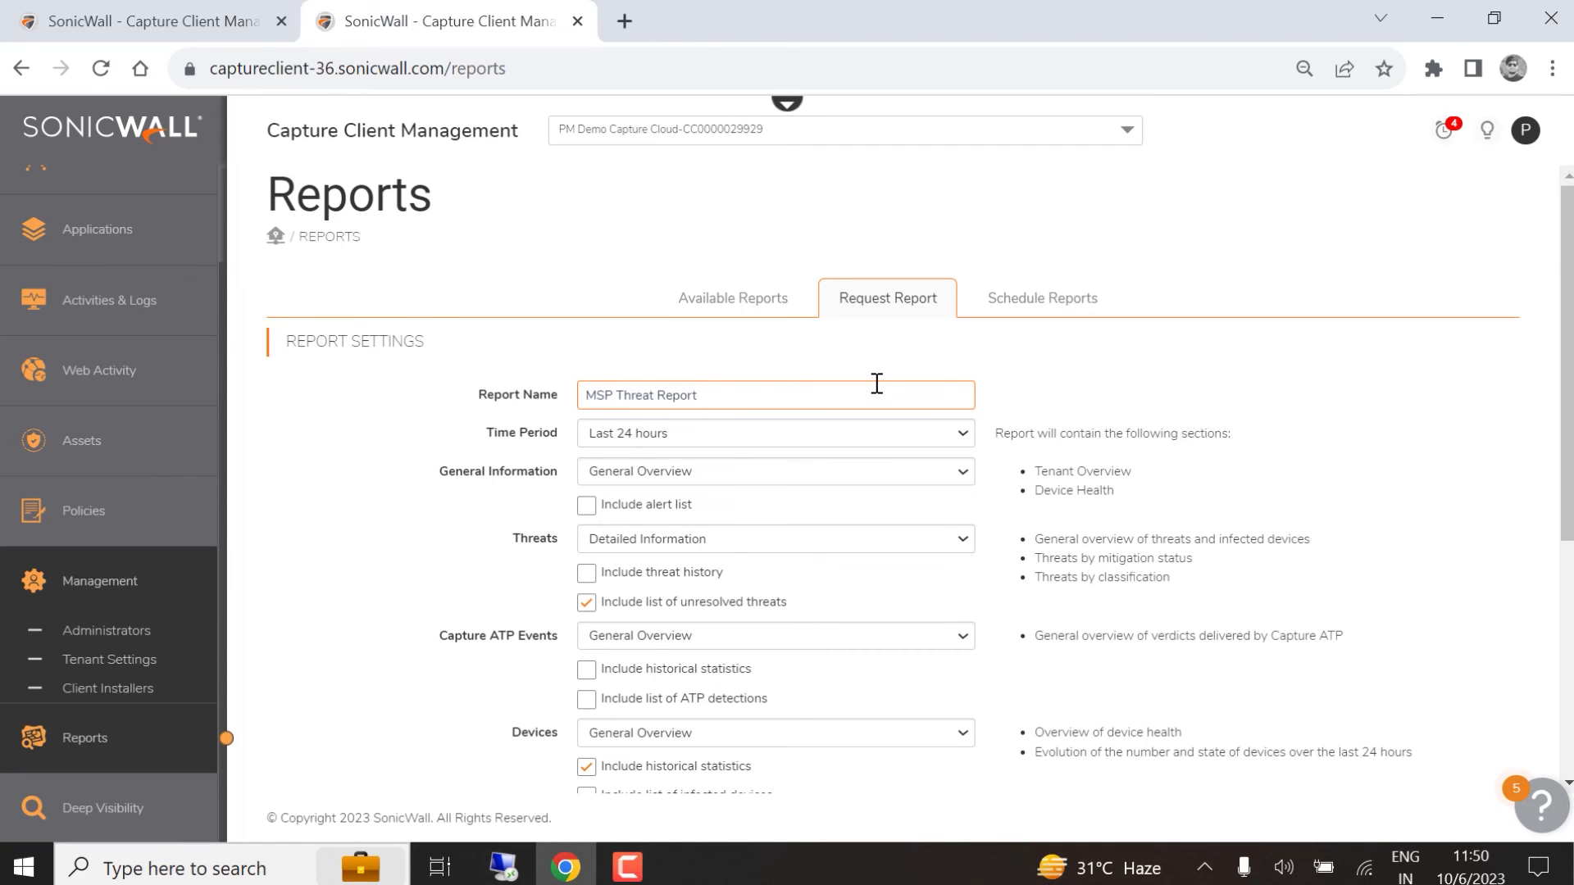
click(776, 433)
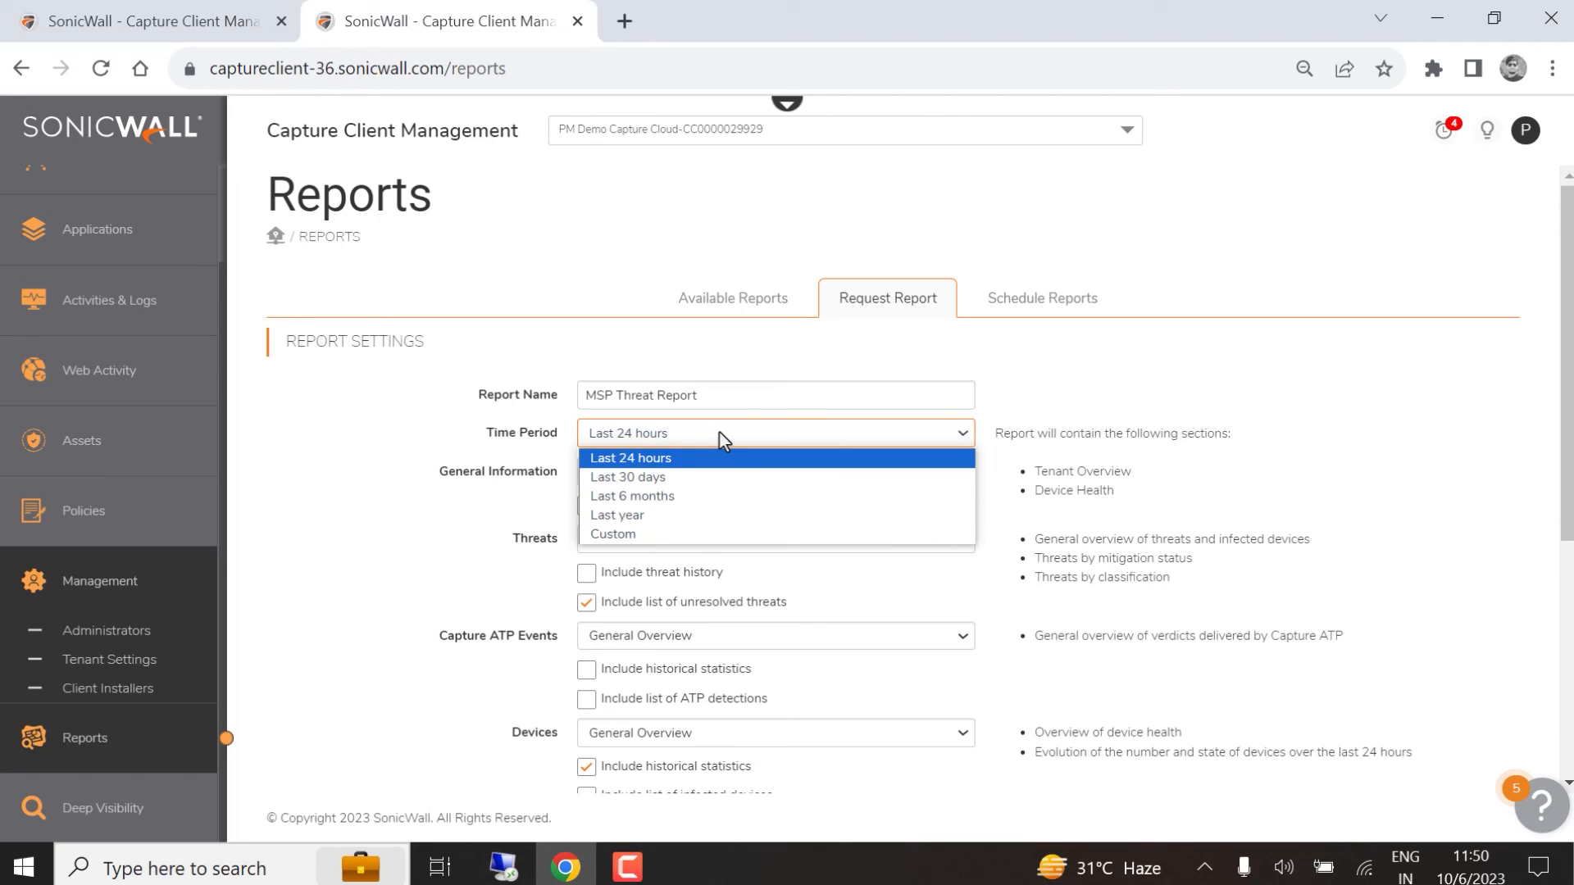
click(776, 472)
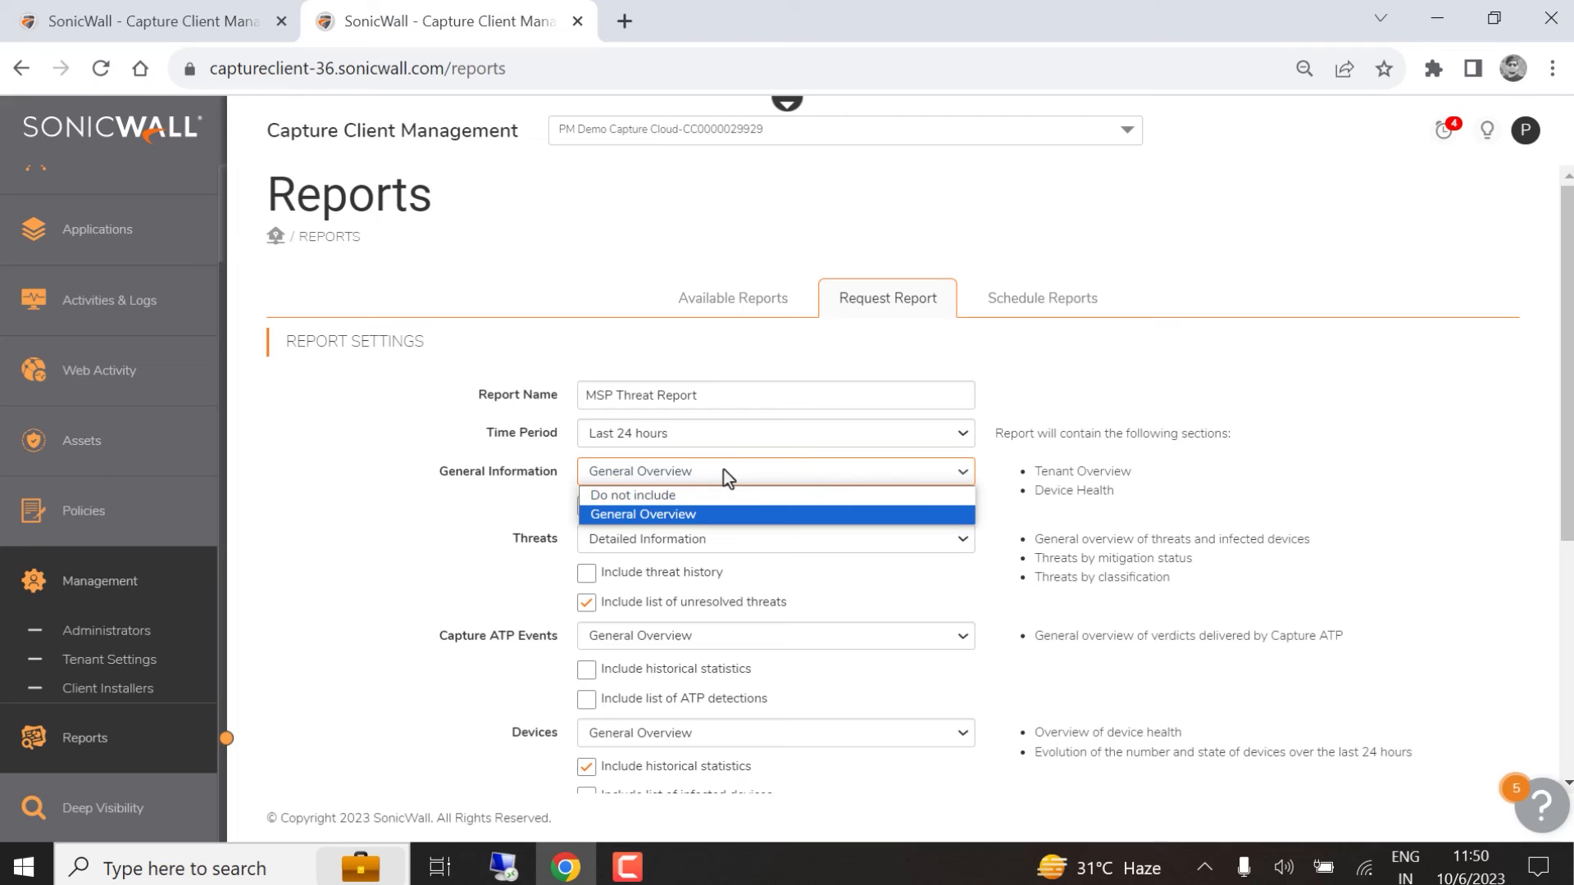
click(643, 514)
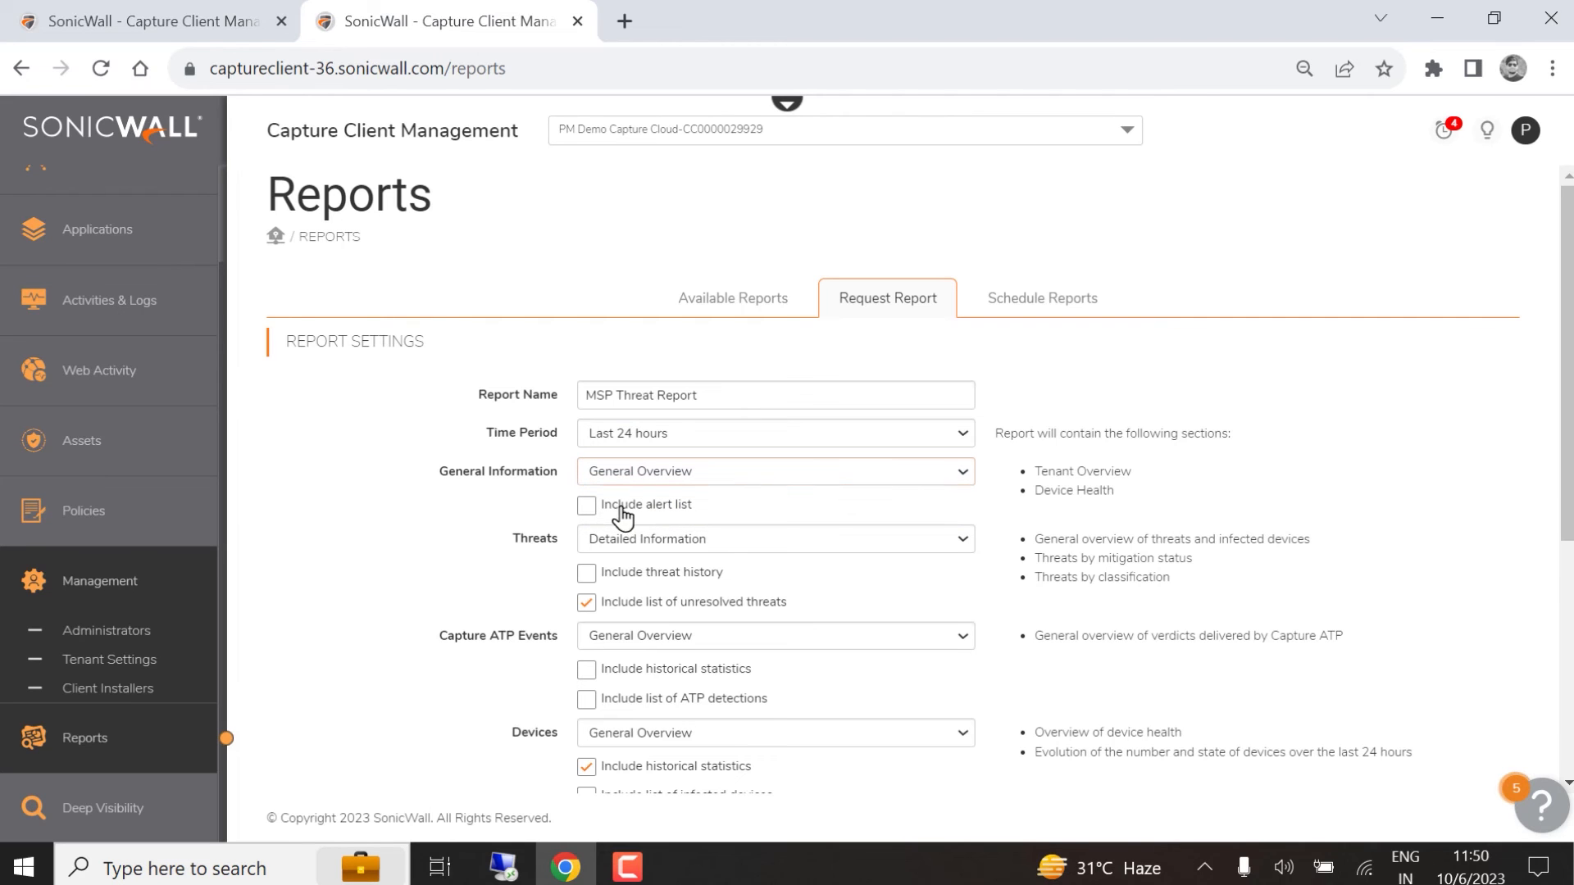
- Include the alert list, keep PDF download delivery, and submit the report request
click(585, 506)
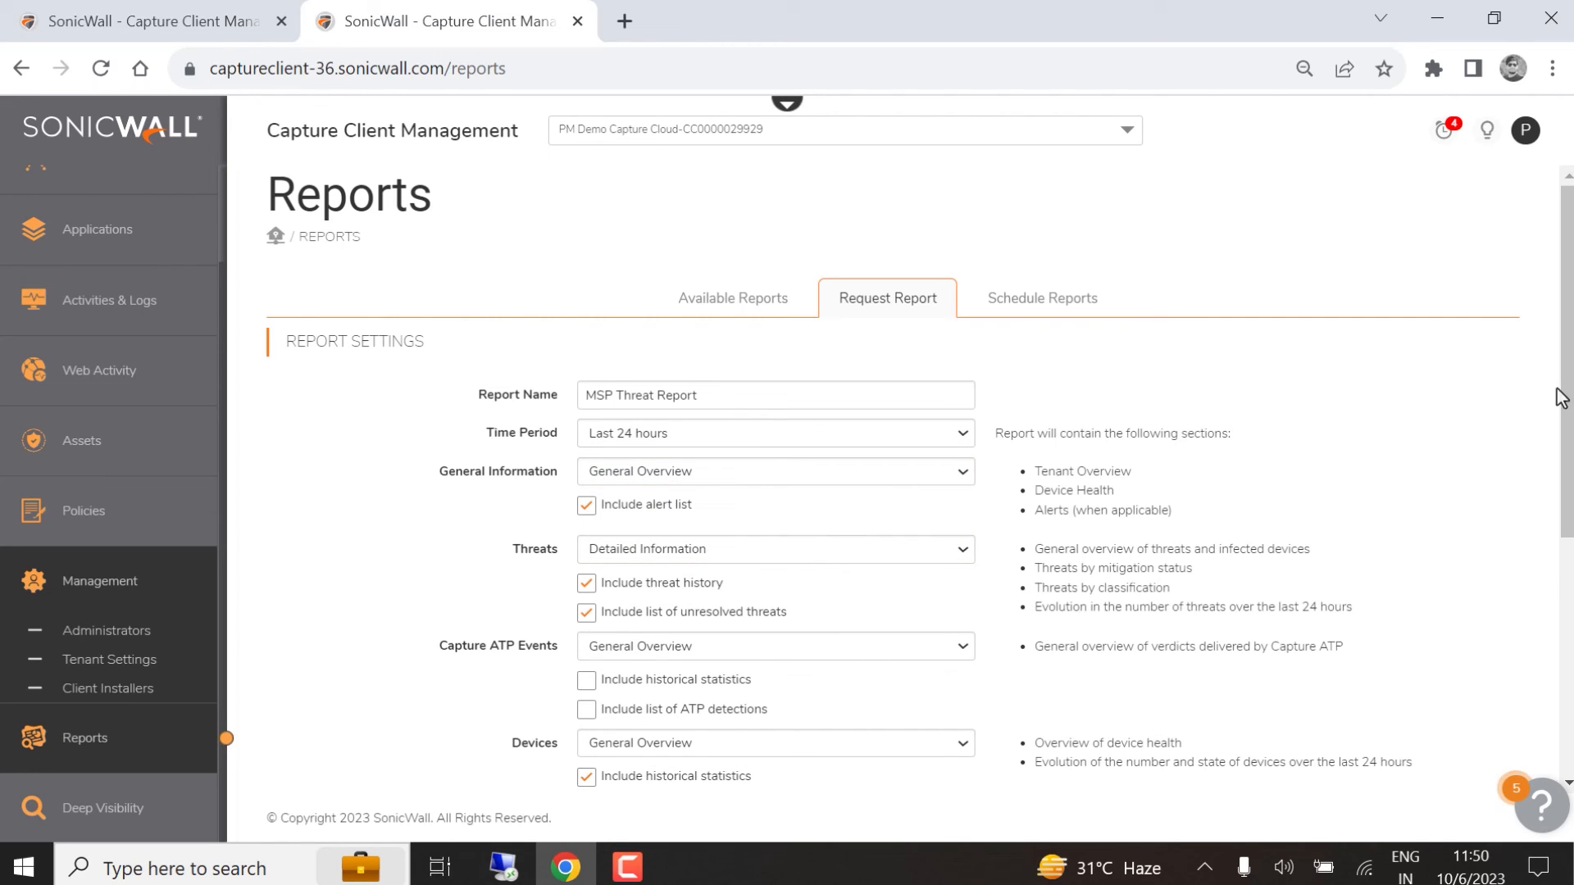
scroll(down, 3)
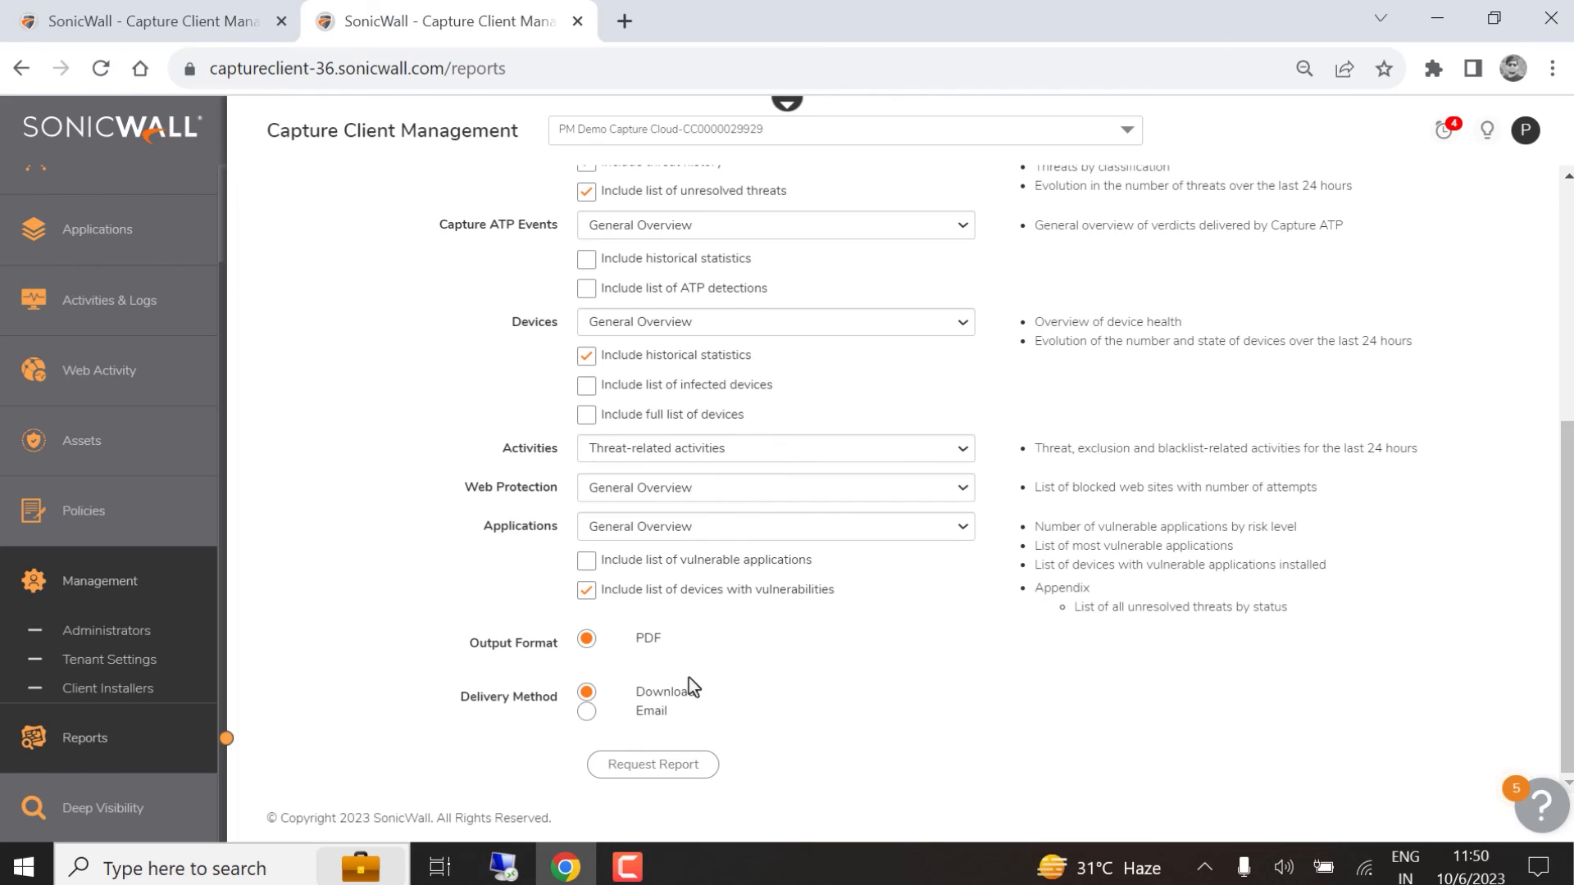
double_click(664, 692)
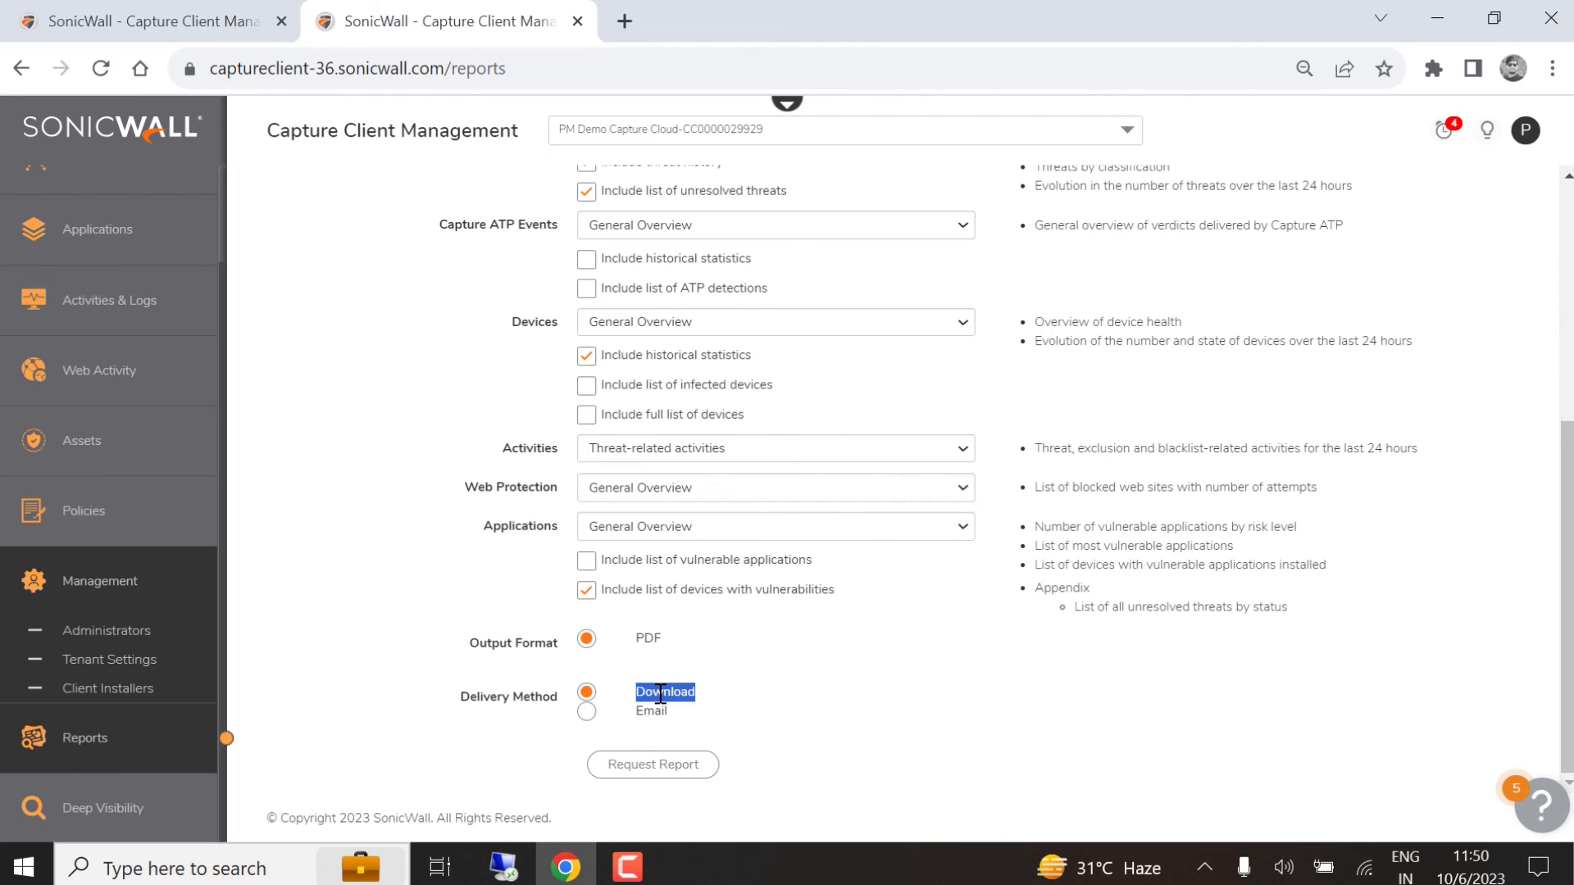
click(586, 711)
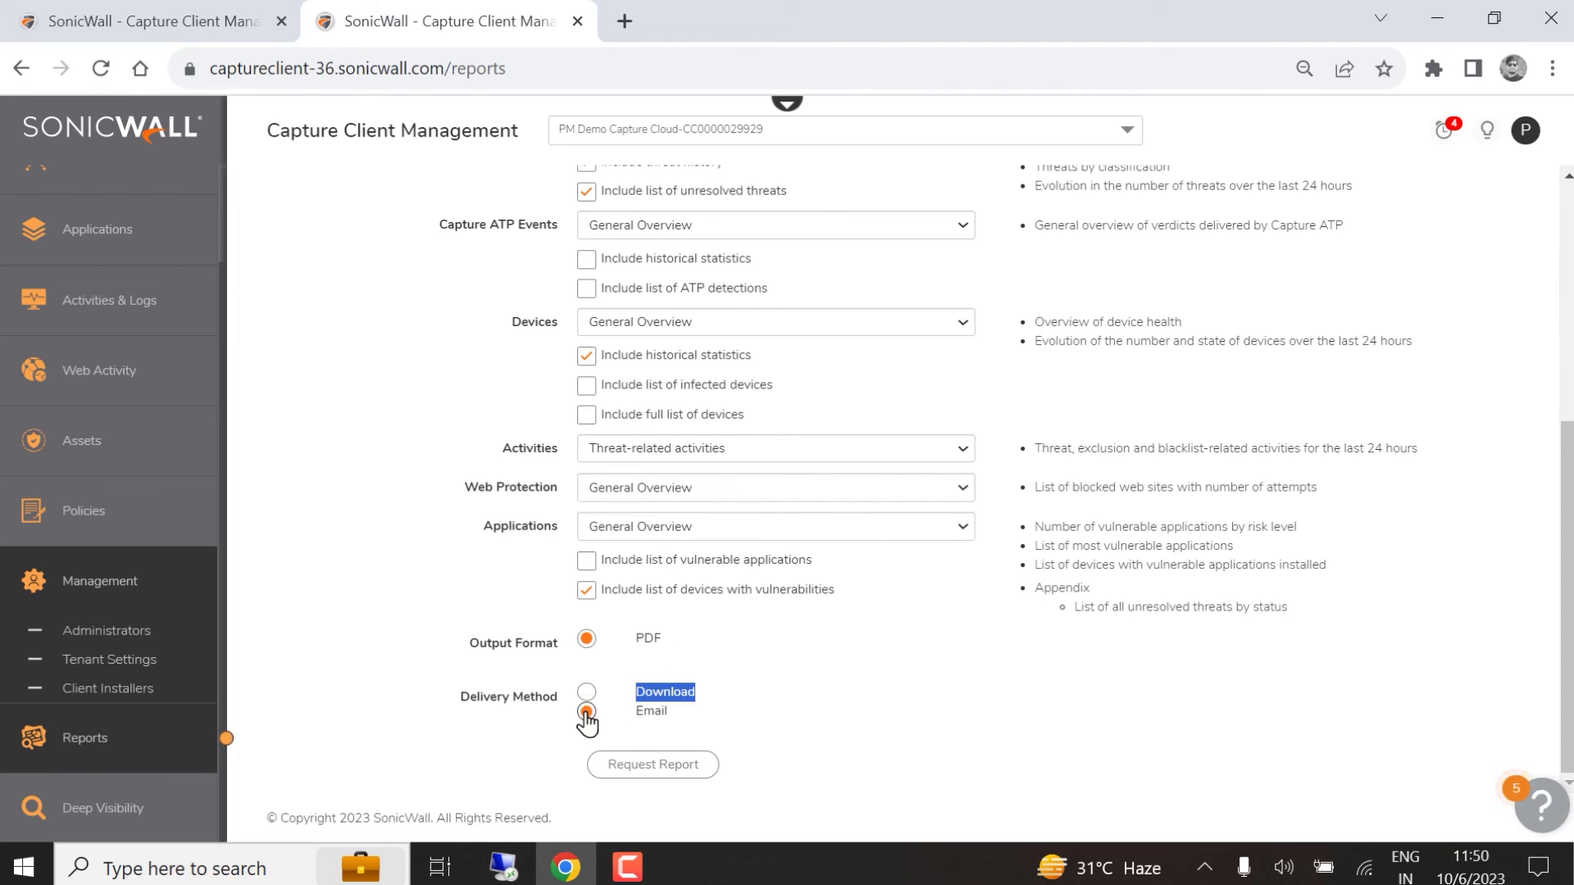
click(586, 692)
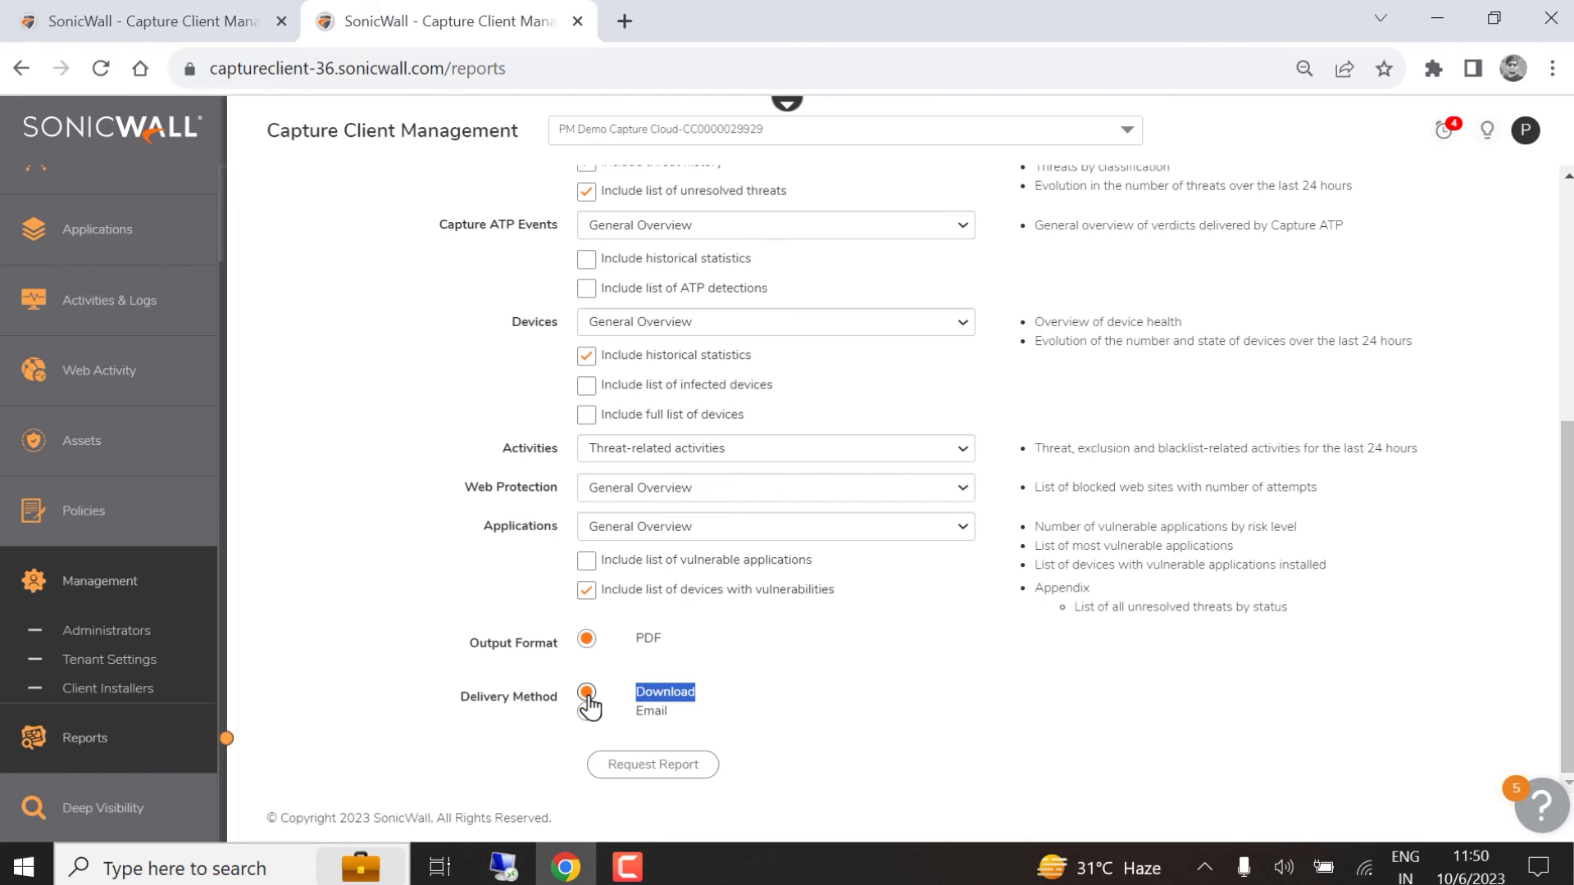
click(653, 764)
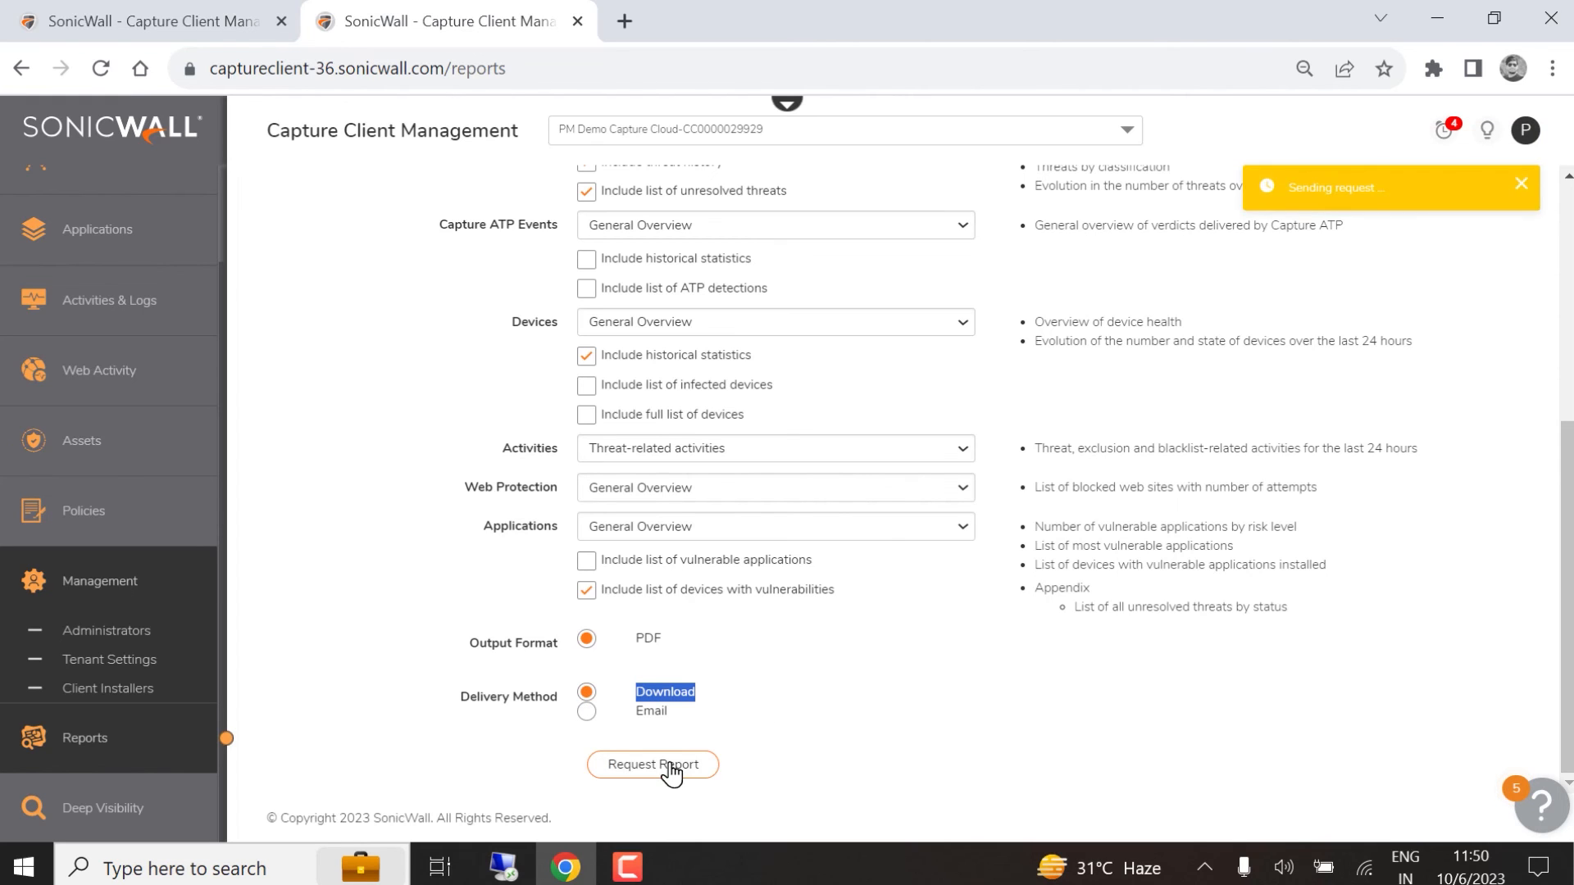
- Download the ready MSP Threat Report PDF from Available Reports and open it
click(653, 765)
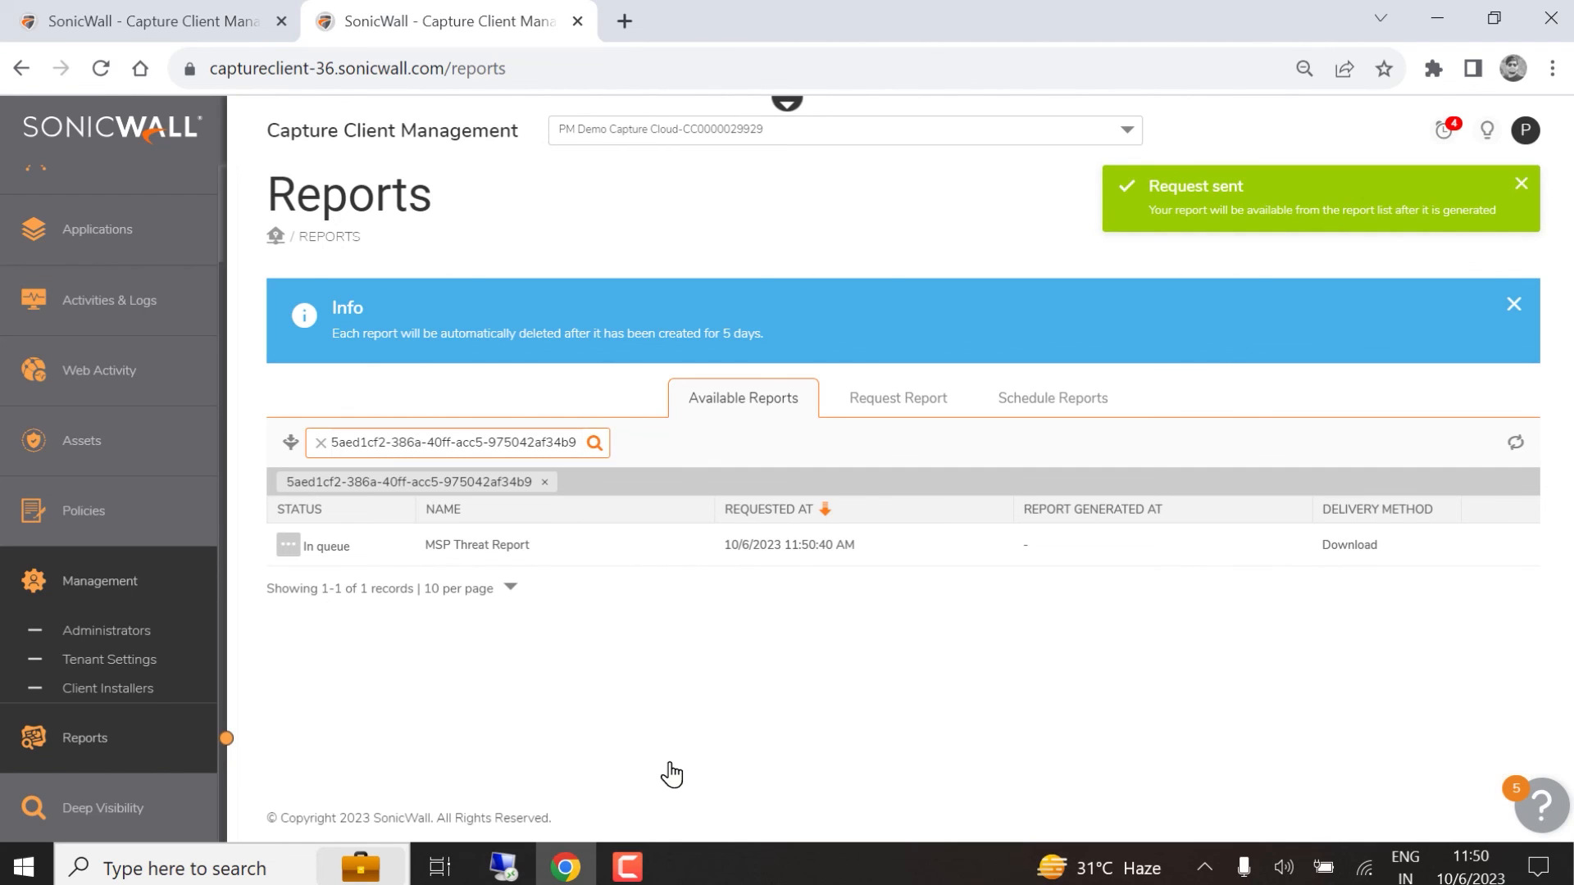
click(1520, 181)
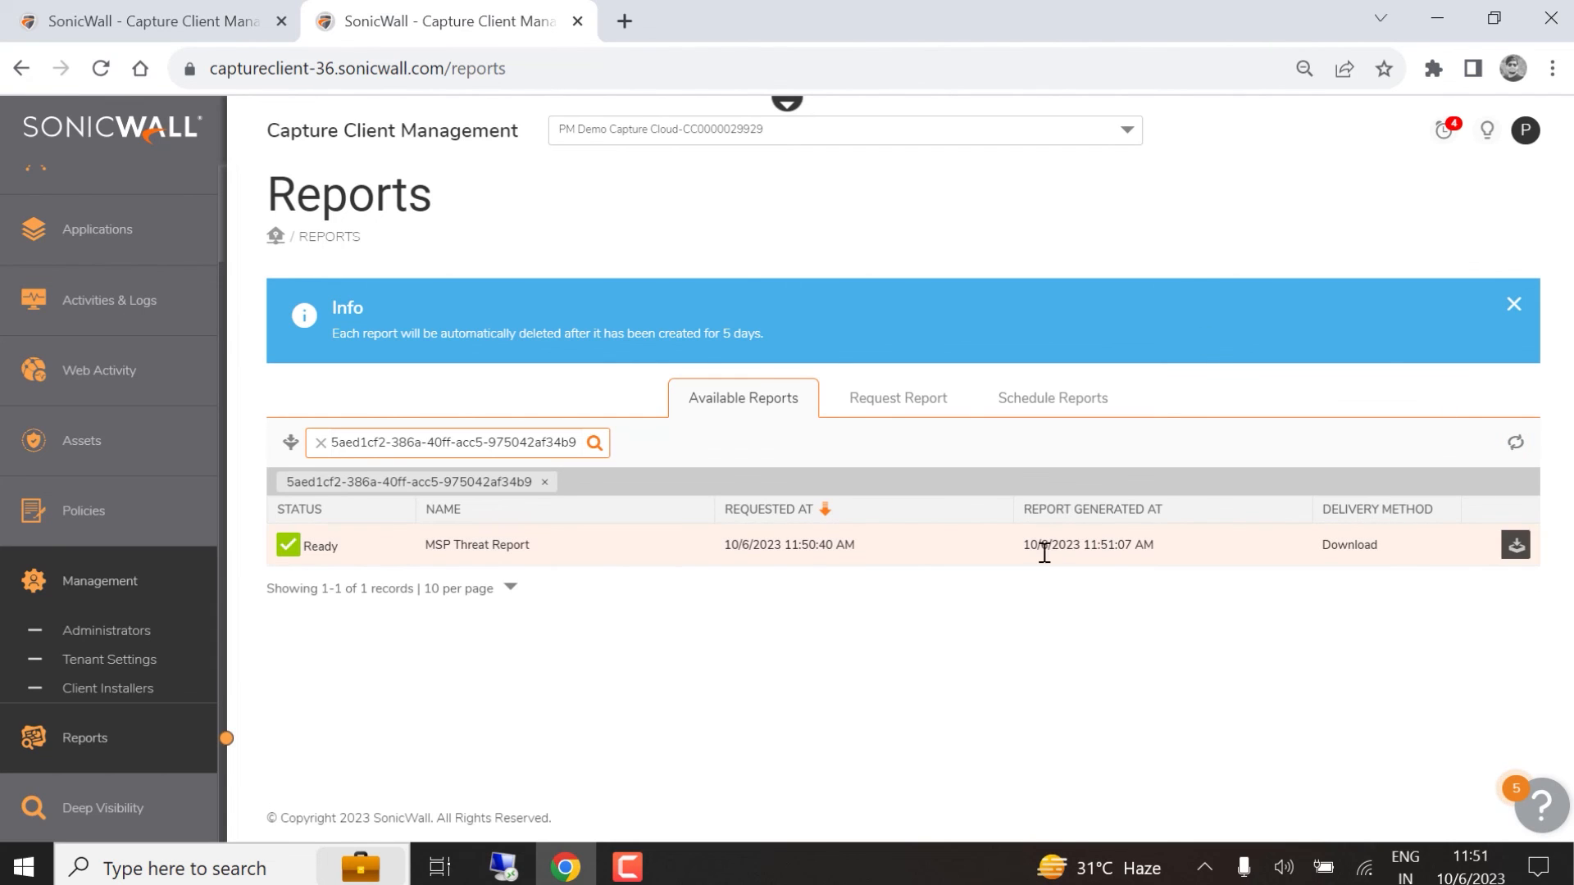
double_click(1046, 544)
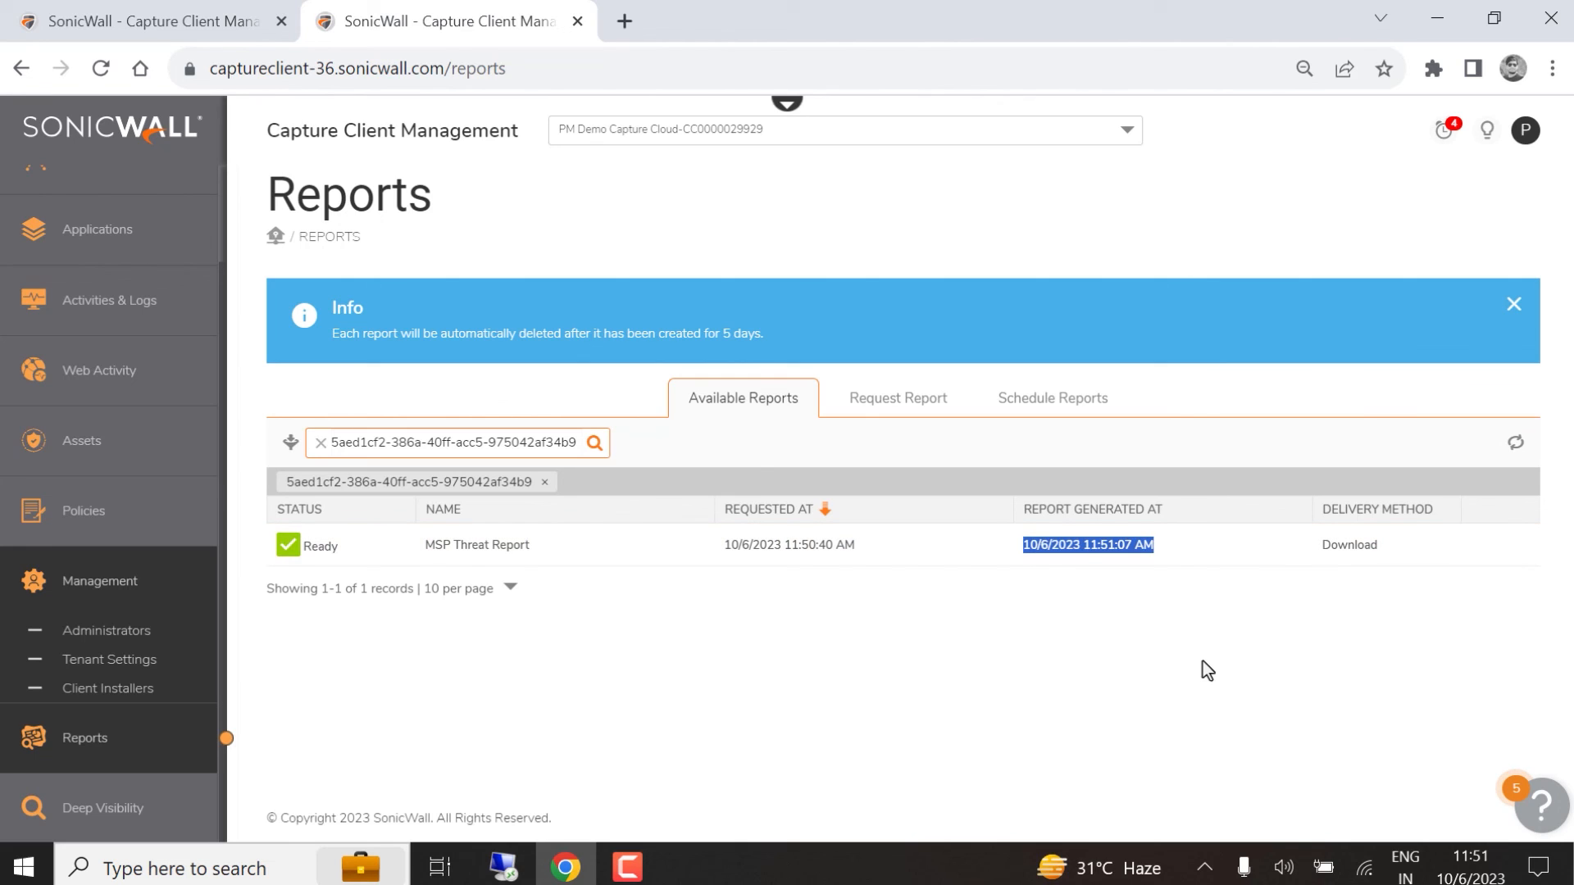
click(1513, 548)
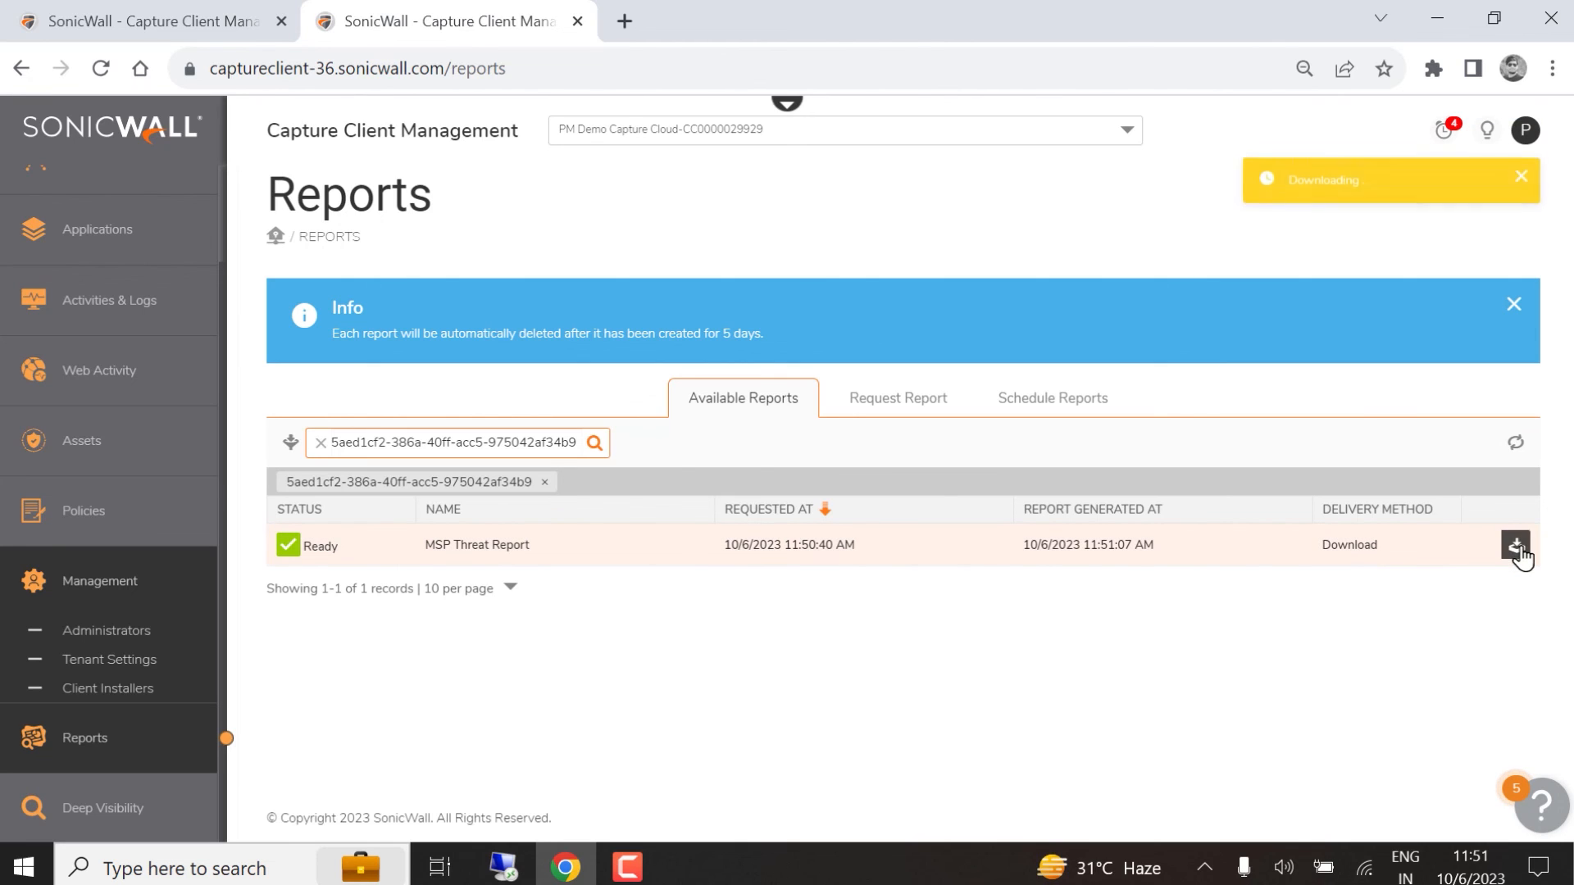
click(1516, 546)
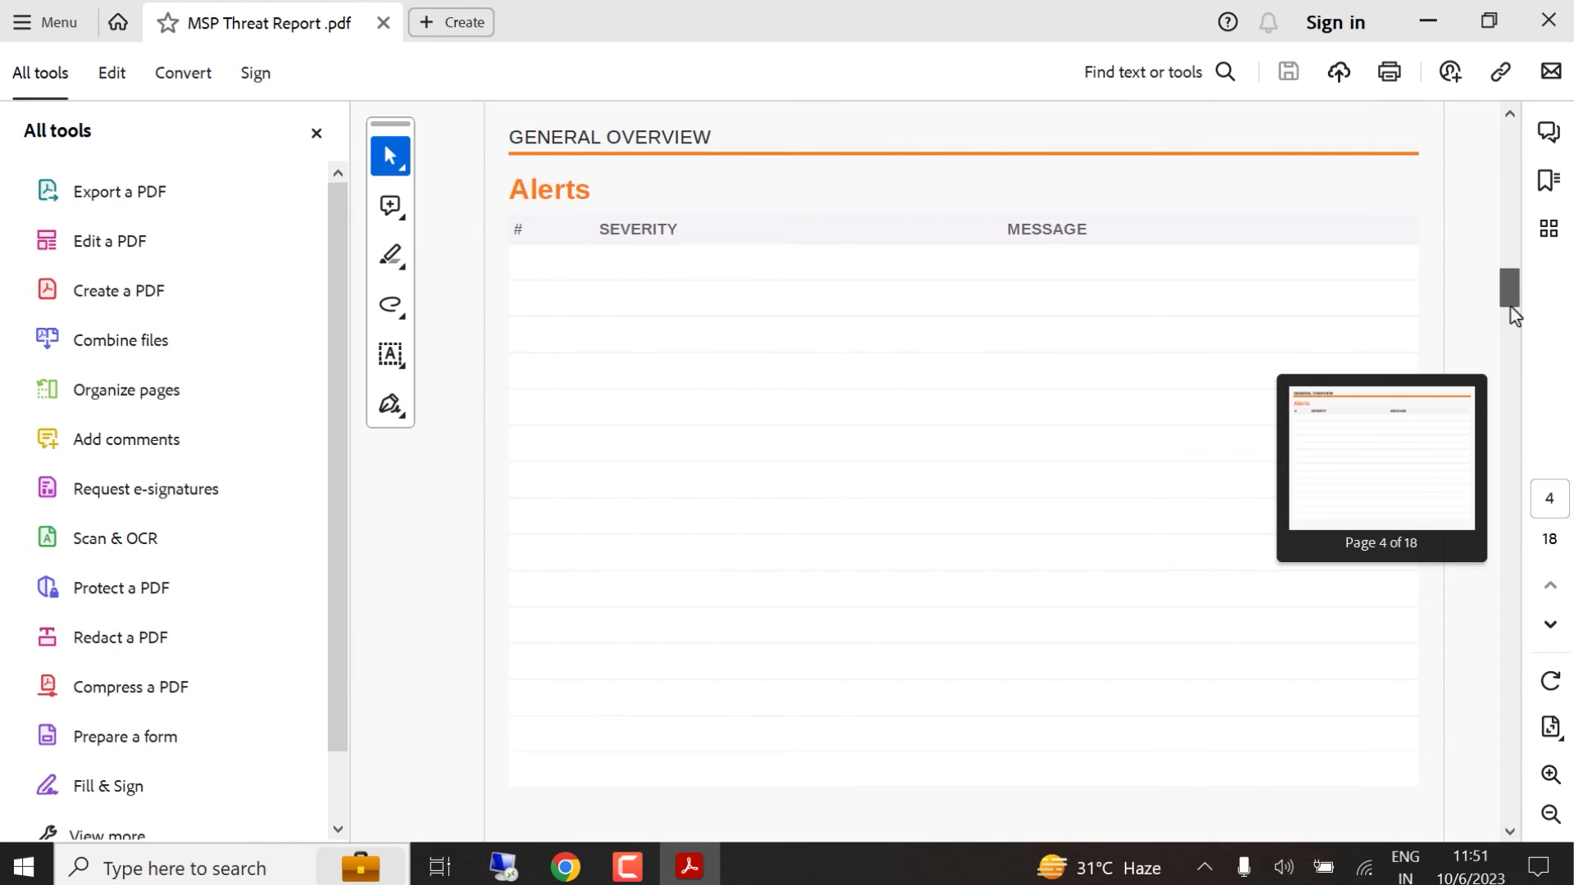
- Scroll the MSP Threat Report PDF down to the Devices page: 9 healthy, 0 infected, 7 commissioned
drag(1510, 286, 1510, 564)
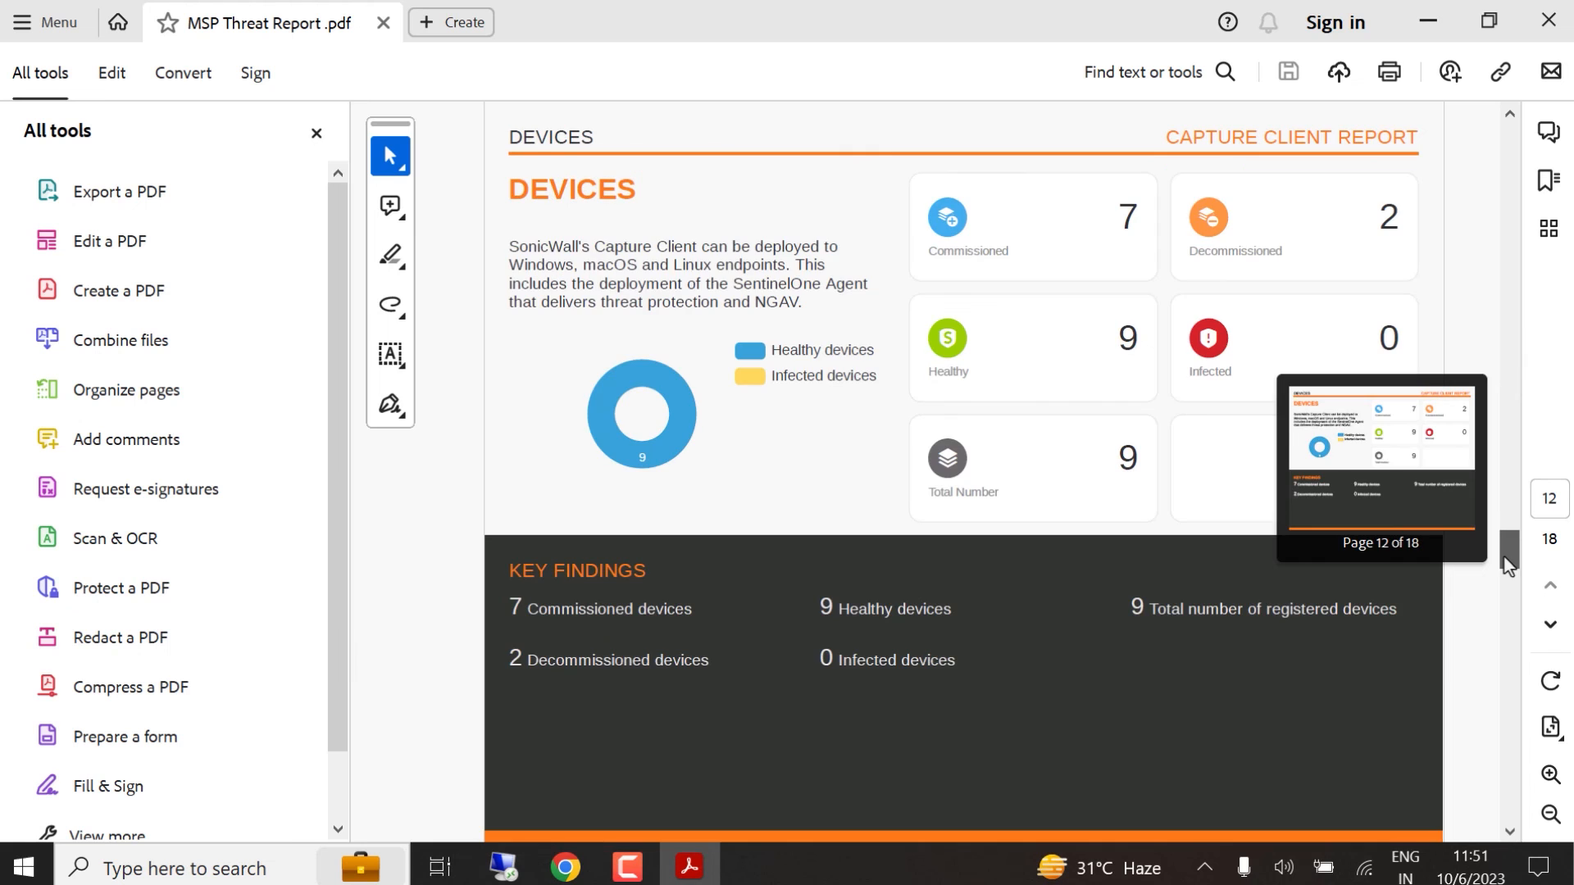